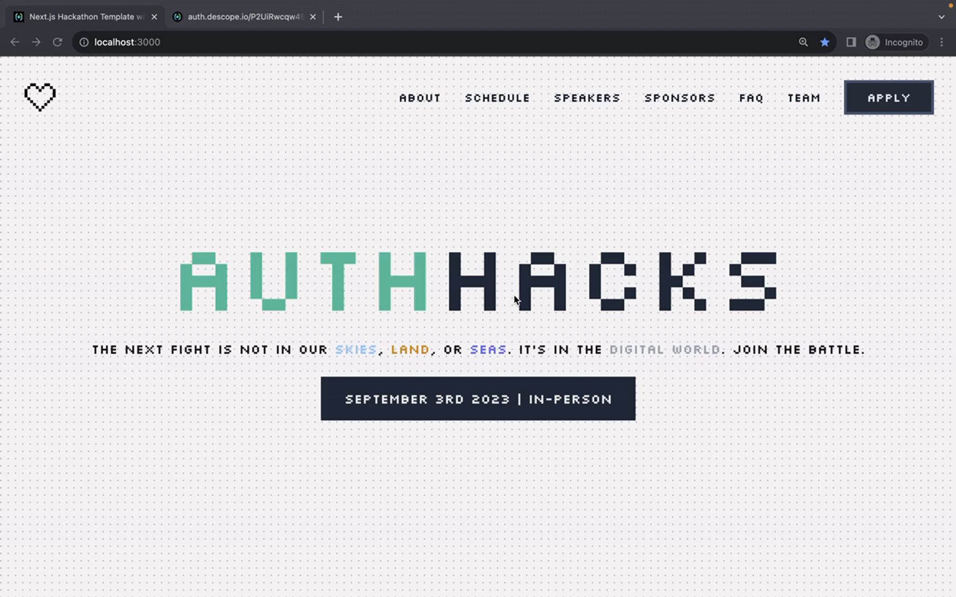
pyautogui.moveTo(542, 289)
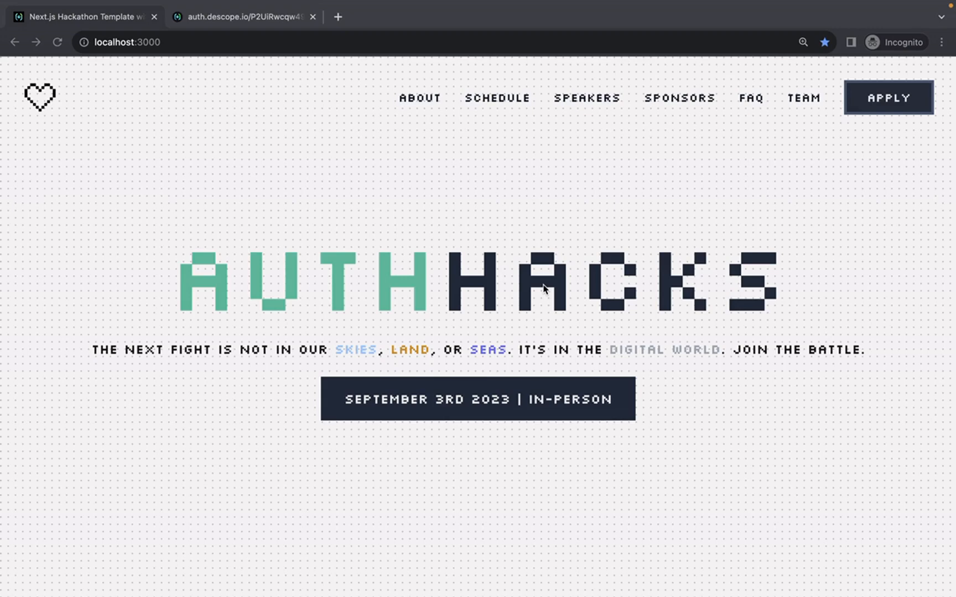
pyautogui.moveTo(619, 292)
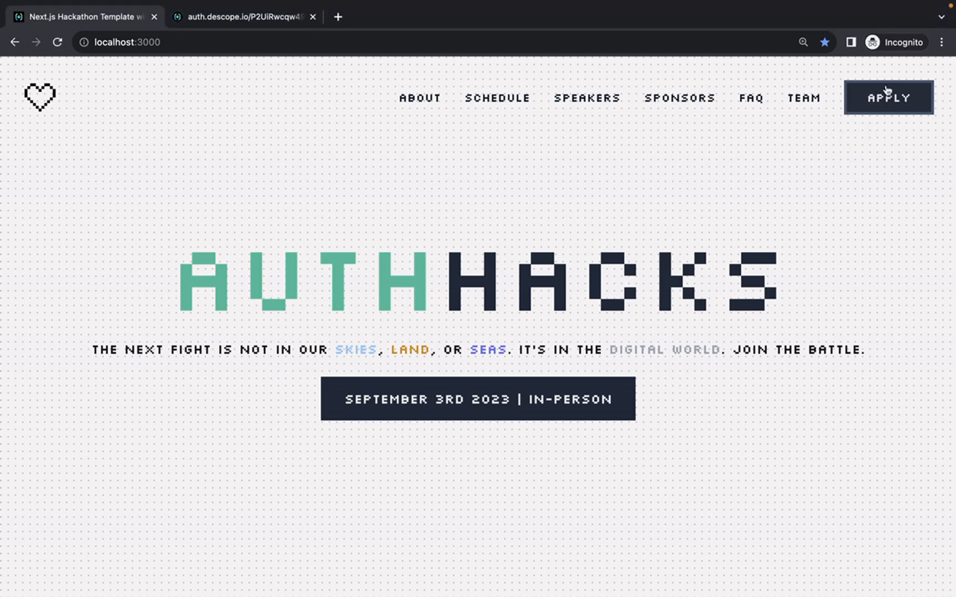
# Open the Flows list, preview the Sign Up or In flow, and return to the list
pyautogui.click(242, 17)
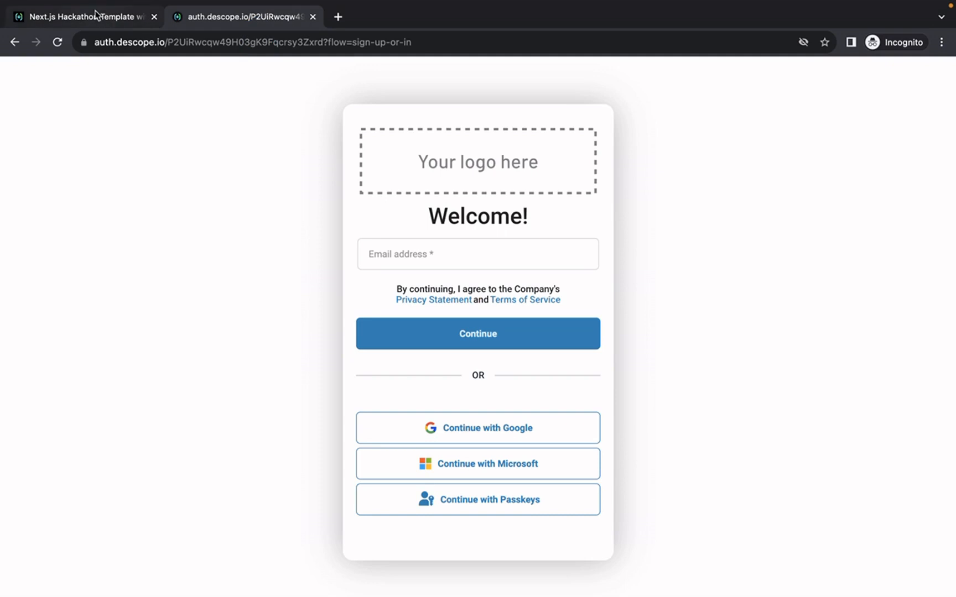
pyautogui.click(85, 16)
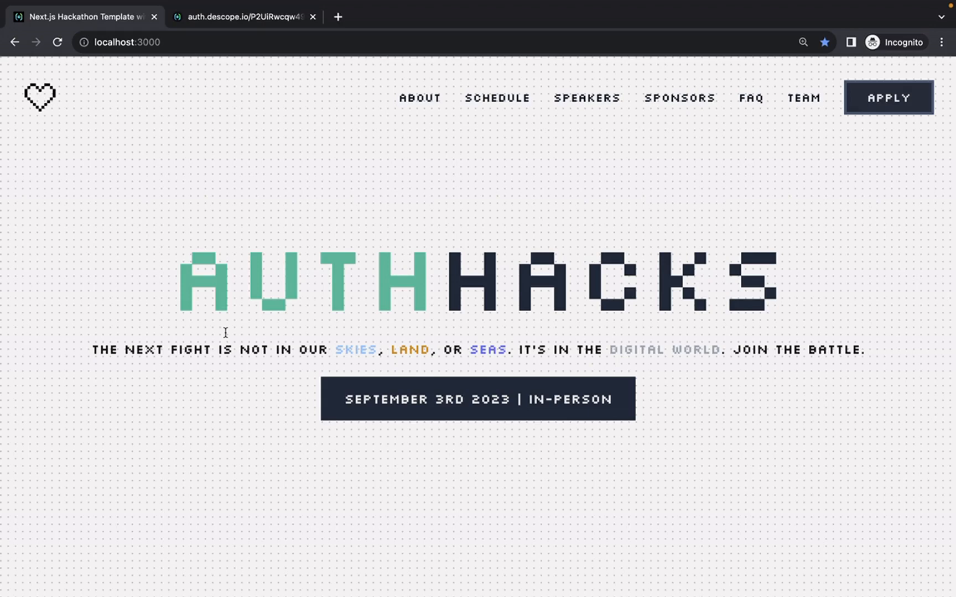
pyautogui.moveTo(923, 270)
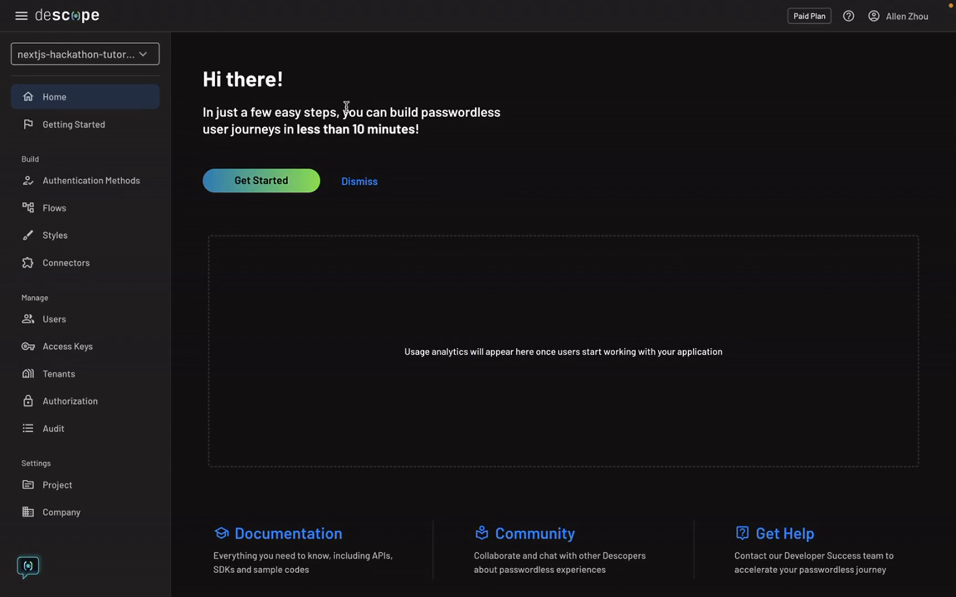
pyautogui.click(54, 208)
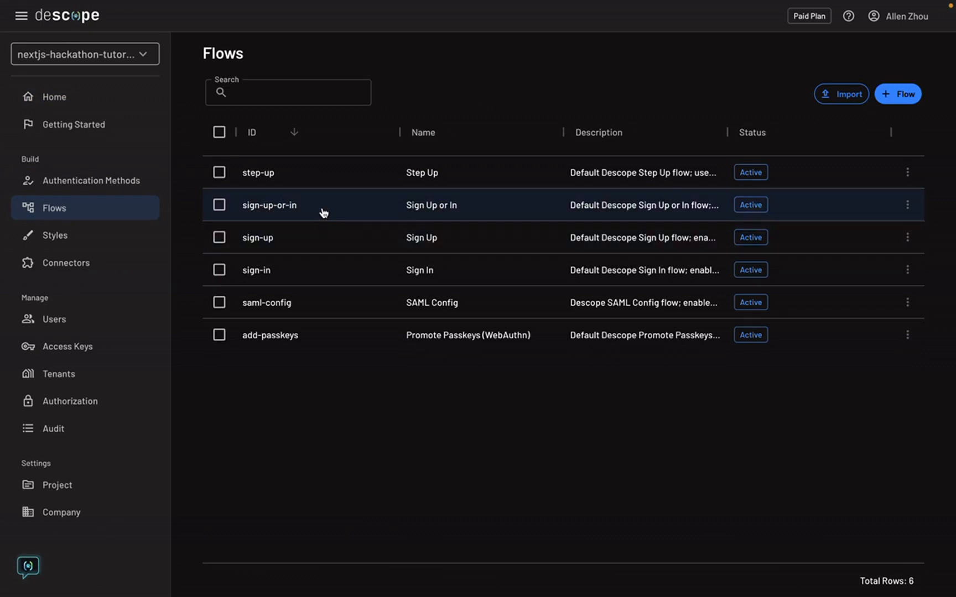
pyautogui.moveTo(315, 251)
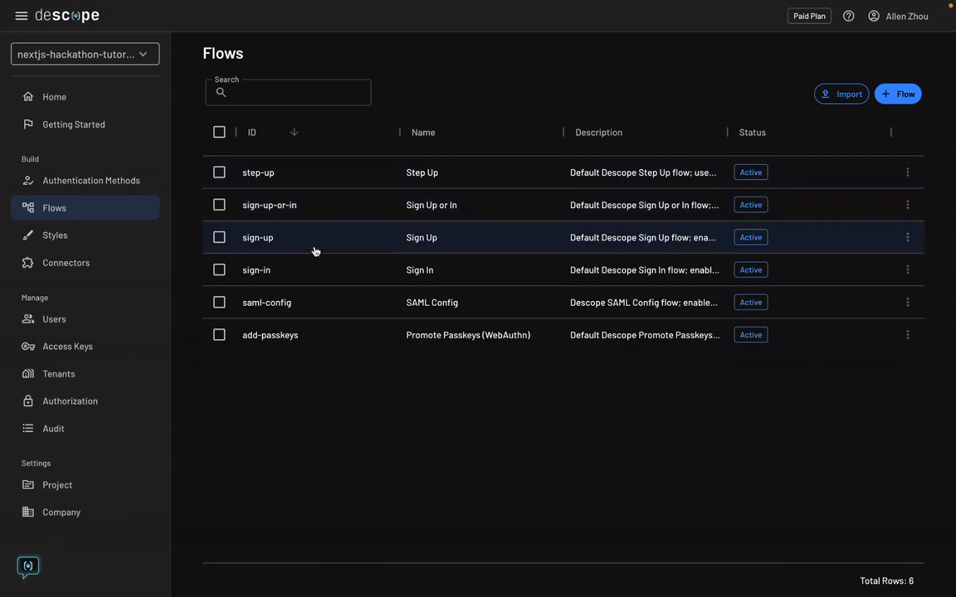
pyautogui.moveTo(346, 210)
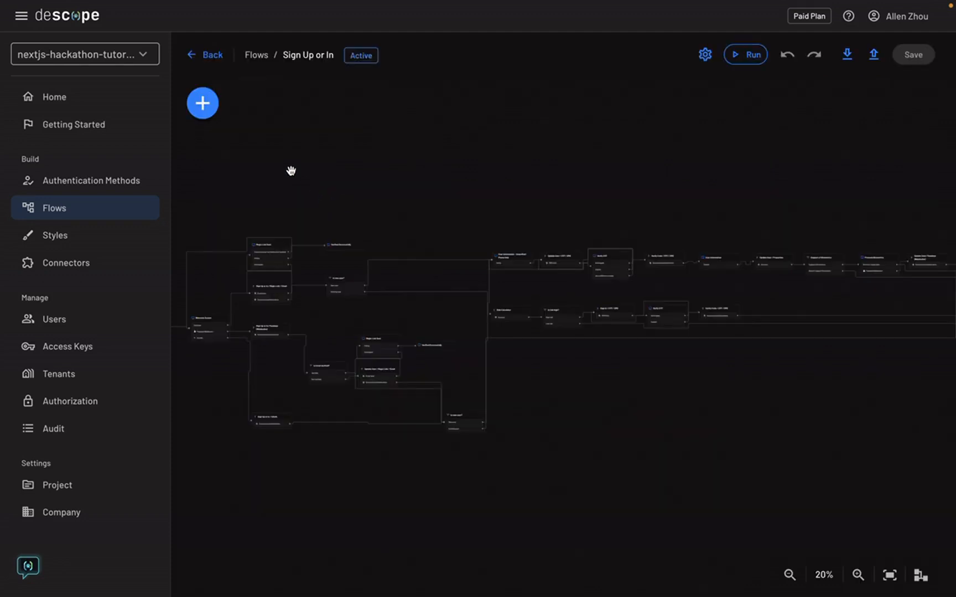
pyautogui.click(206, 55)
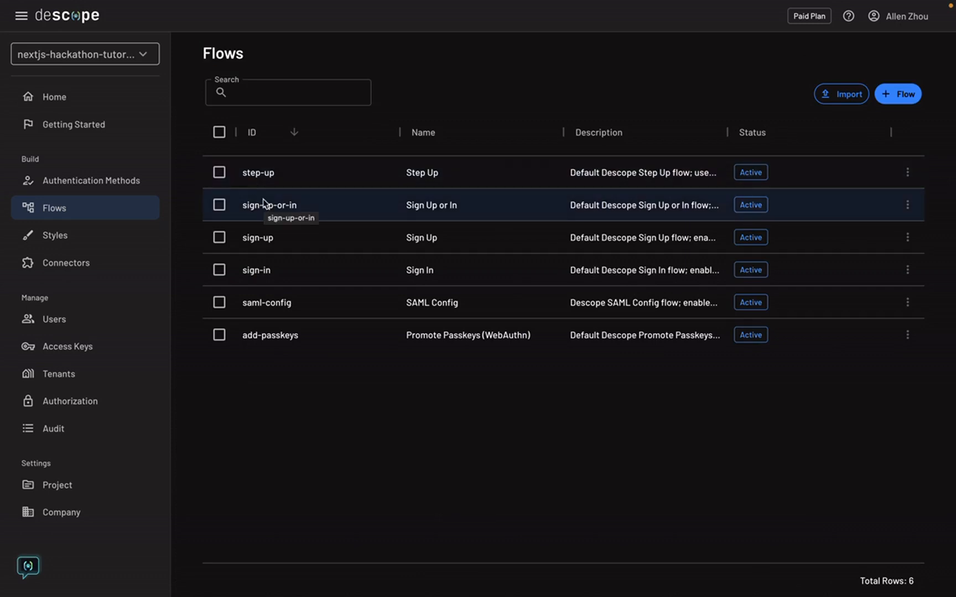
pyautogui.moveTo(101, 181)
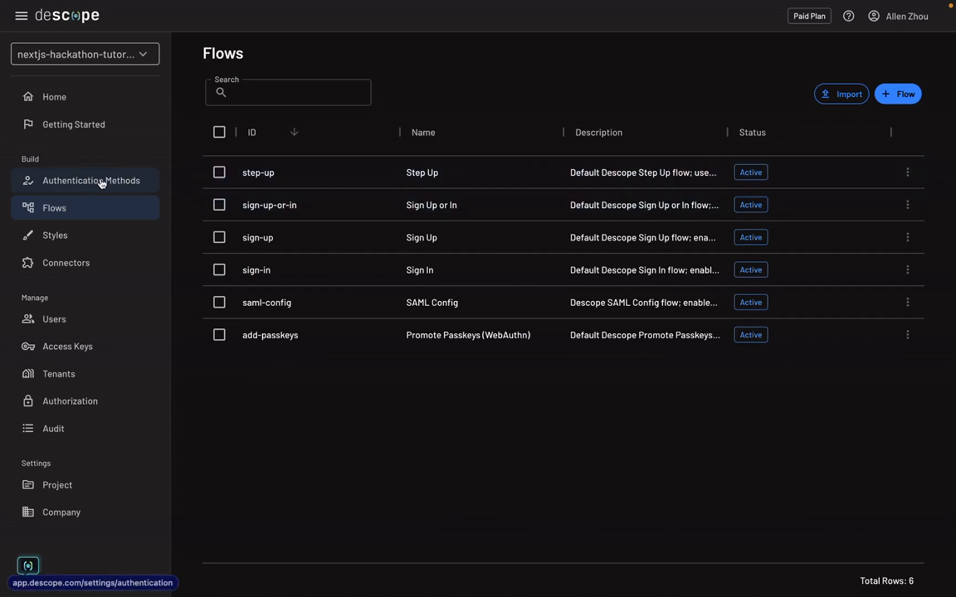
# Open Authentication Methods and go to the SSO identity provider settings
pyautogui.click(93, 180)
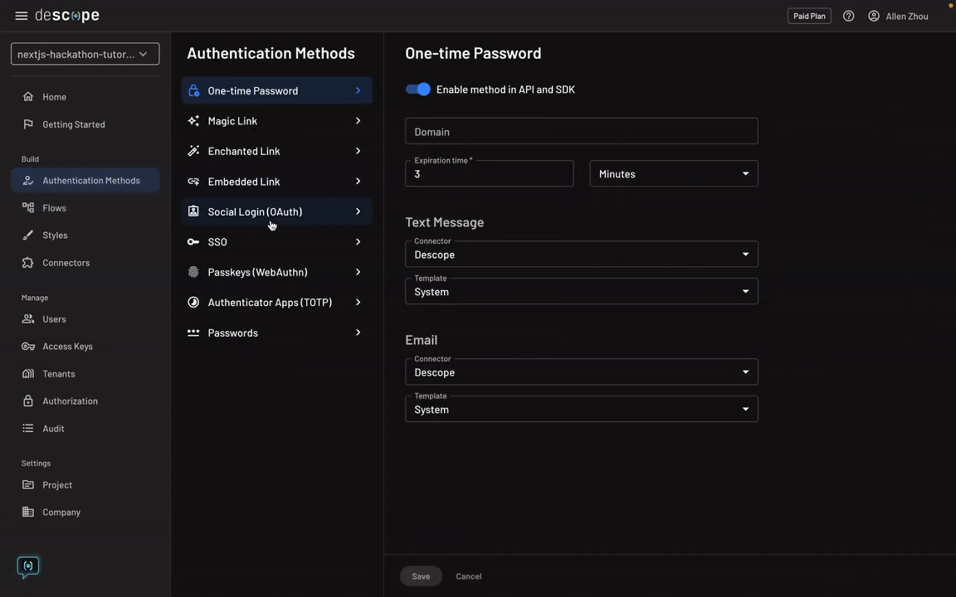
pyautogui.moveTo(286, 242)
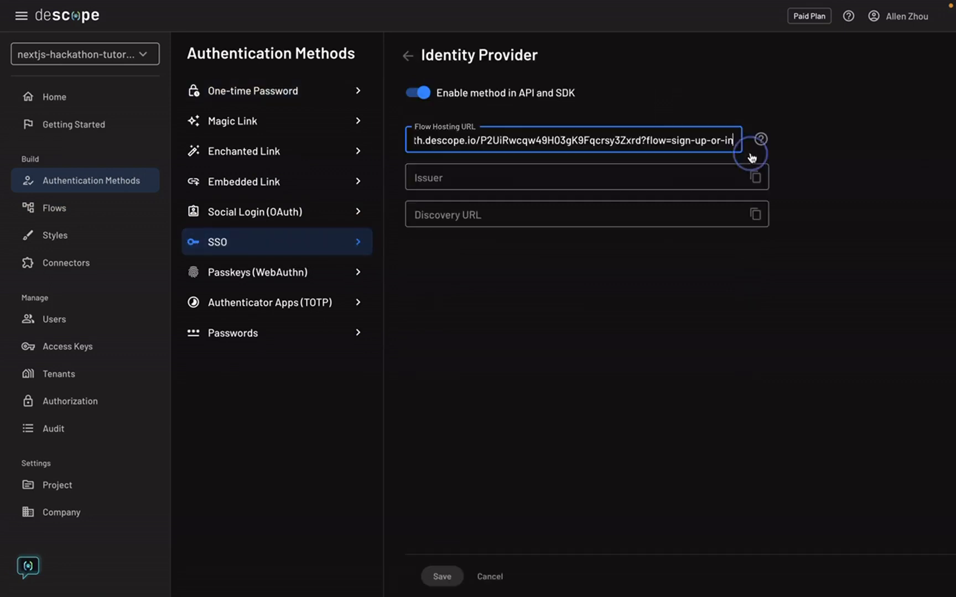
pyautogui.click(750, 153)
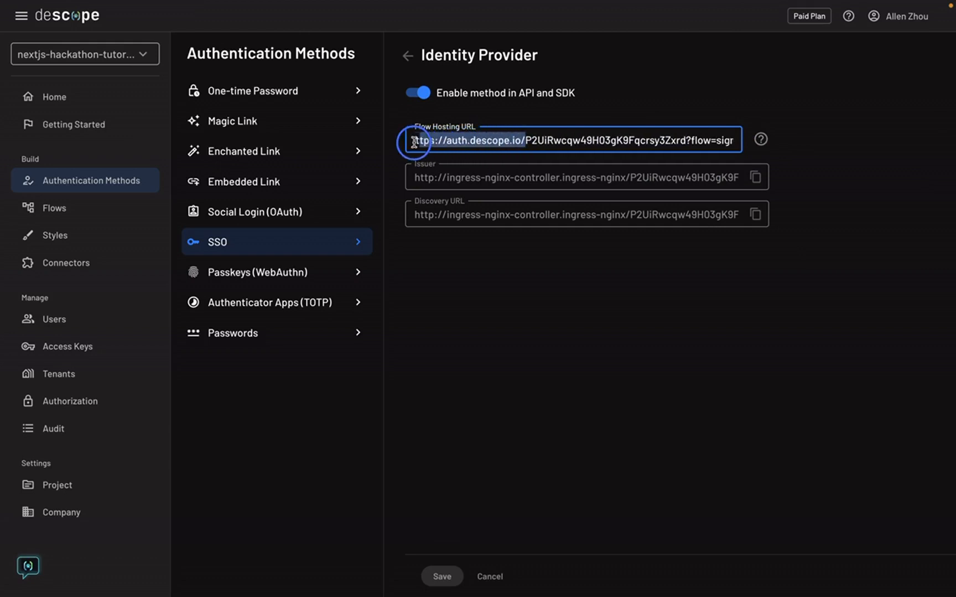
pyautogui.click(518, 139)
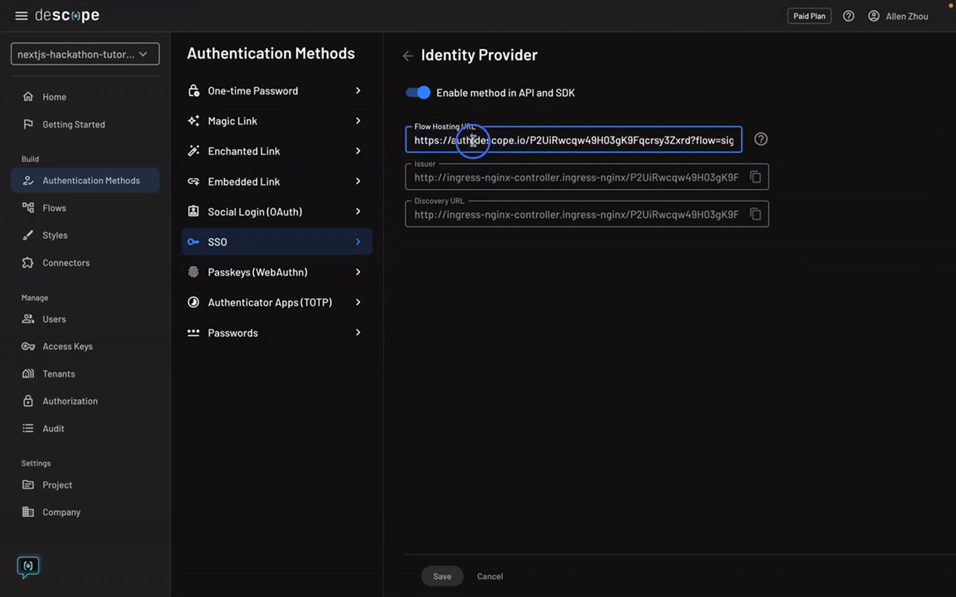
# Highlight the Flow Hosting URL and its flow name sign-up-or-in
pyautogui.tripleClick(573, 139)
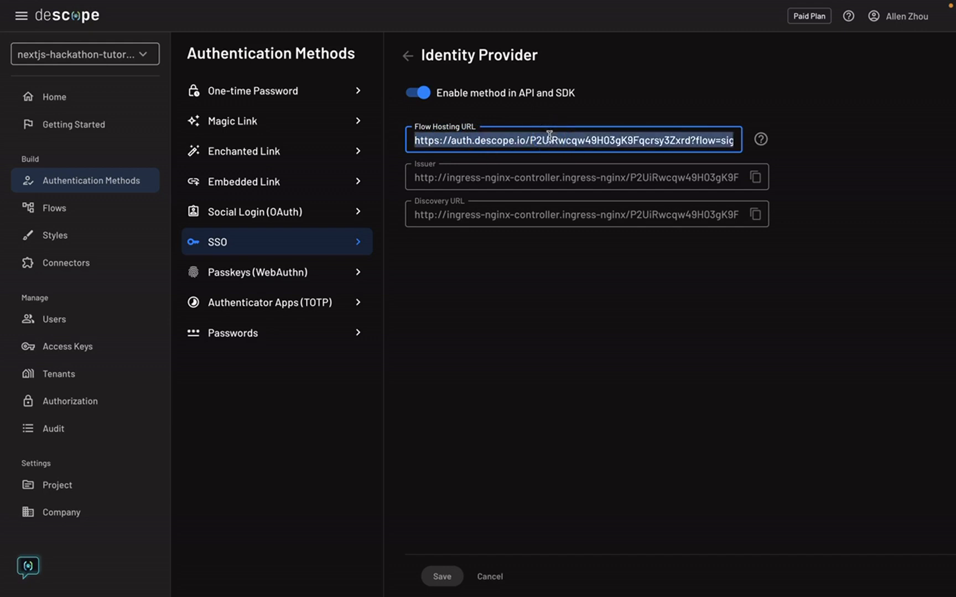
pyautogui.moveTo(619, 140)
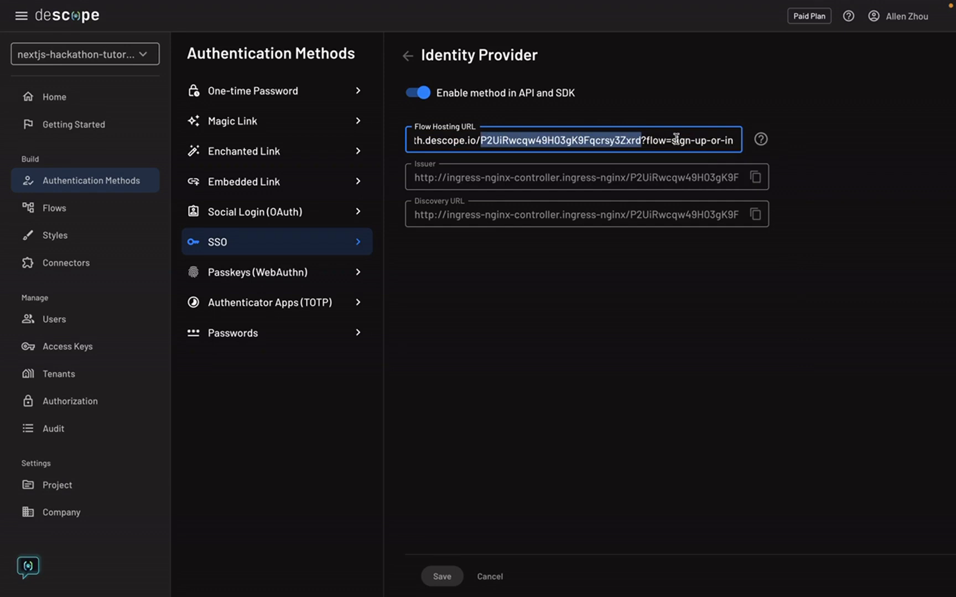
pyautogui.click(673, 141)
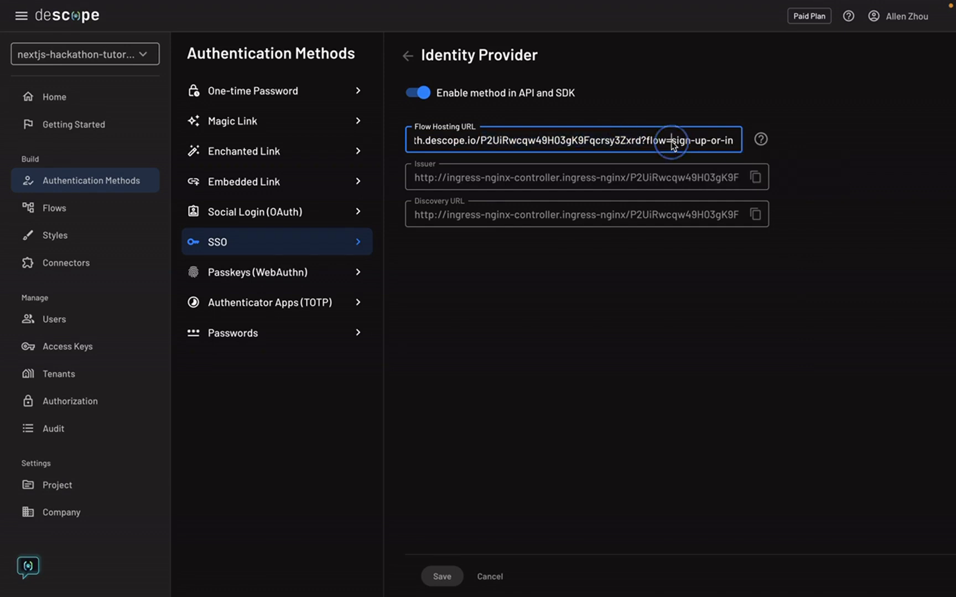
pyautogui.moveTo(670, 140); pyautogui.dragTo(740, 140)
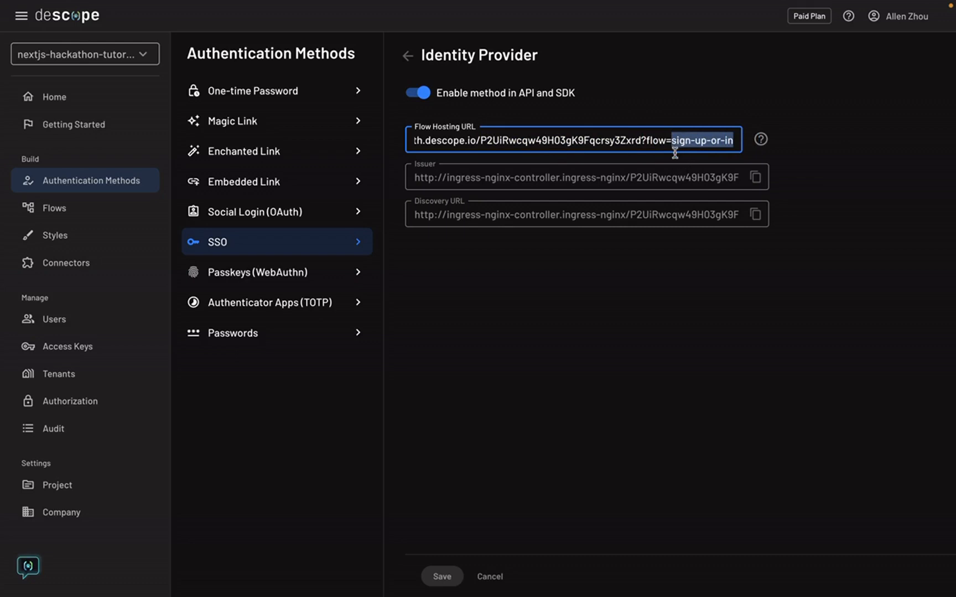
pyautogui.moveTo(759, 196)
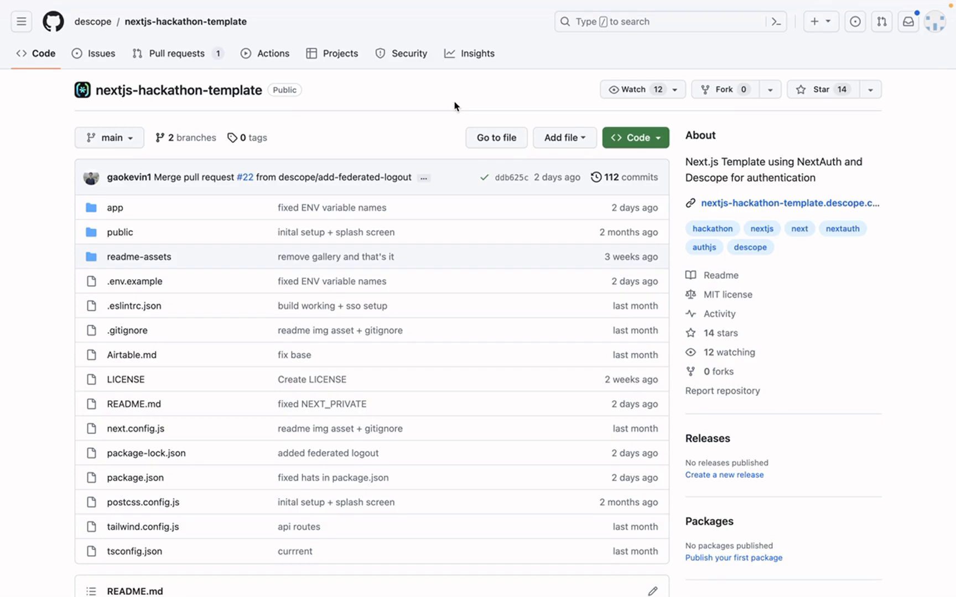
pyautogui.moveTo(358, 112)
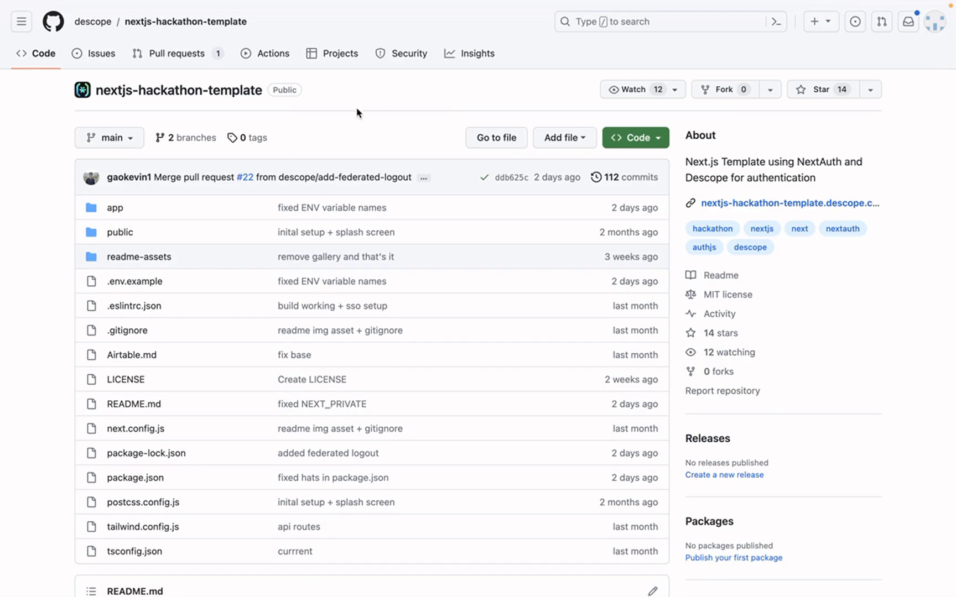
pyautogui.moveTo(362, 119)
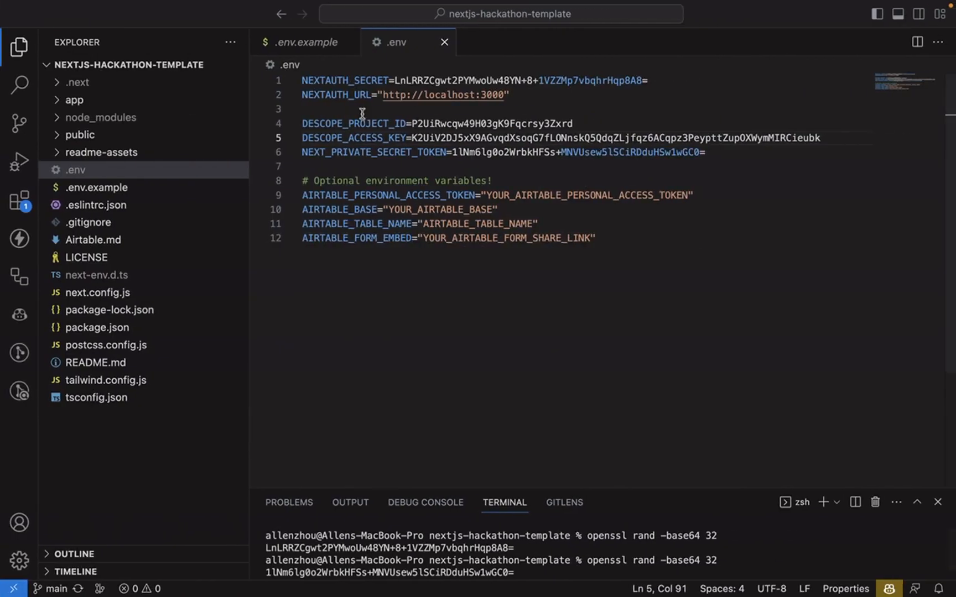
pyautogui.moveTo(418, 161)
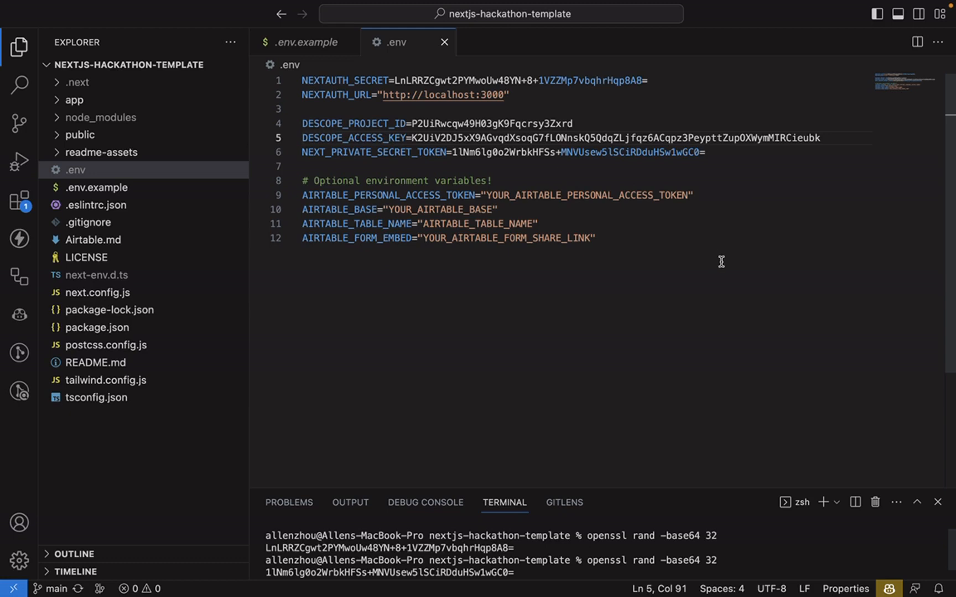
pyautogui.moveTo(328, 156)
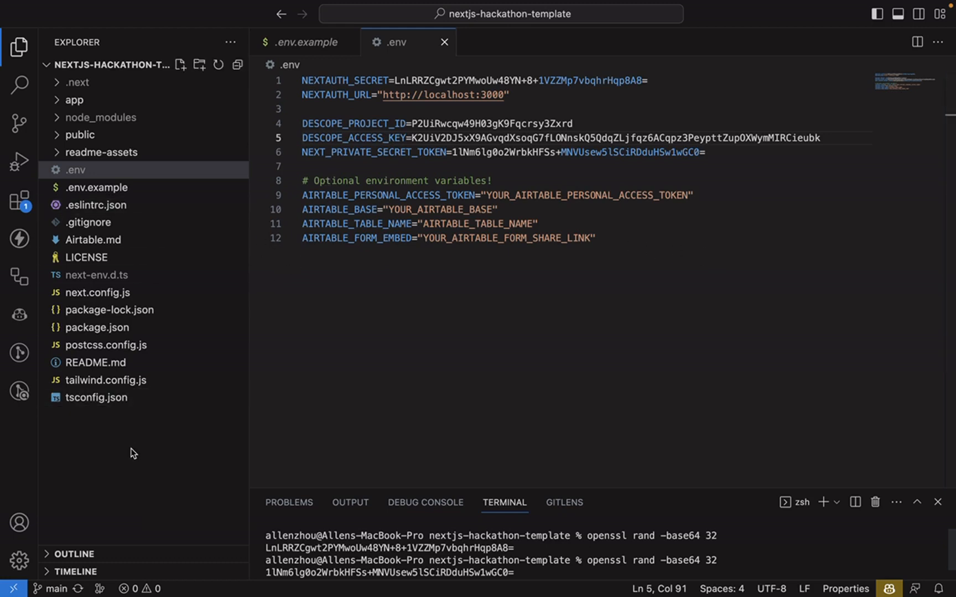
pyautogui.moveTo(163, 205)
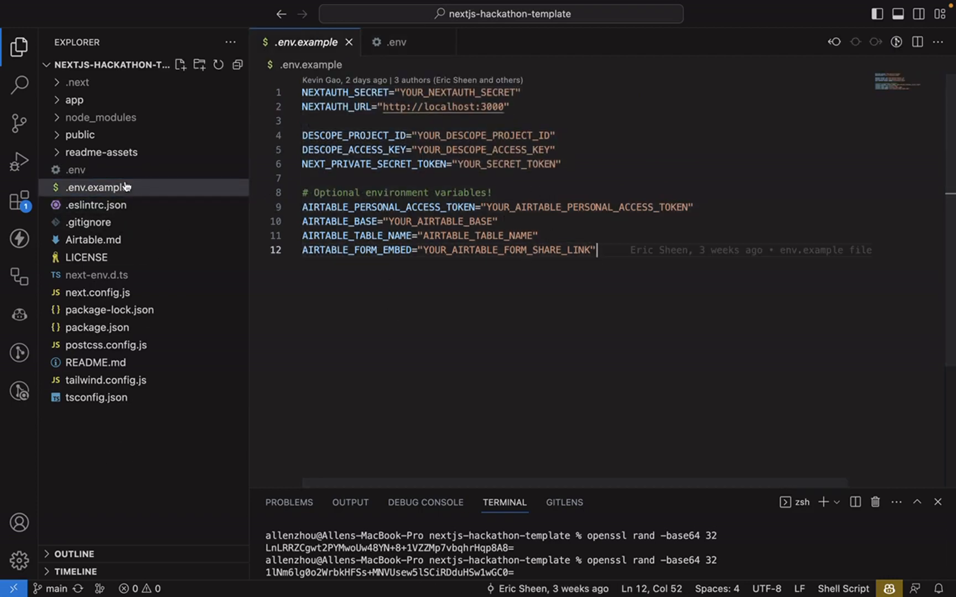
# Open .env.example next to the filled-in .env file for comparison
pyautogui.click(75, 170)
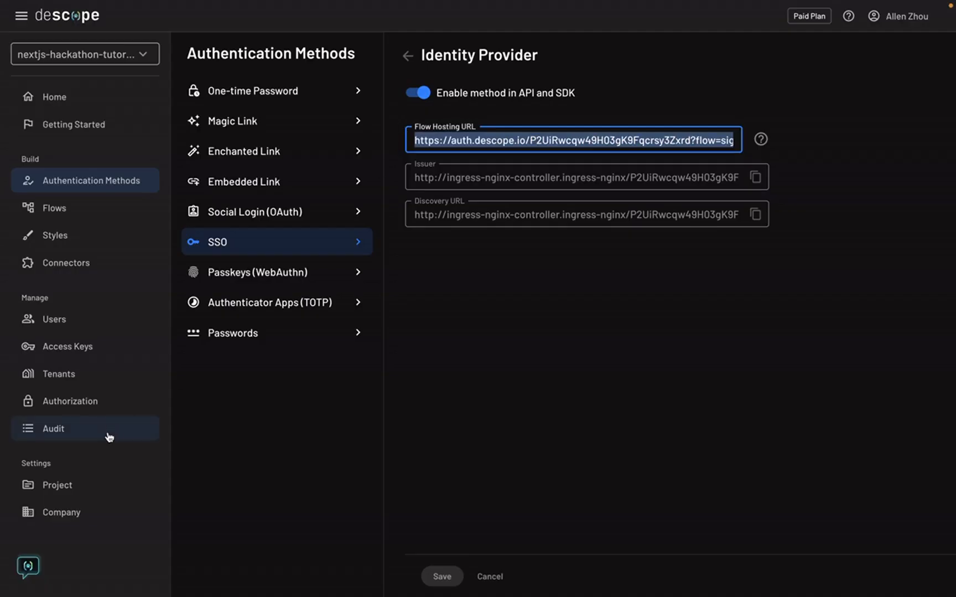
# View the Project ID in project settings, then go to Access Keys
pyautogui.click(57, 484)
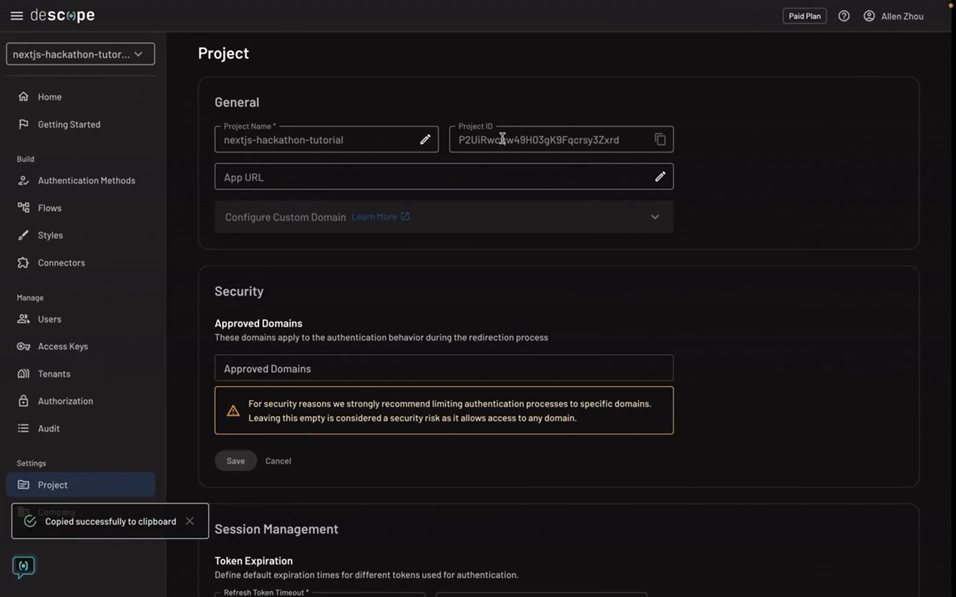
pyautogui.moveTo(83, 347)
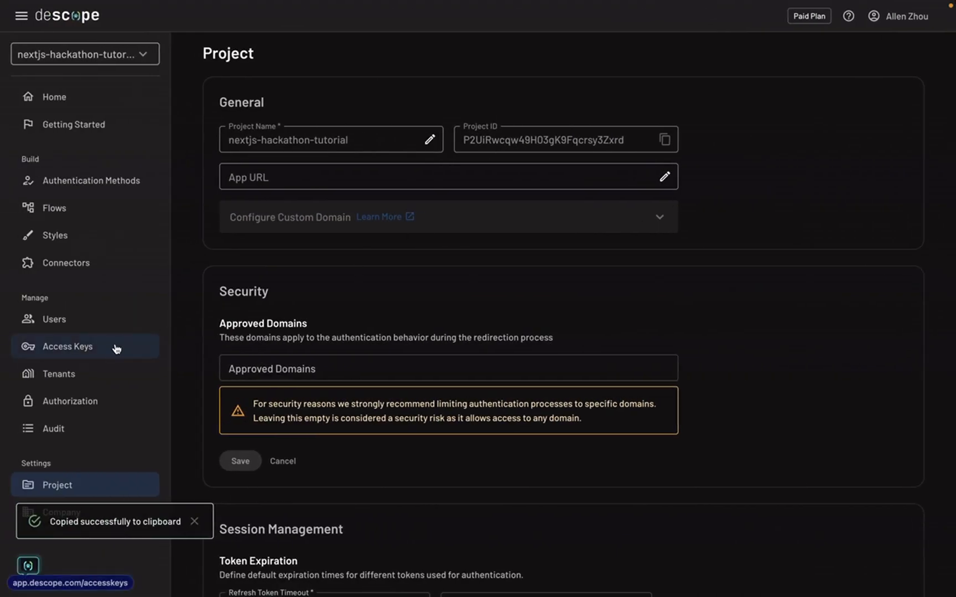
pyautogui.click(68, 347)
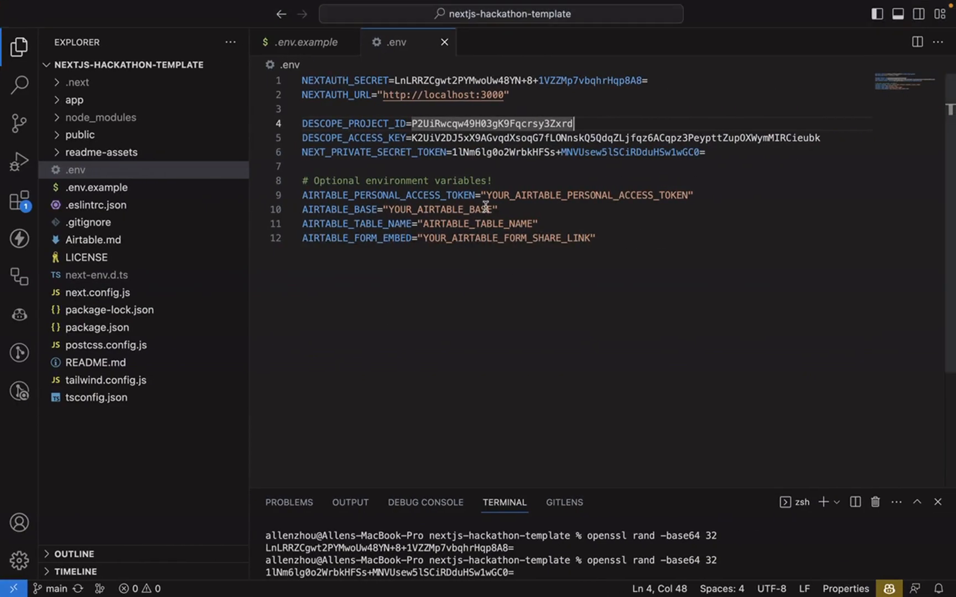
pyautogui.moveTo(456, 109)
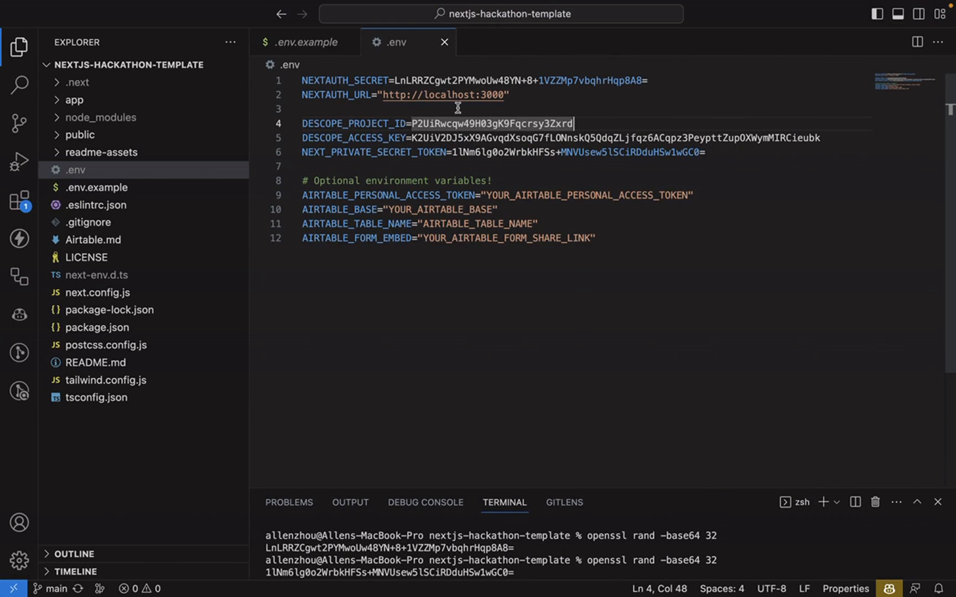
pyautogui.moveTo(643, 85)
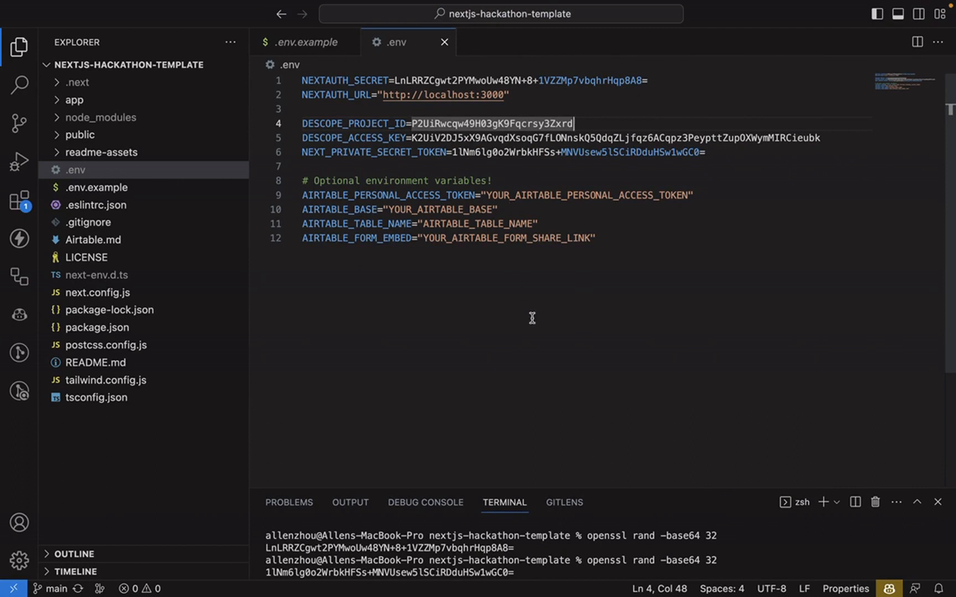
pyautogui.moveTo(500, 538)
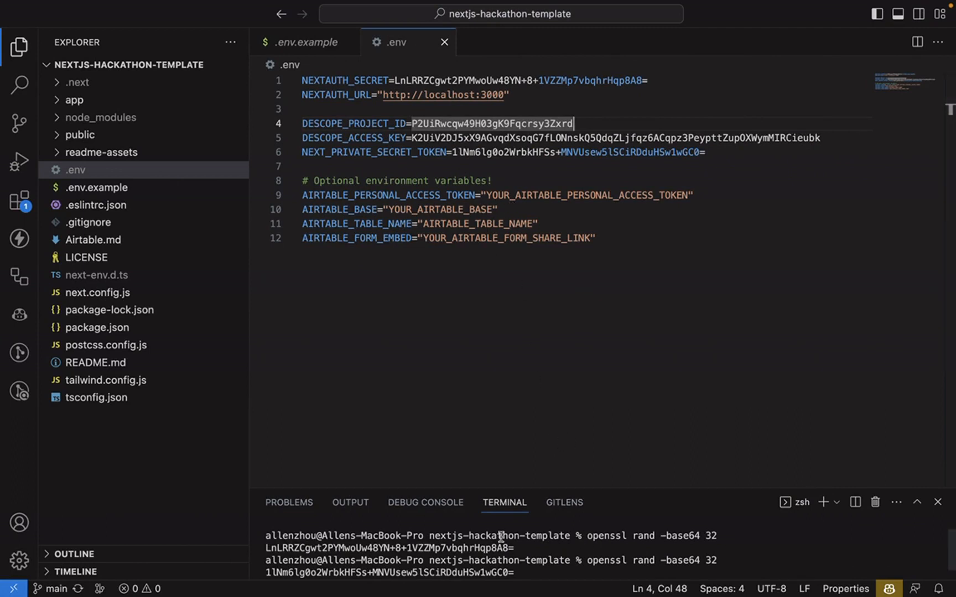
pyautogui.moveTo(552, 549)
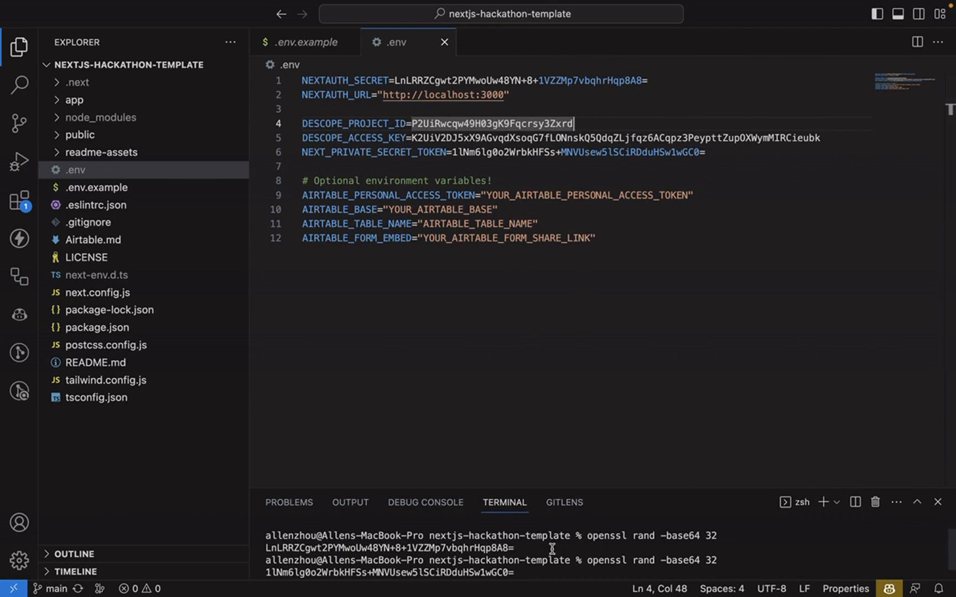
pyautogui.moveTo(523, 546)
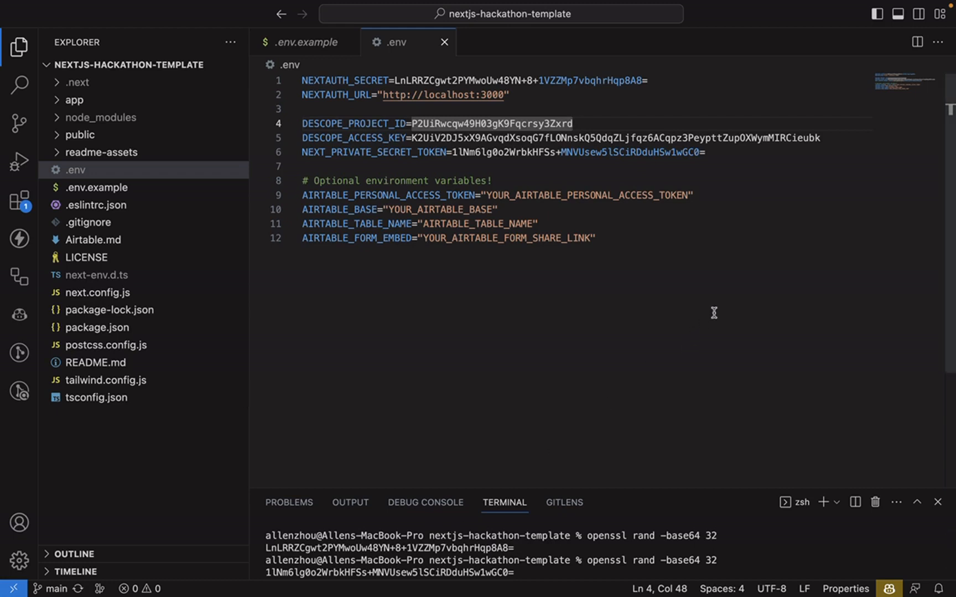
pyautogui.moveTo(482, 313)
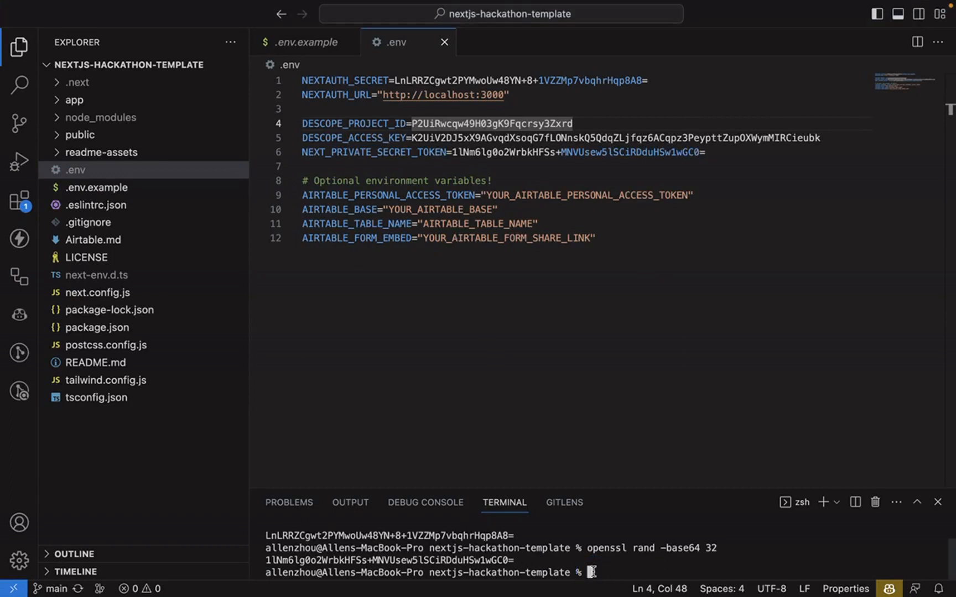
# Run npm i in the terminal to install the project's dependencies
pyautogui.write('npm i')
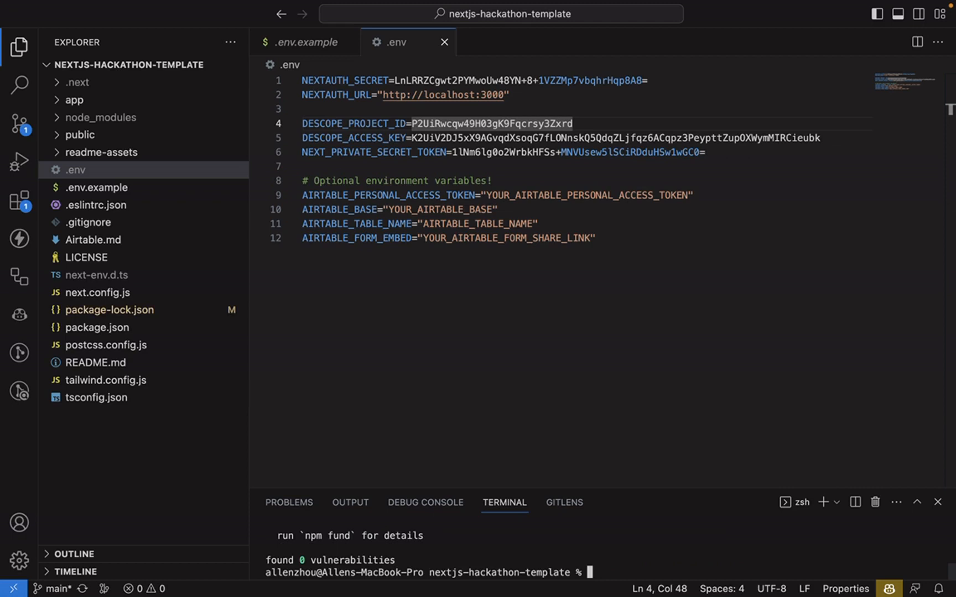
pyautogui.moveTo(578, 588)
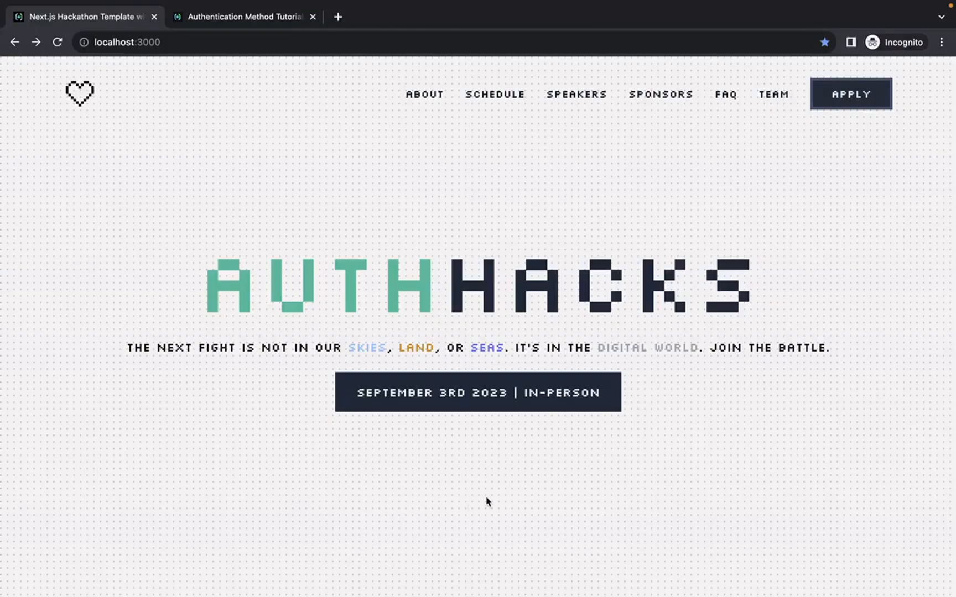
pyautogui.moveTo(422, 290)
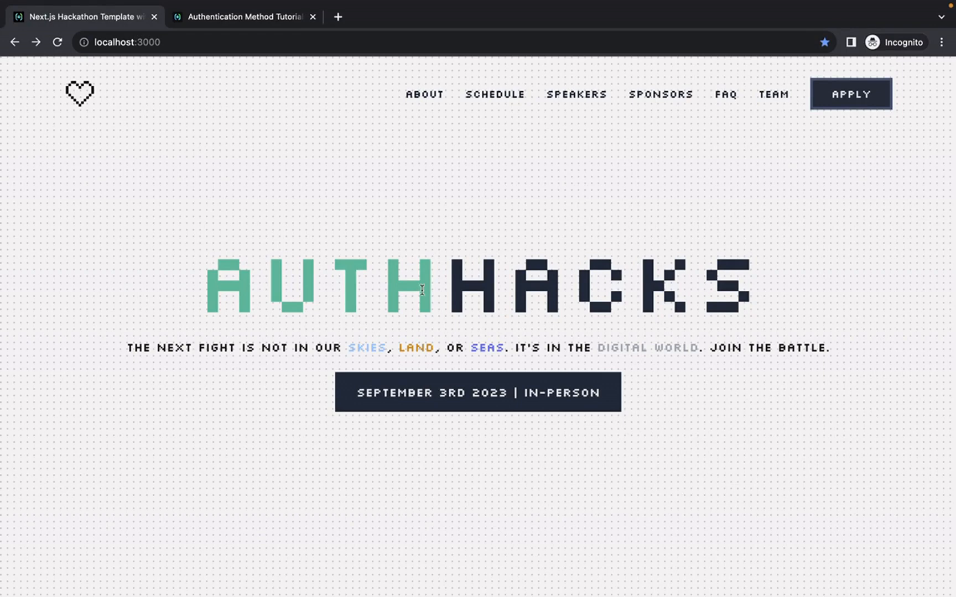
# Scroll the local AuthHacks landing page down to About AuthHacks and back up
pyautogui.scroll(-3)
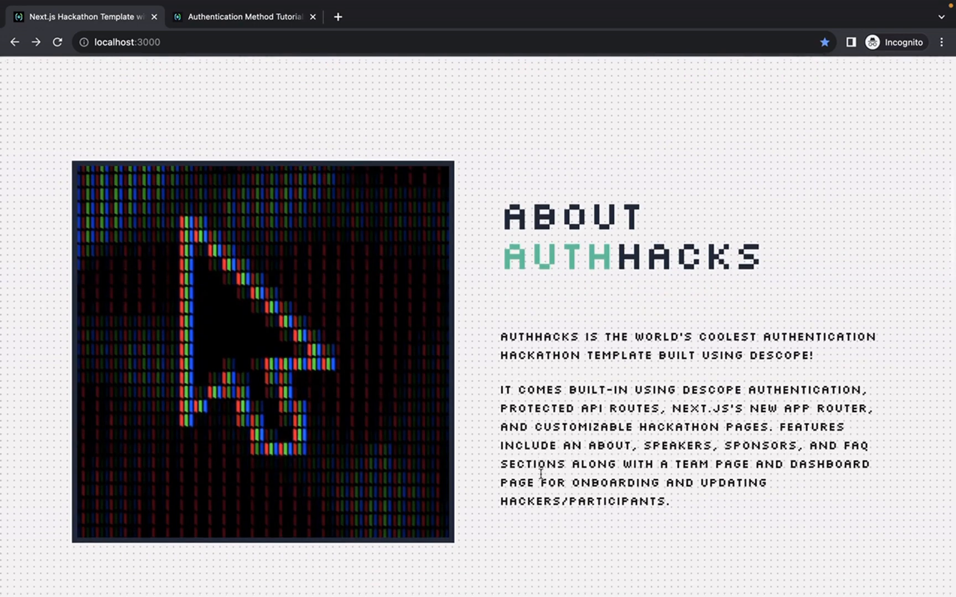
pyautogui.scroll(3)
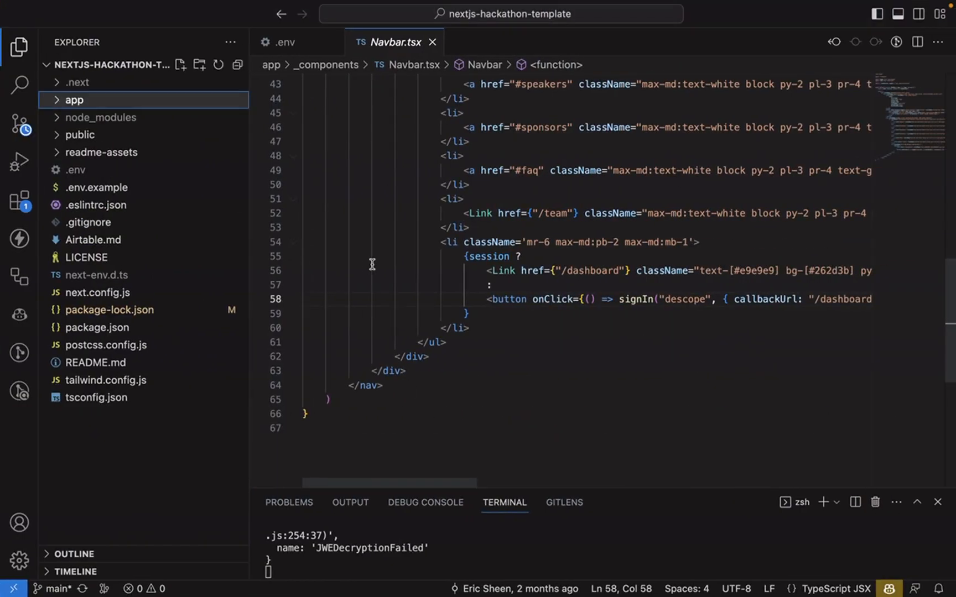
# Locate Navbar.tsx under app > _components in the Explorer
pyautogui.click(74, 100)
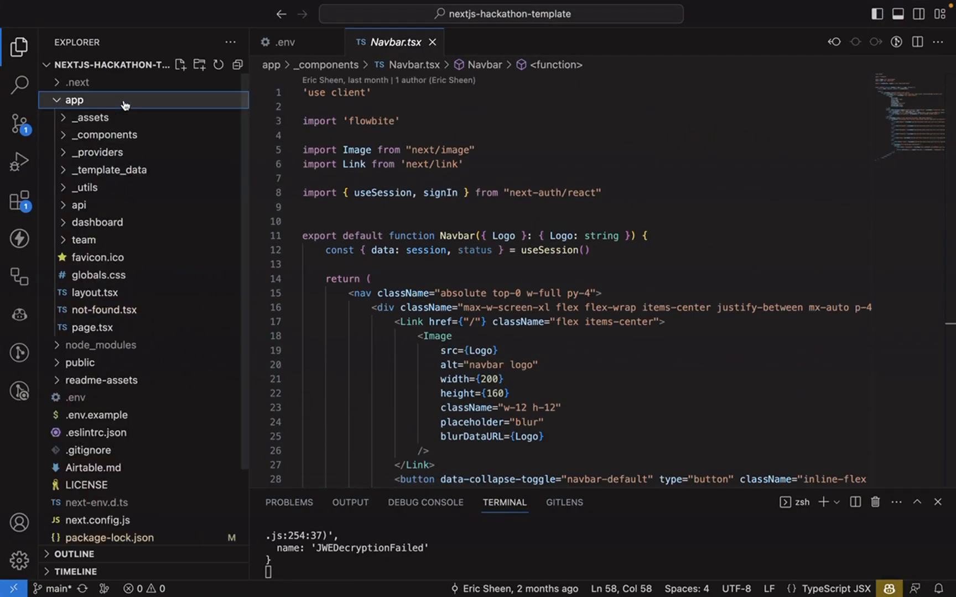
pyautogui.moveTo(83, 240)
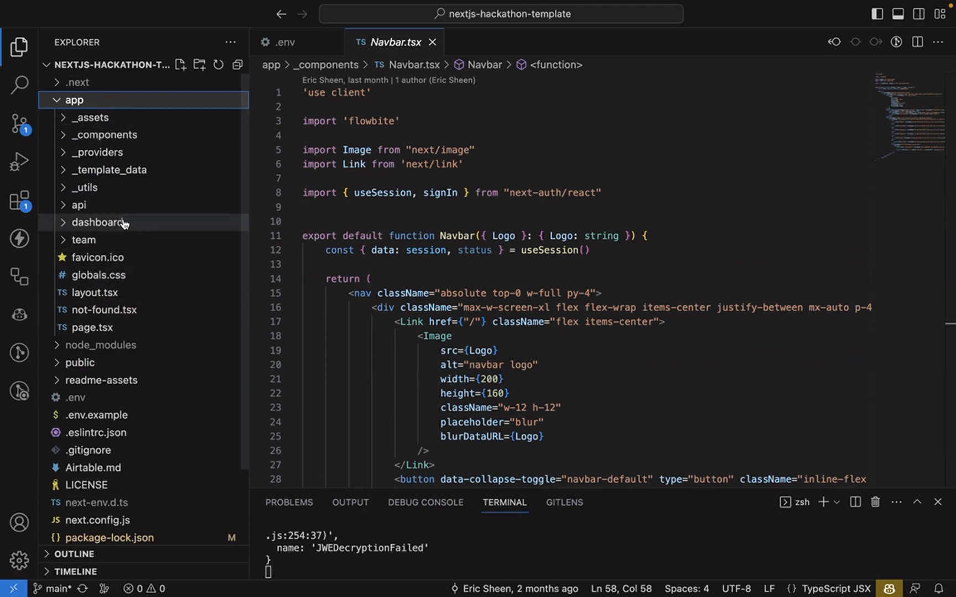
pyautogui.click(104, 135)
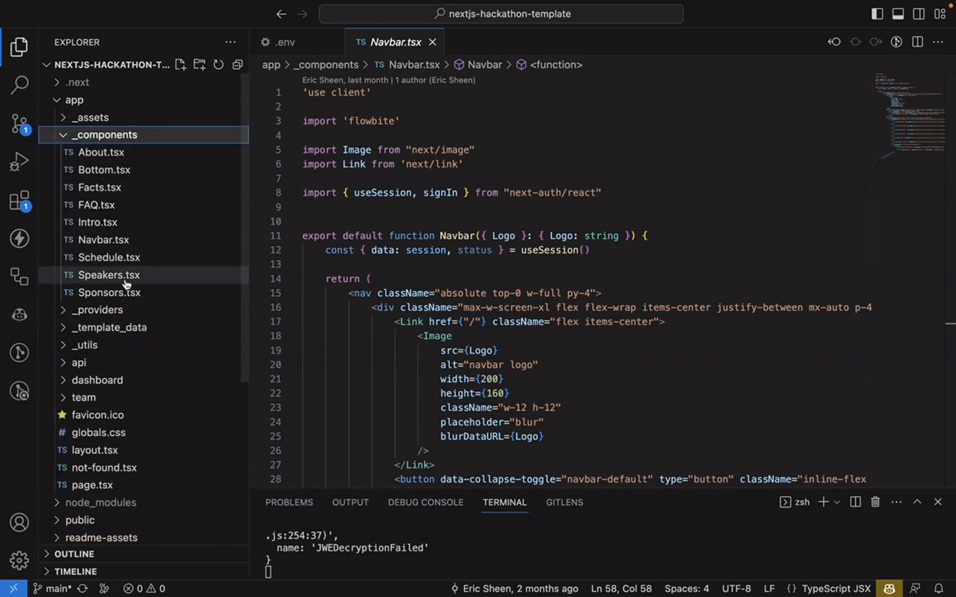
pyautogui.click(102, 240)
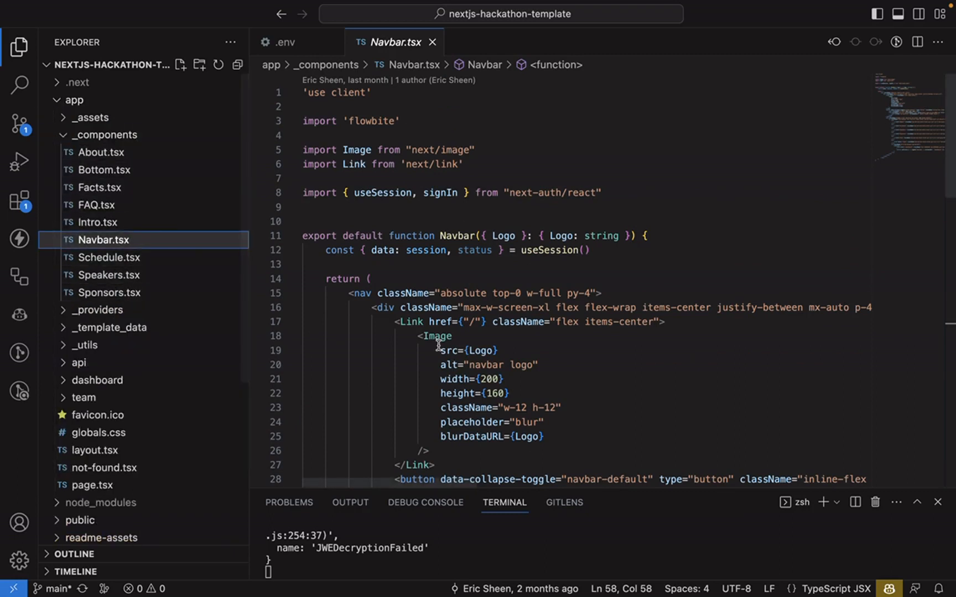
# Read Navbar.tsx's useSession check and signIn call with the /dashboard callback URL
pyautogui.click(85, 17)
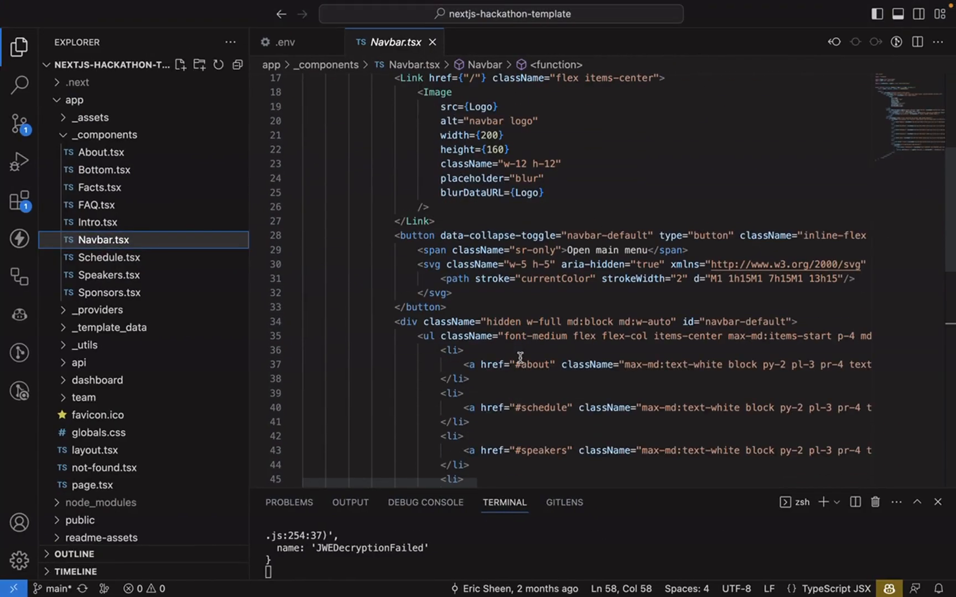
pyautogui.scroll(-3)
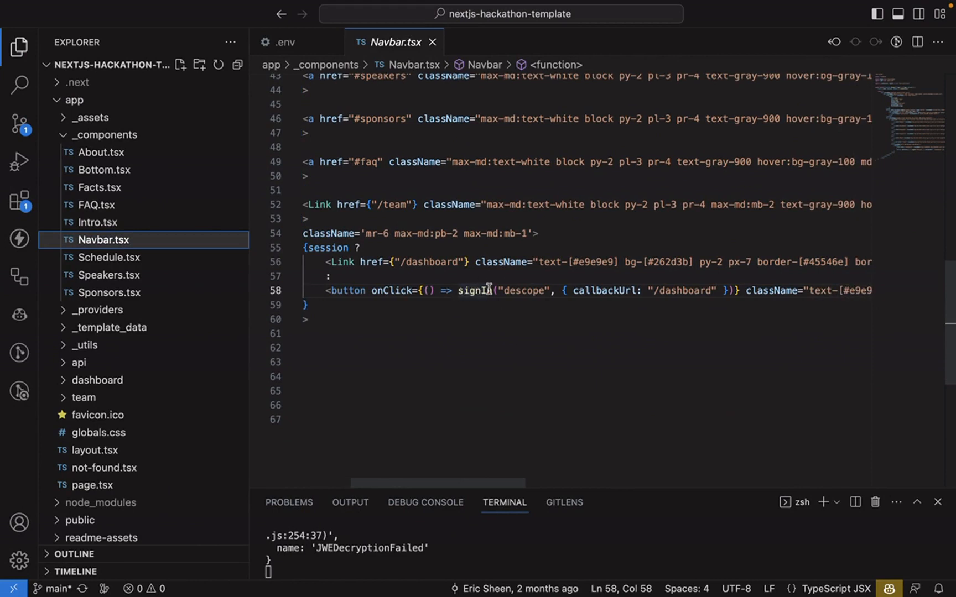
pyautogui.moveTo(473, 291)
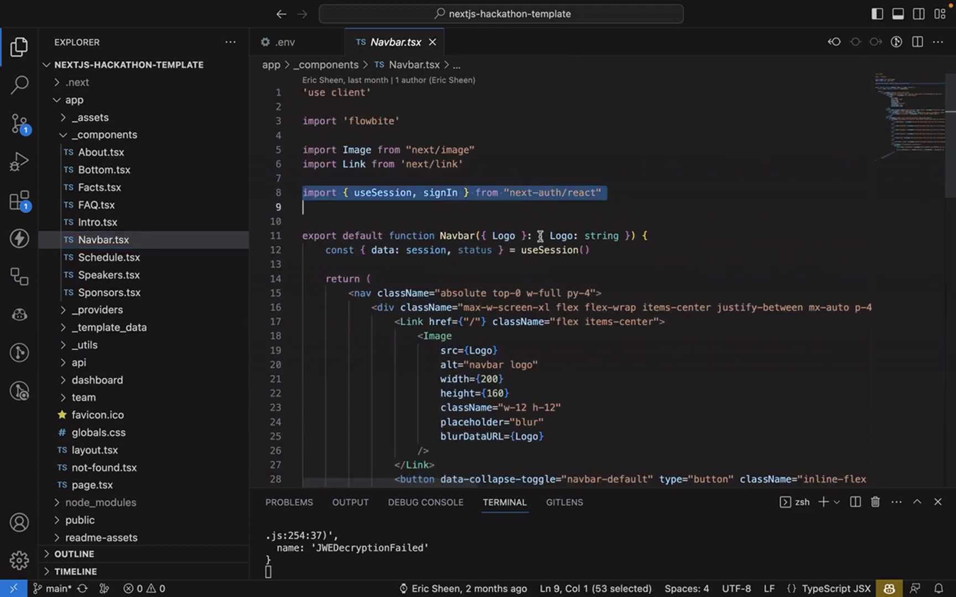
pyautogui.scroll(-3)
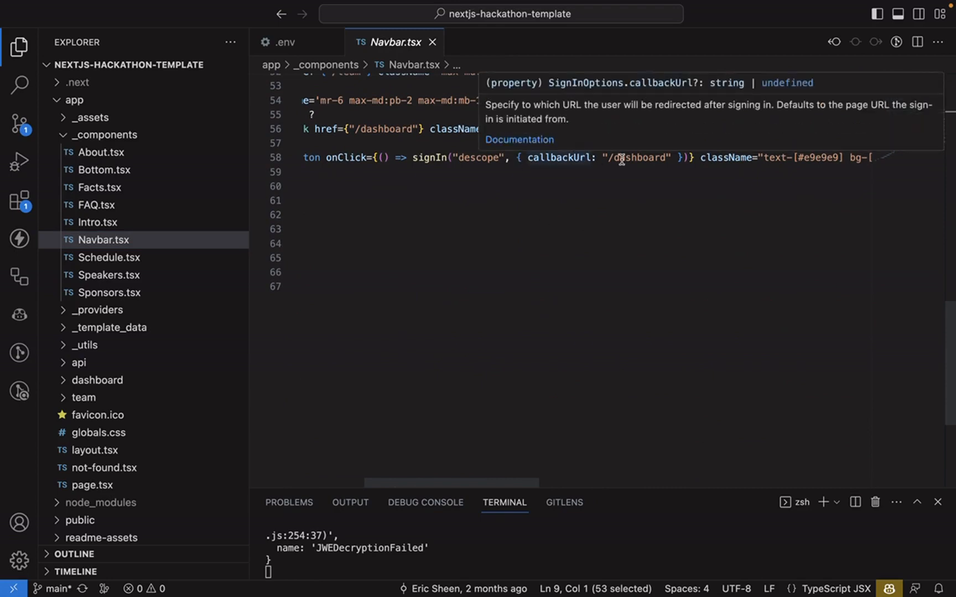
pyautogui.moveTo(472, 158)
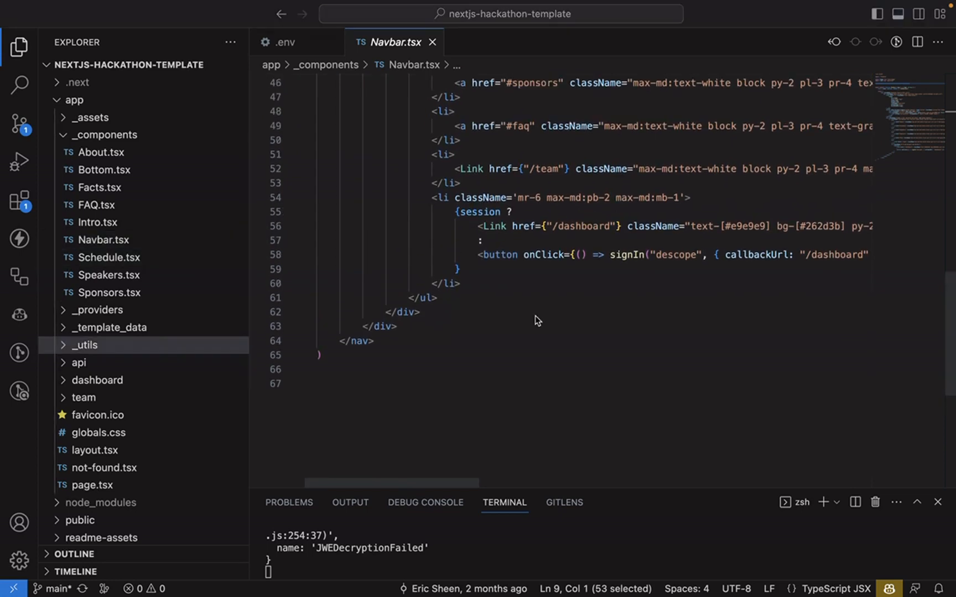
pyautogui.moveTo(116, 436)
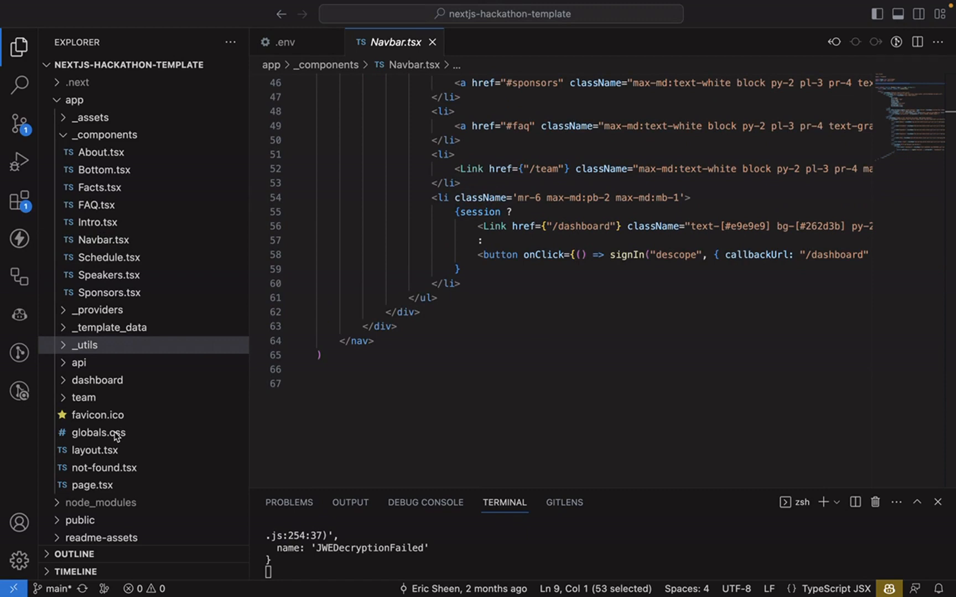
pyautogui.moveTo(109, 445)
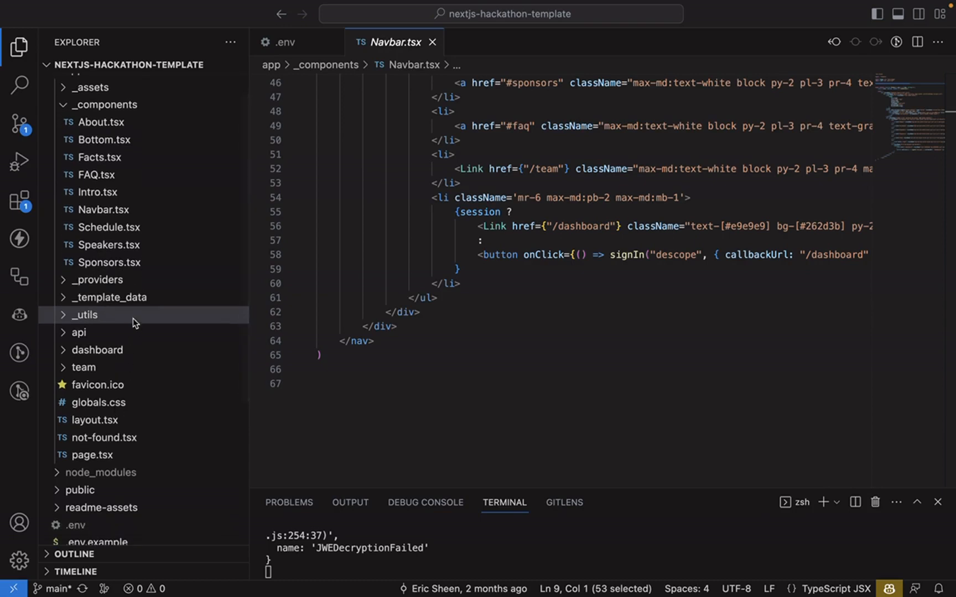
# Review _utils/options.ts, the NextAuth route handler and sessionProvider.tsx, then return to the site
pyautogui.click(96, 280)
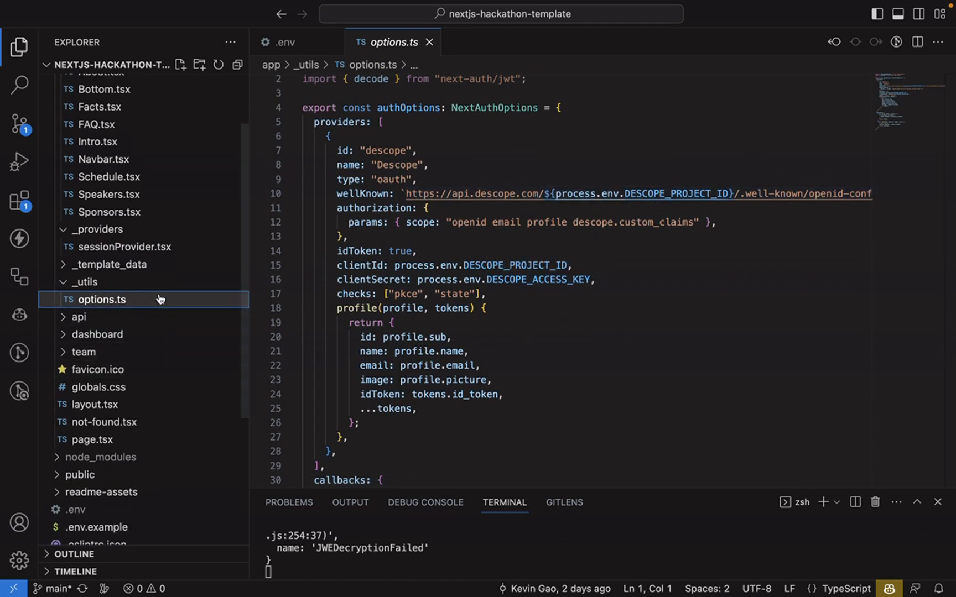
pyautogui.click(78, 318)
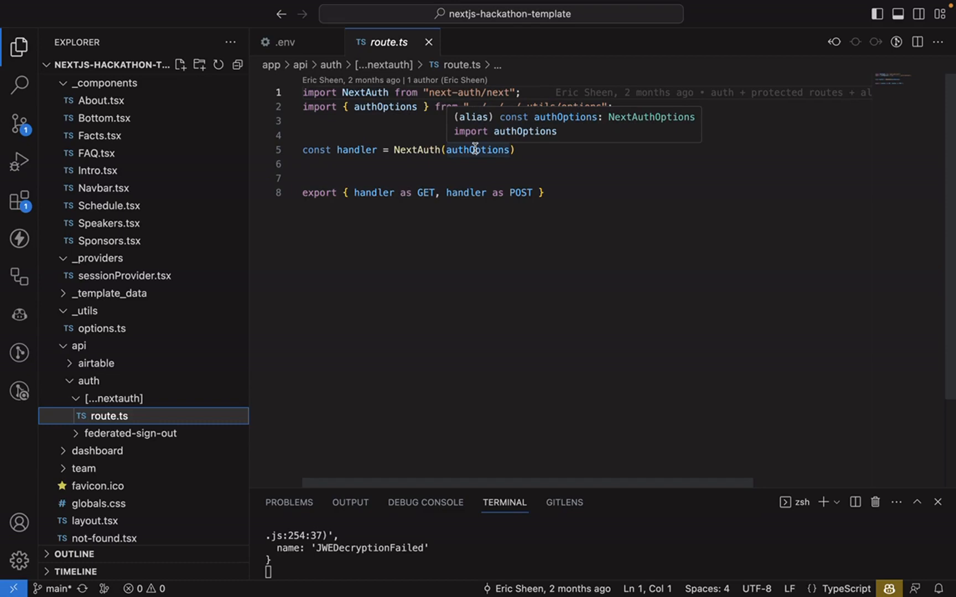
pyautogui.moveTo(157, 378)
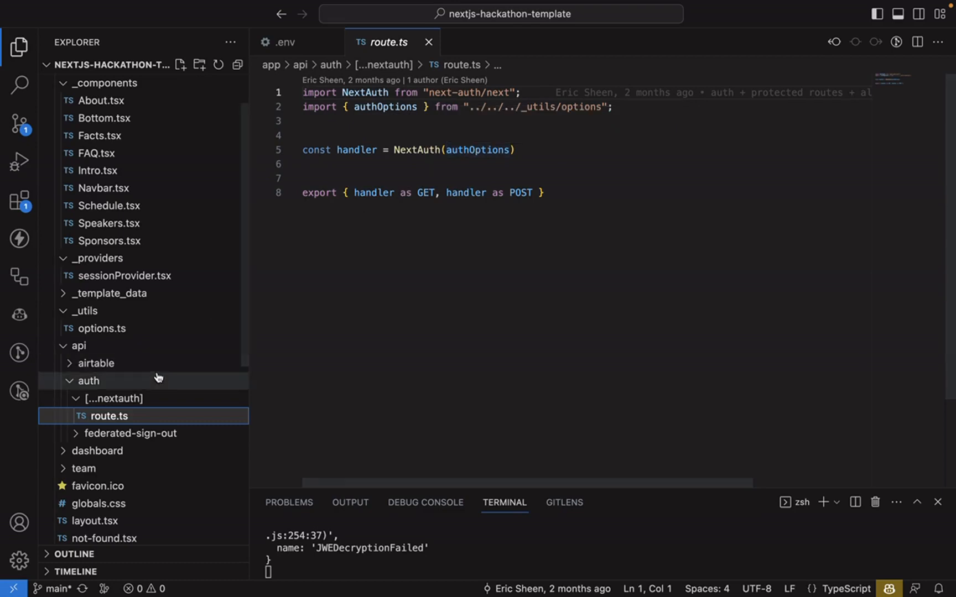
pyautogui.scroll(-3)
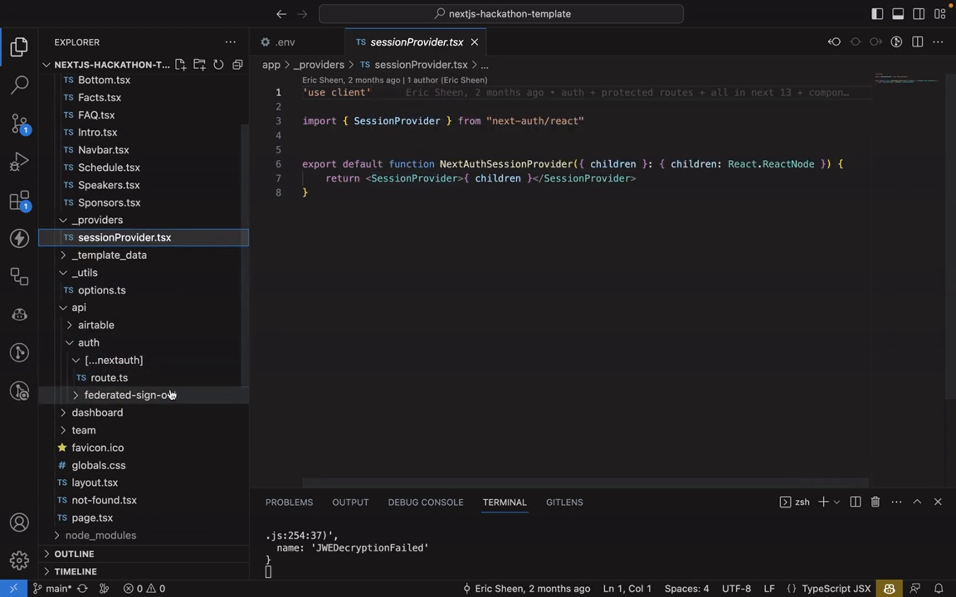
pyautogui.click(94, 412)
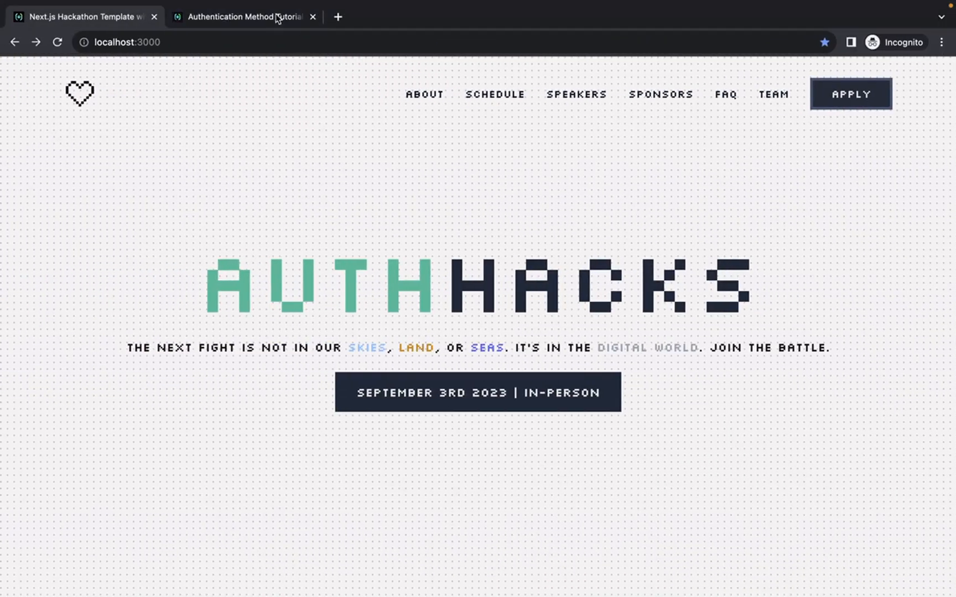
# Scroll through the Descope Getting Started guide for NextAuth
pyautogui.click(241, 16)
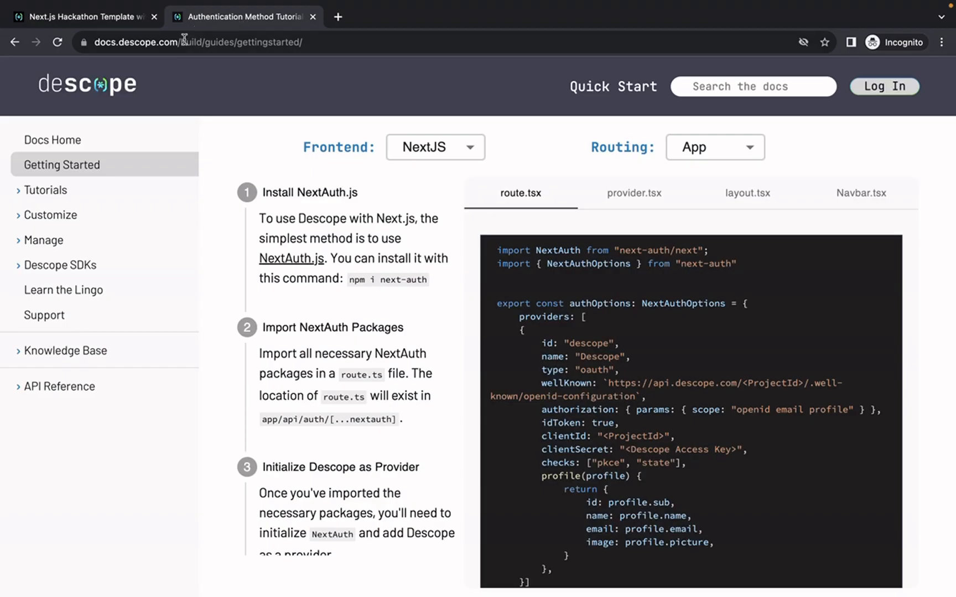
pyautogui.scroll(-3)
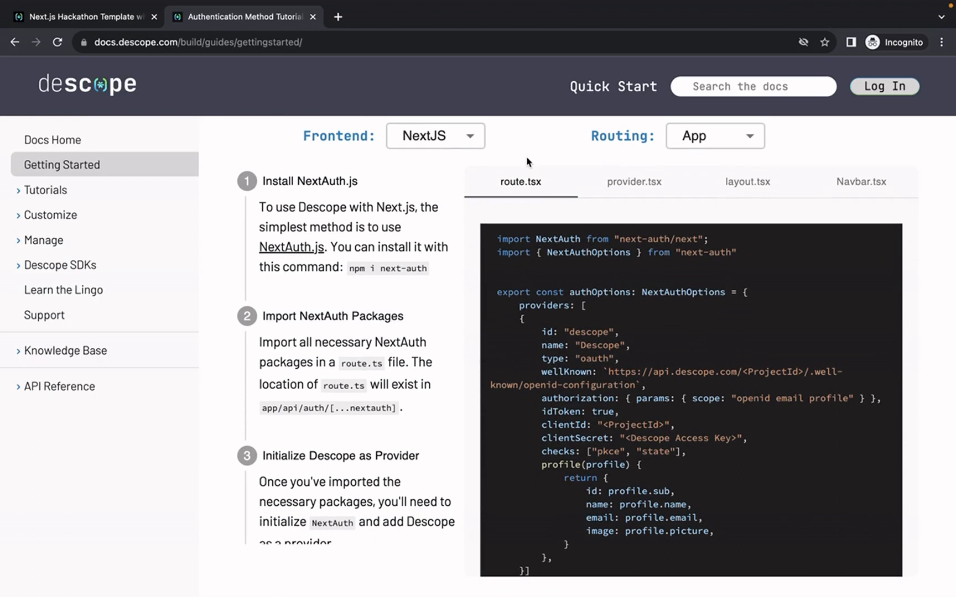
pyautogui.moveTo(499, 153)
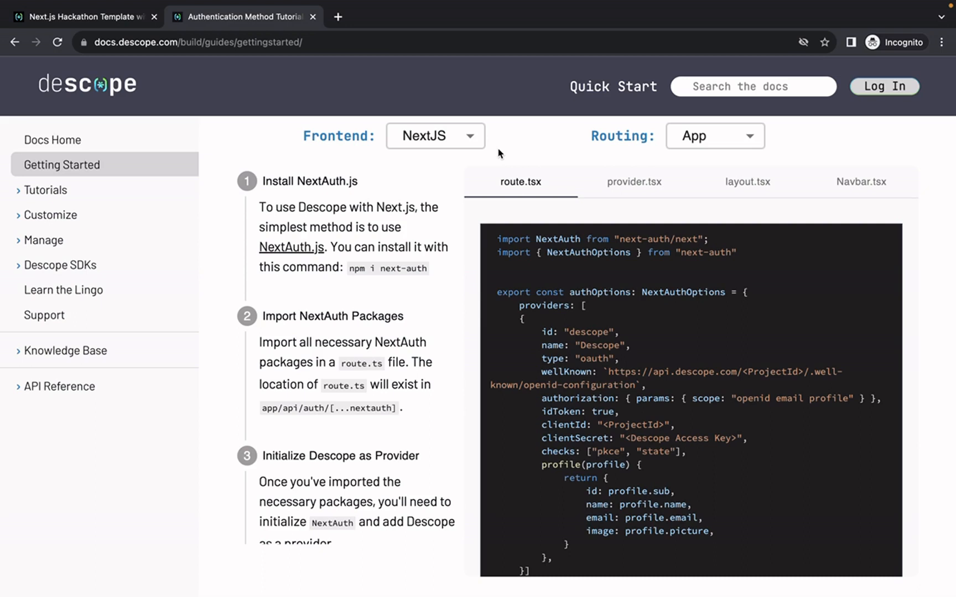
pyautogui.scroll(-3)
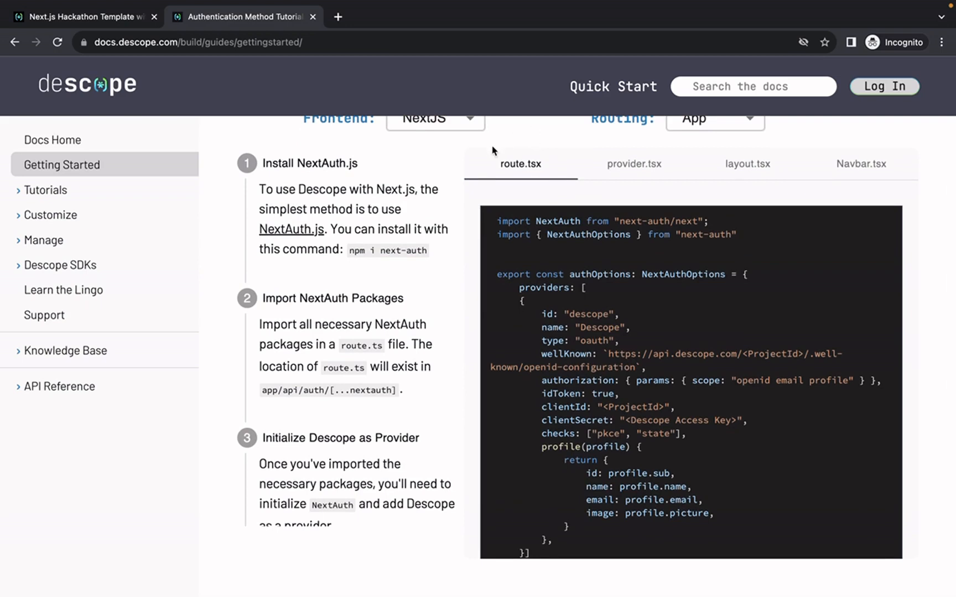
pyautogui.scroll(-3)
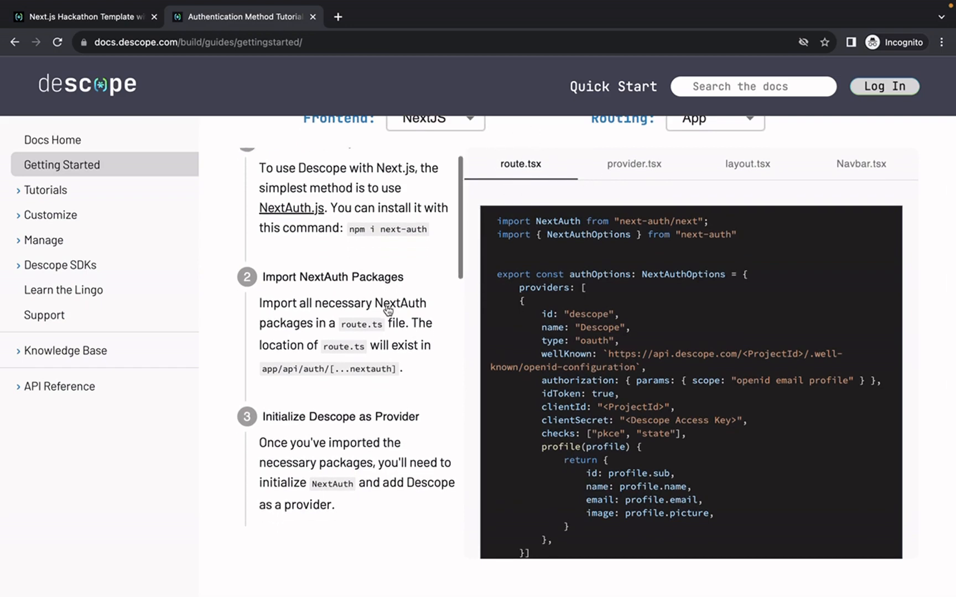
pyautogui.scroll(-3)
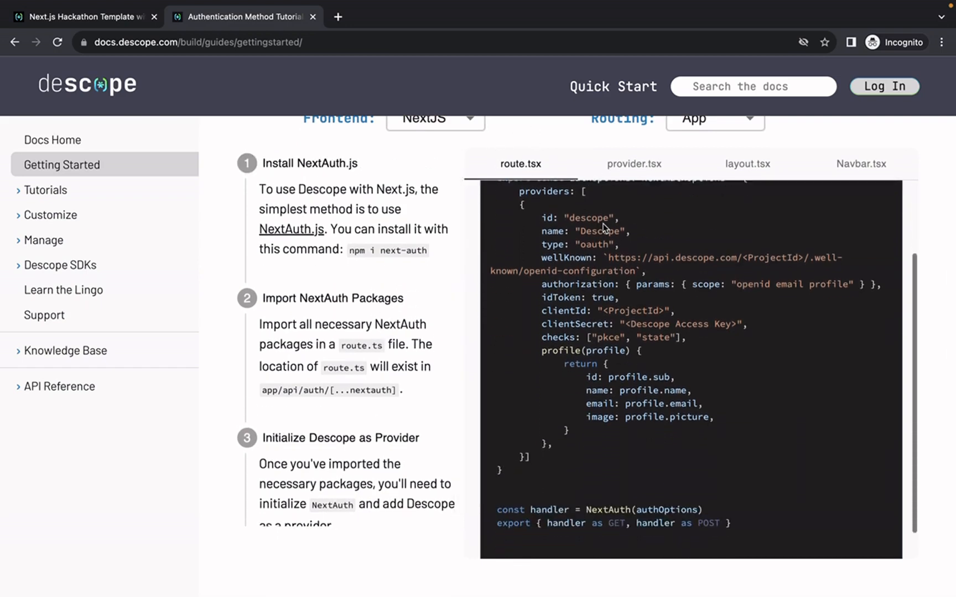
pyautogui.scroll(-3)
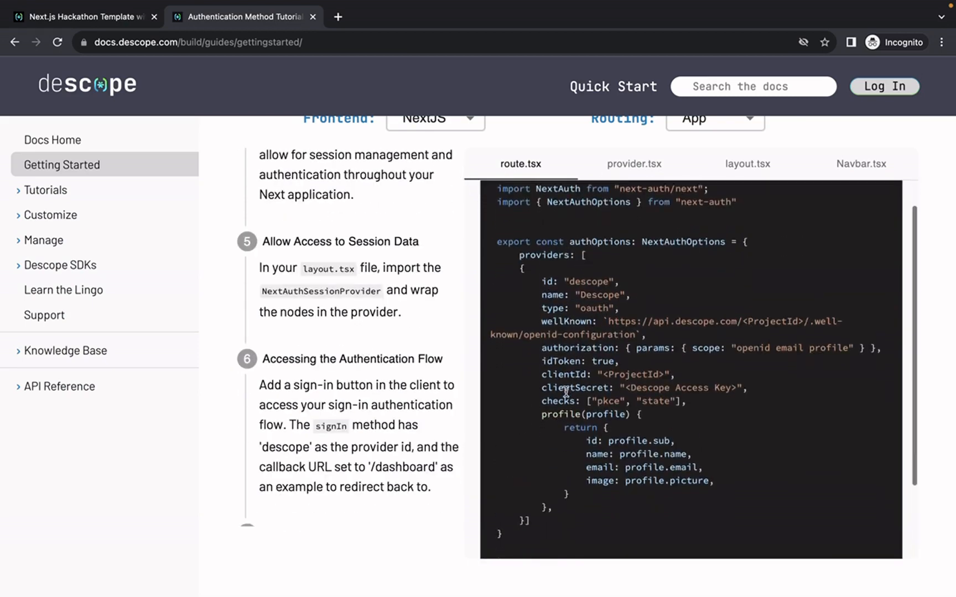
# View the provider.tsx, layout.tsx and Navbar.tsx code examples, then return to the AuthHacks site
pyautogui.click(634, 164)
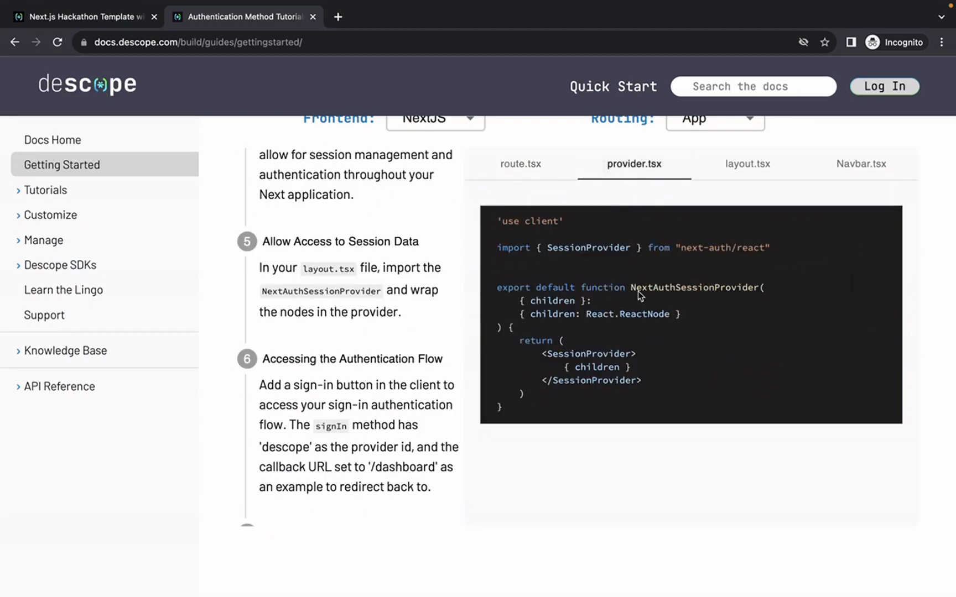
pyautogui.click(745, 164)
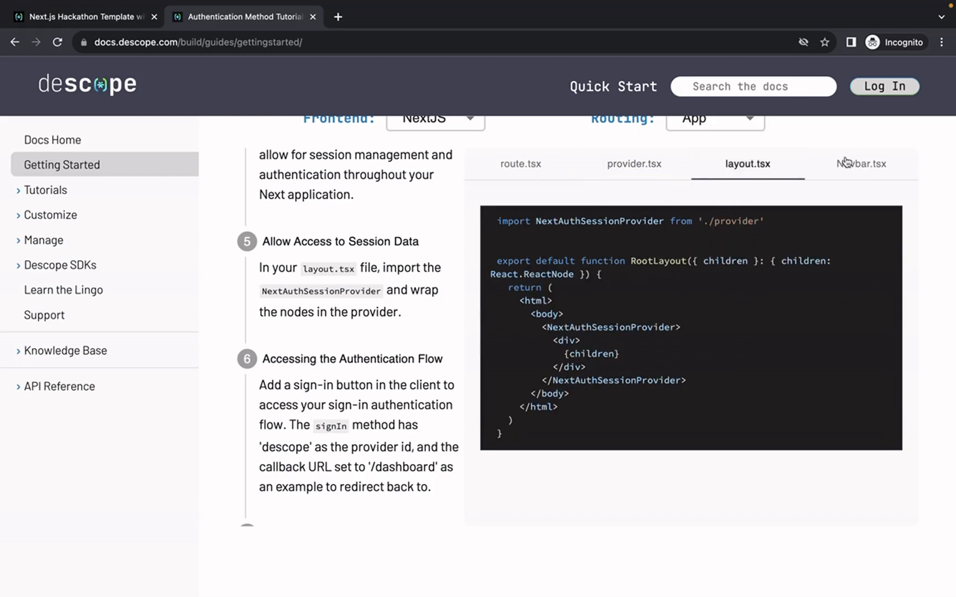
pyautogui.click(860, 164)
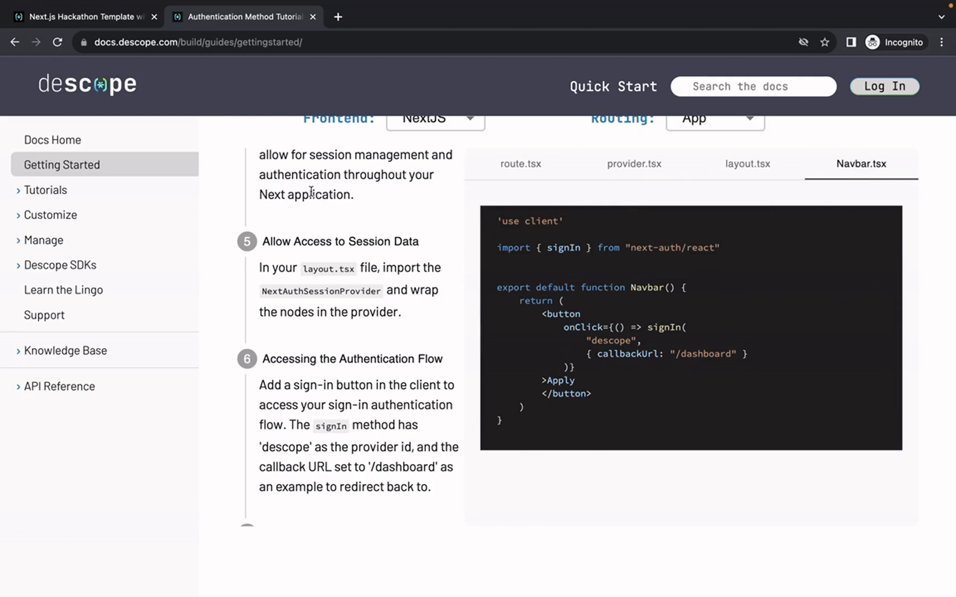
pyautogui.click(85, 16)
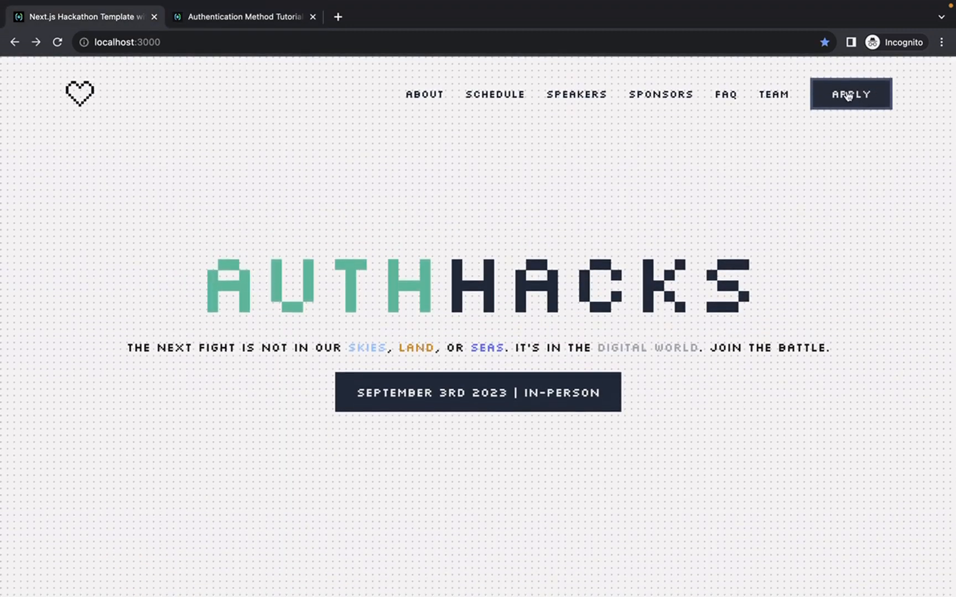
# Follow Apply to Descope's hosted sign-up-or-in page and inspect its auth.descope.io address
pyautogui.click(850, 94)
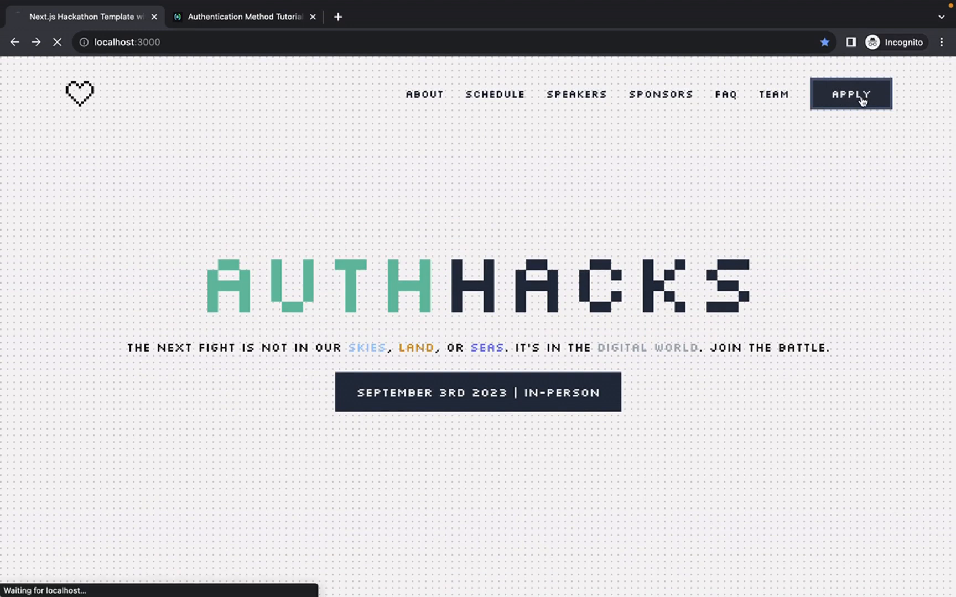
pyautogui.click(849, 94)
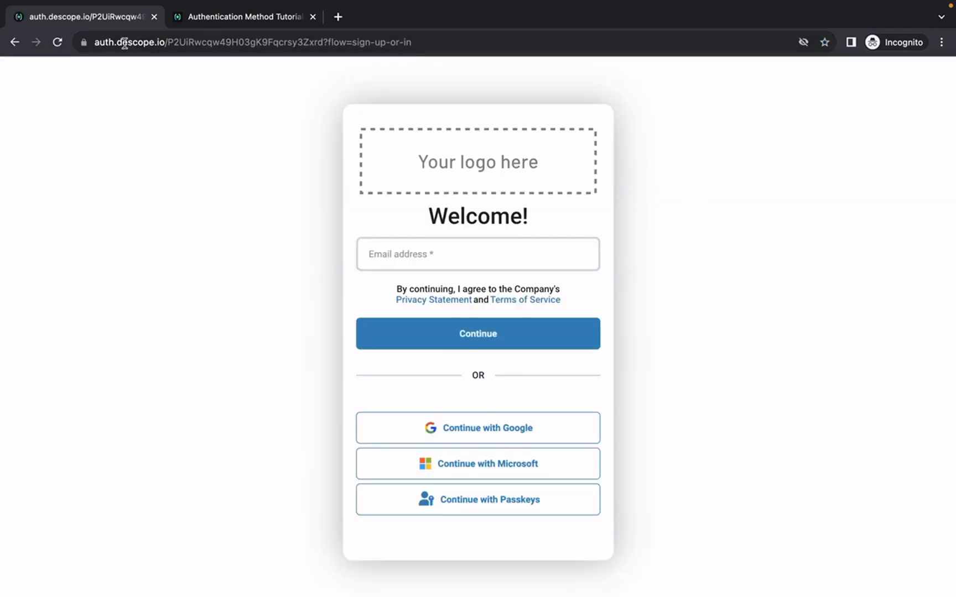
pyautogui.click(250, 42)
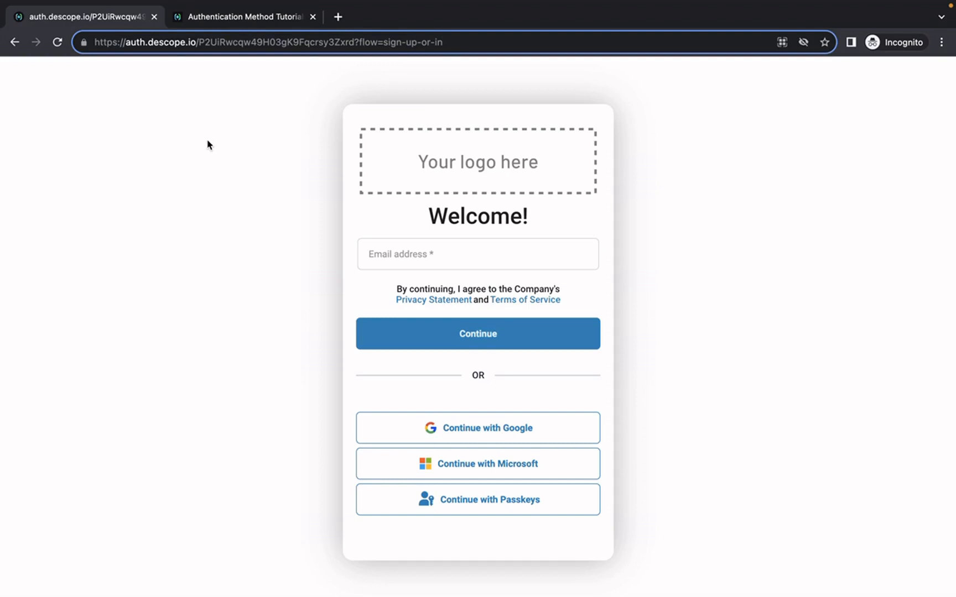
pyautogui.moveTo(736, 401)
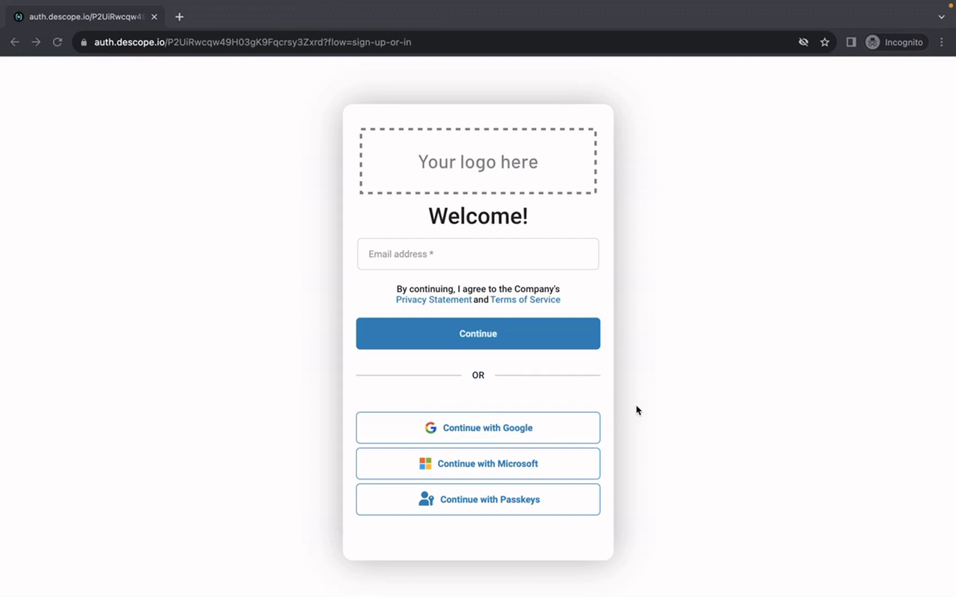
pyautogui.click(478, 427)
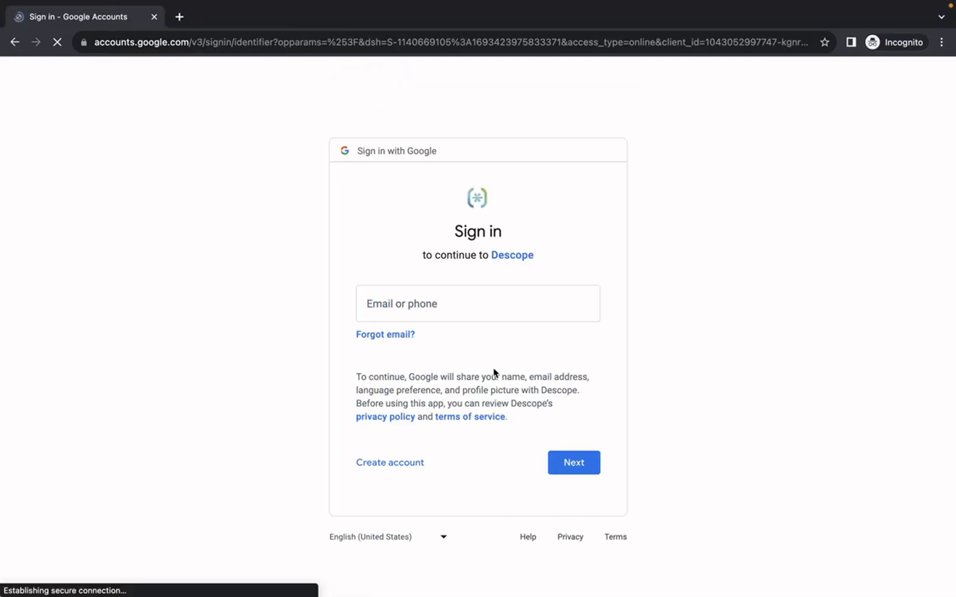
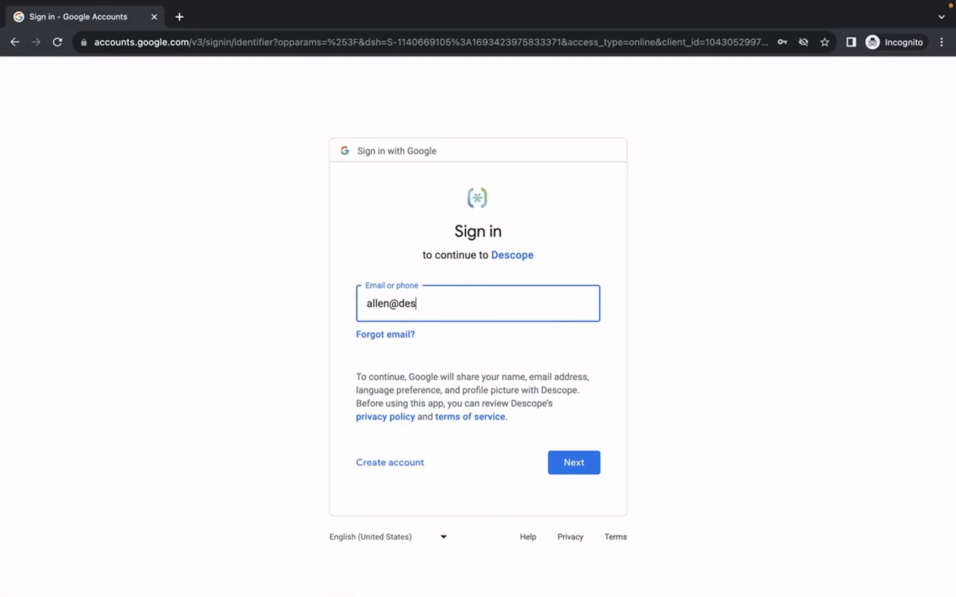
pyautogui.click(572, 463)
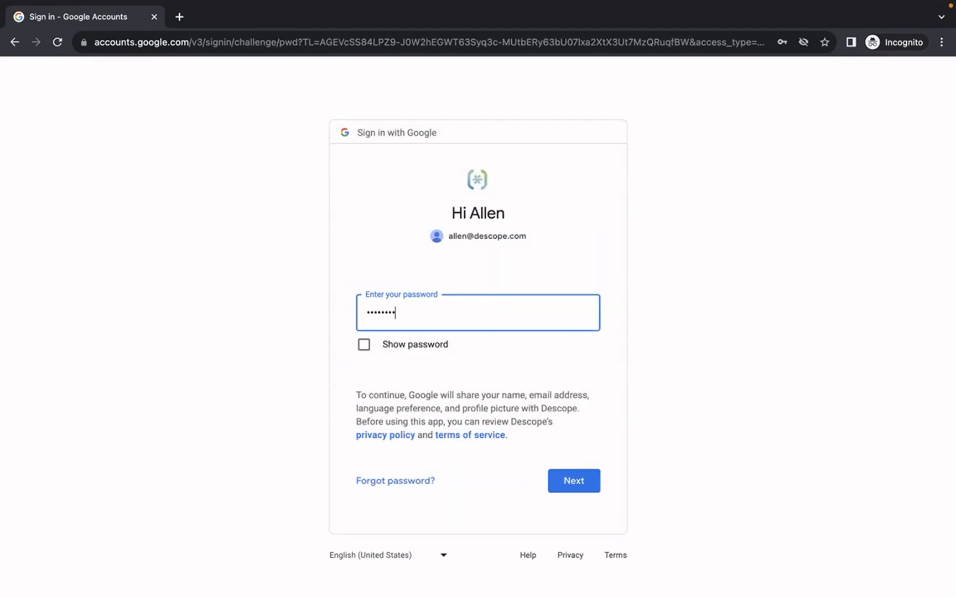
pyautogui.click(572, 480)
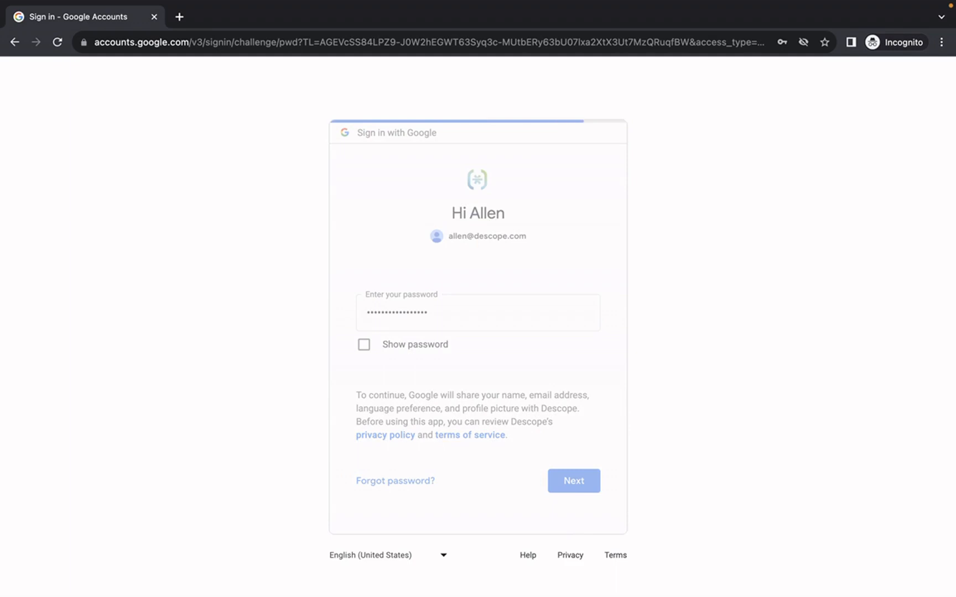
pyautogui.click(572, 480)
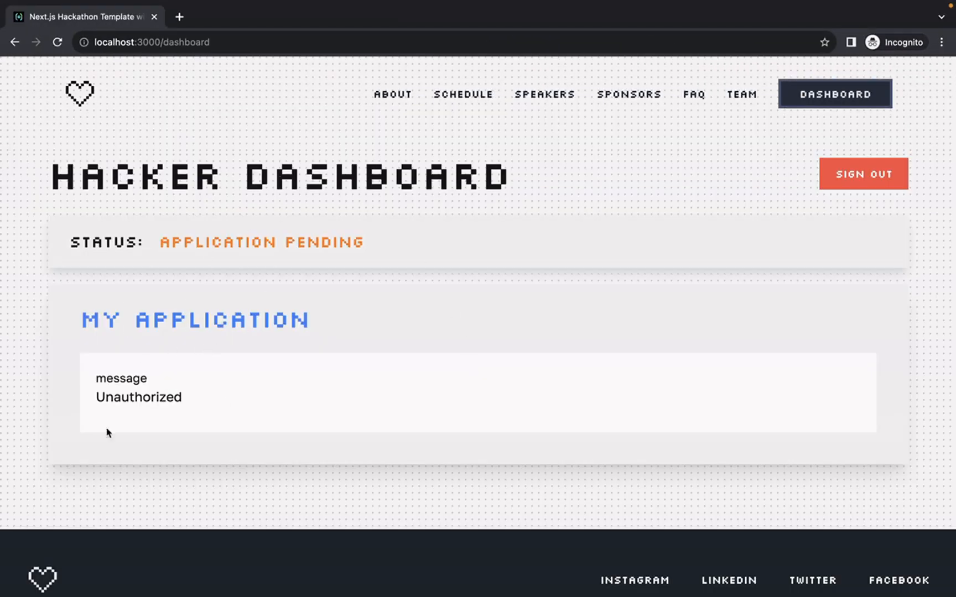
pyautogui.moveTo(129, 402)
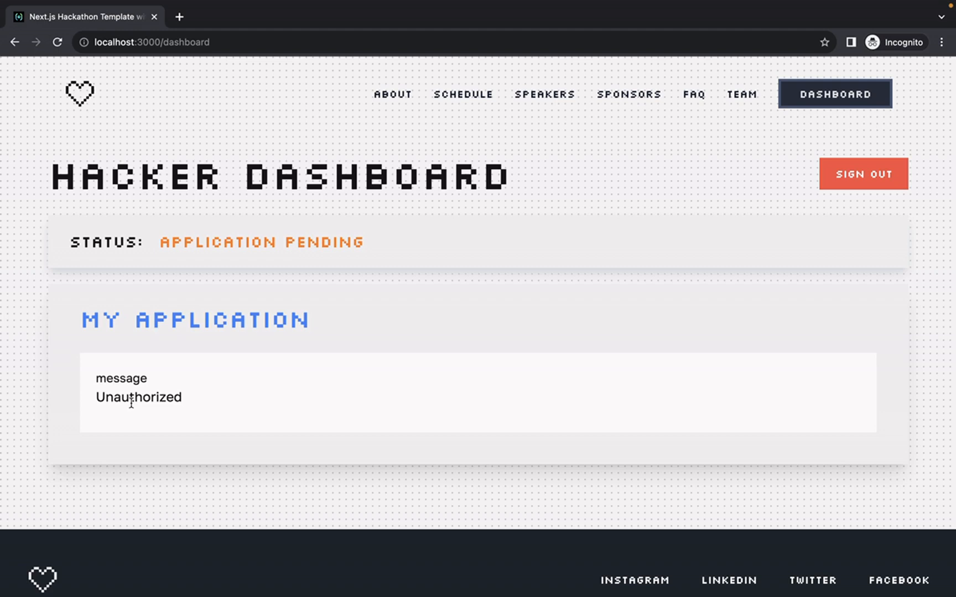
pyautogui.moveTo(818, 307)
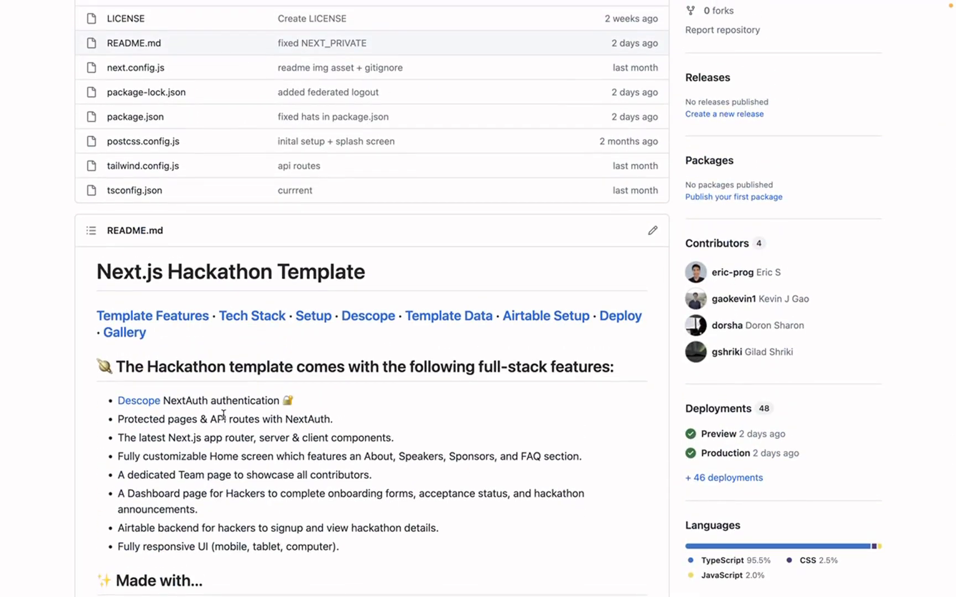
# Reach the README's Airtable Setup section and open the Airtable.md guide
pyautogui.scroll(3)
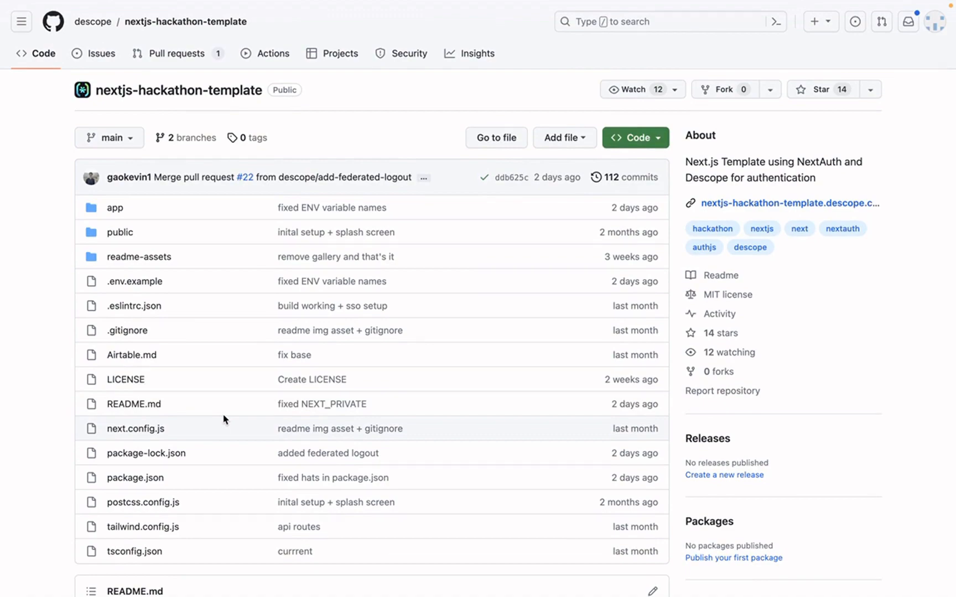
pyautogui.scroll(-3)
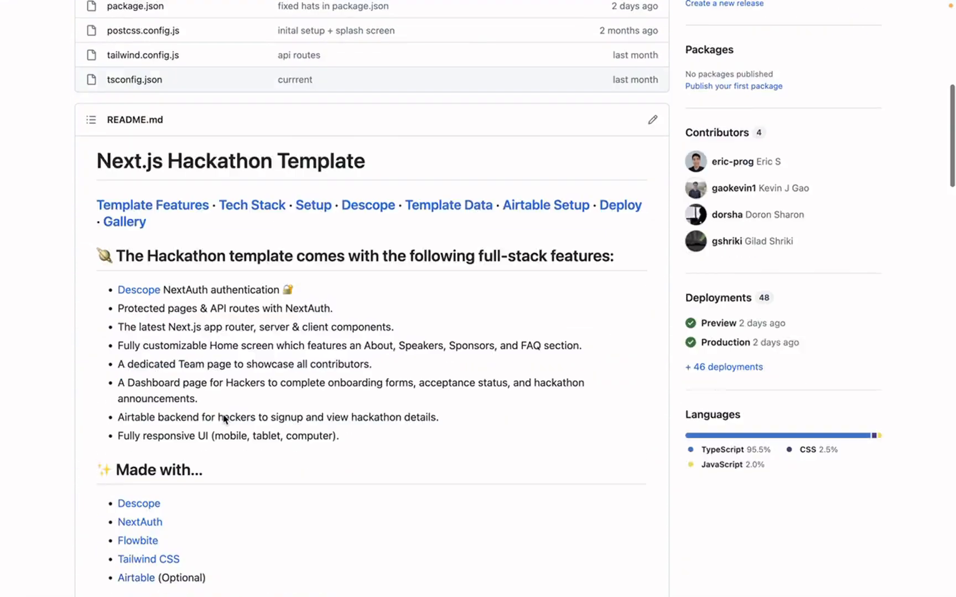
pyautogui.scroll(-3)
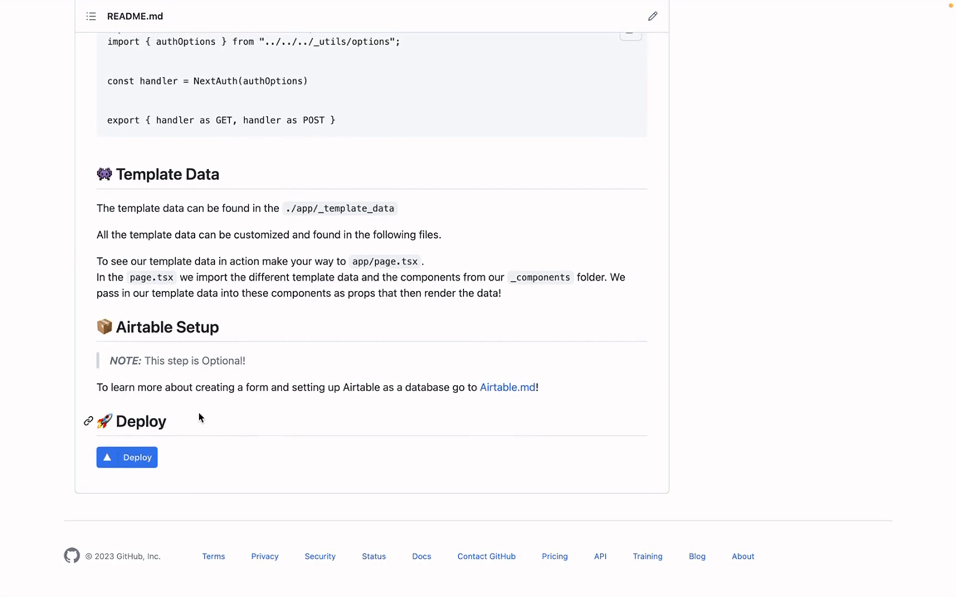
pyautogui.moveTo(364, 414)
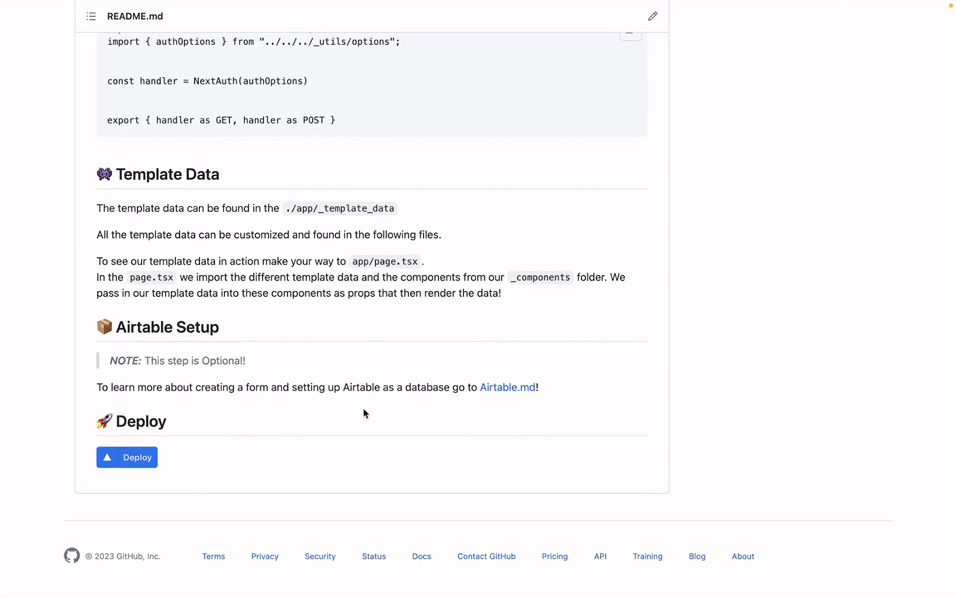
pyautogui.click(507, 388)
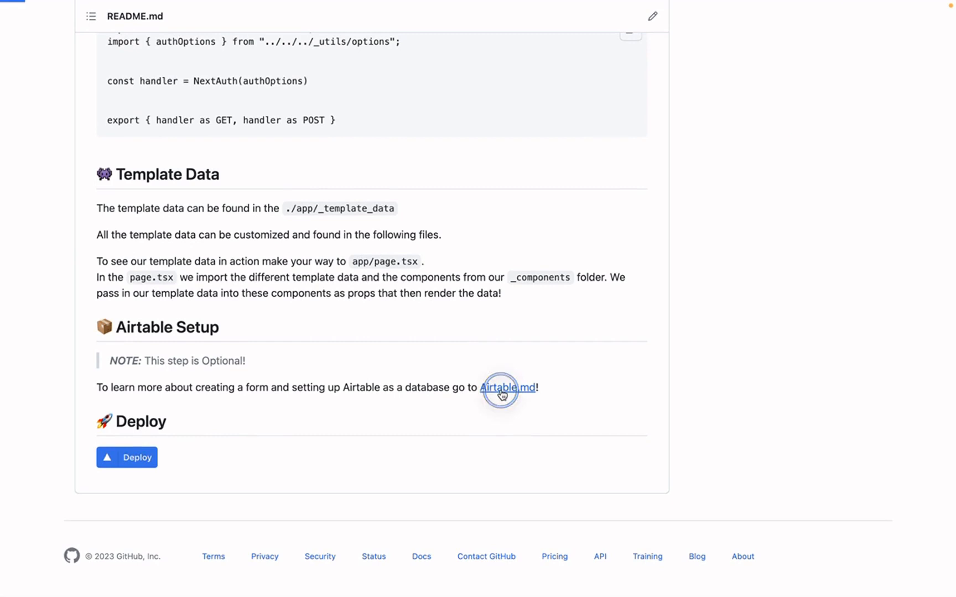
pyautogui.click(507, 387)
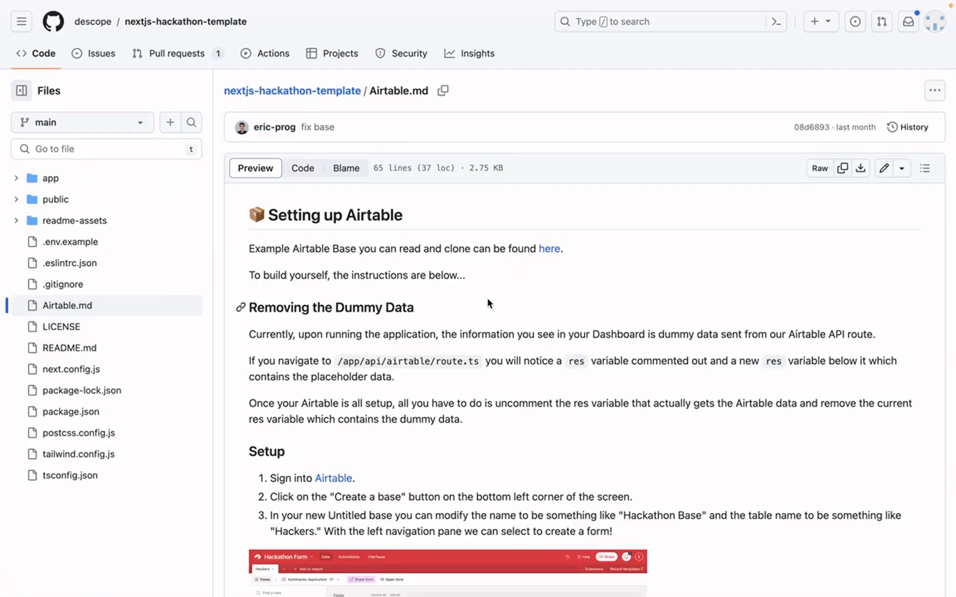
pyautogui.moveTo(488, 330)
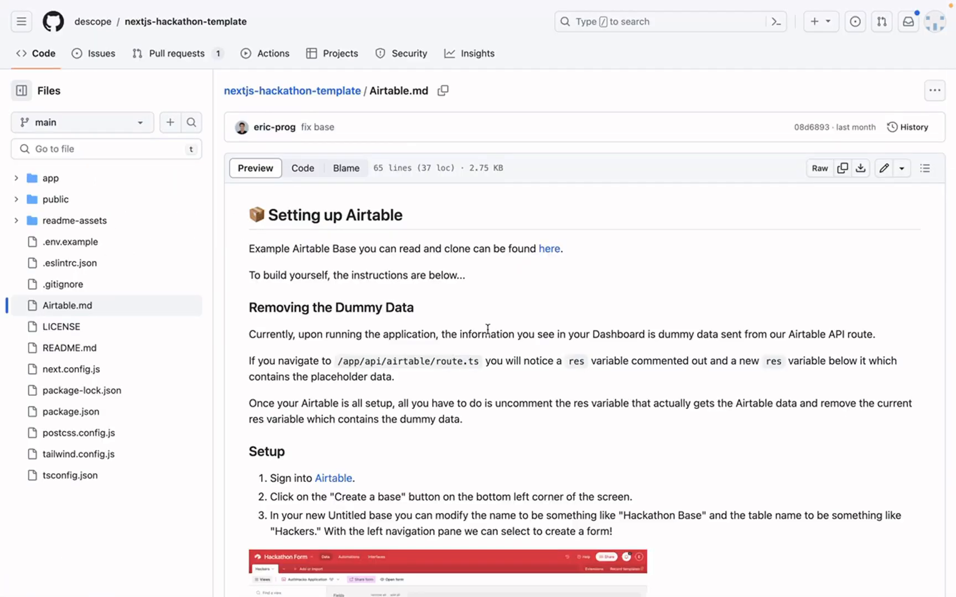
# Read through the Airtable.md setup steps for the base and form
pyautogui.scroll(-3)
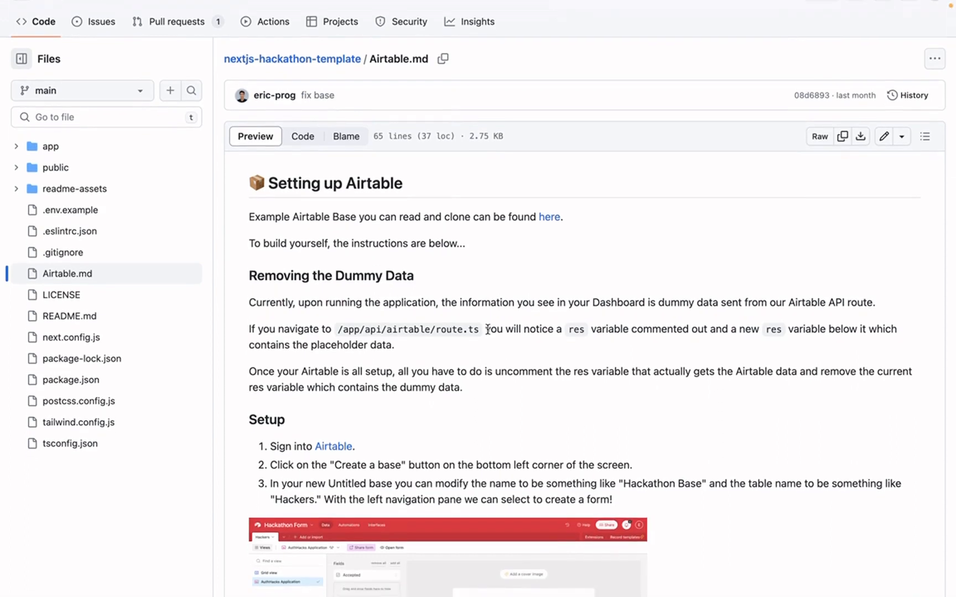
pyautogui.scroll(-3)
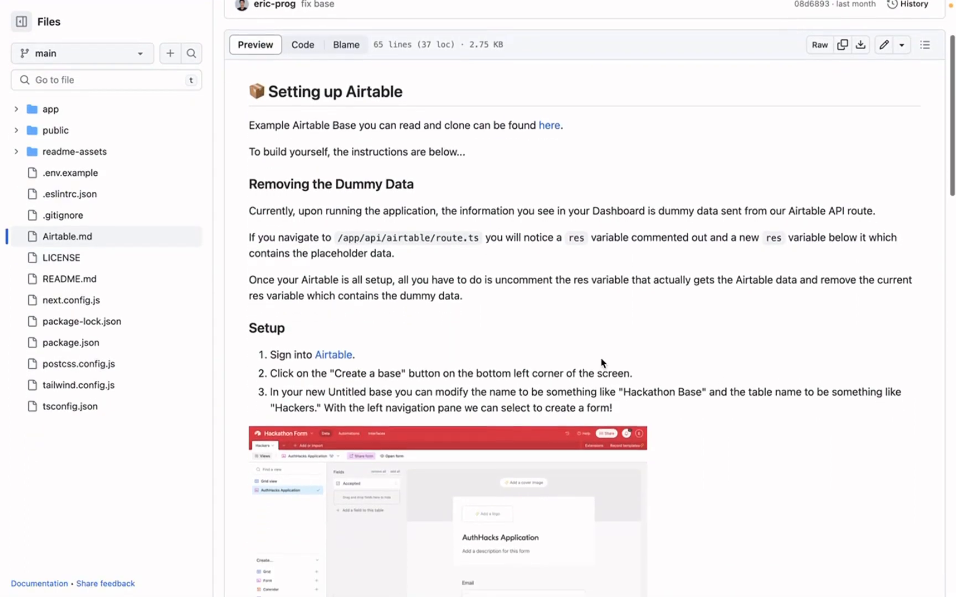
pyautogui.scroll(-3)
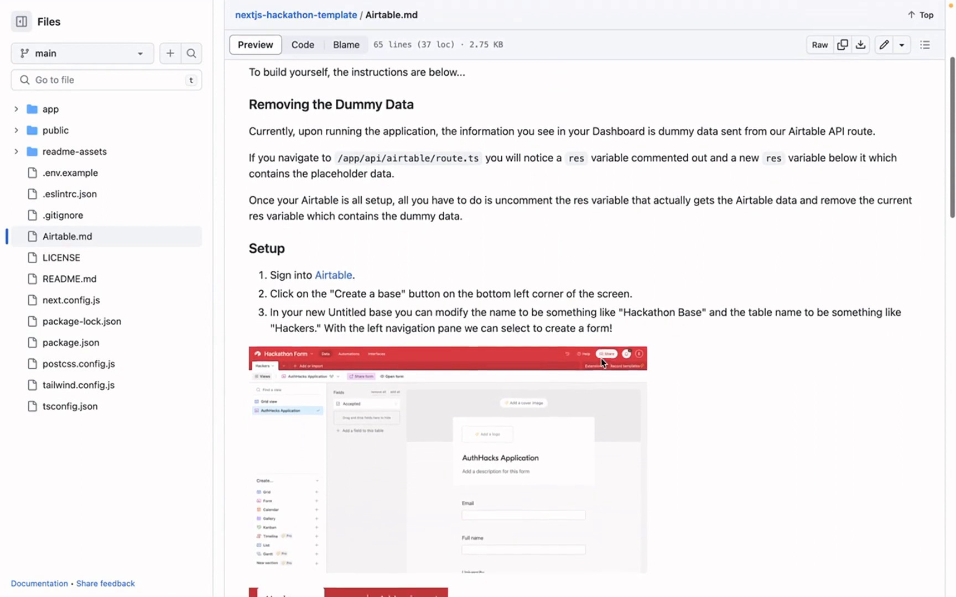
pyautogui.scroll(-3)
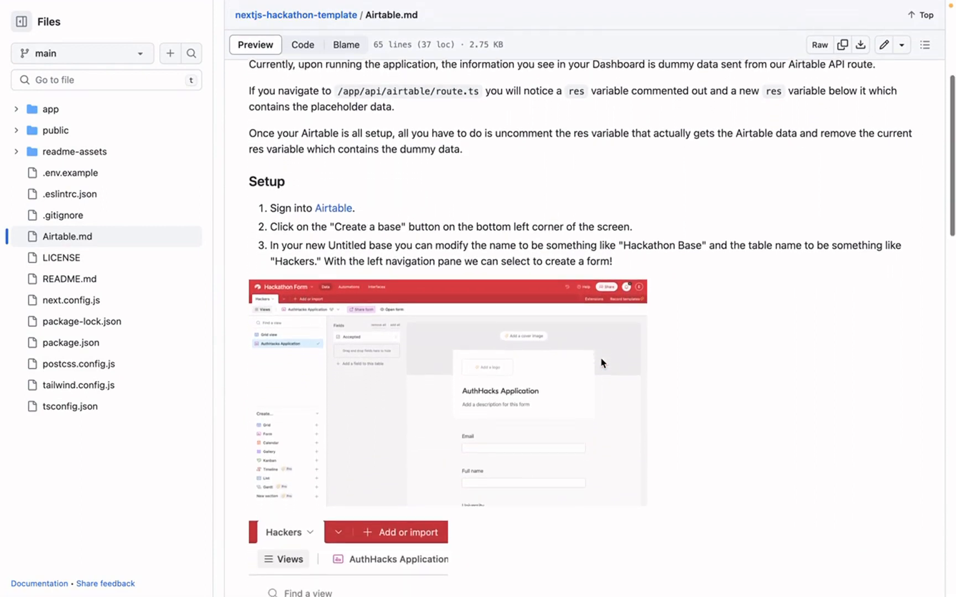
pyautogui.scroll(-3)
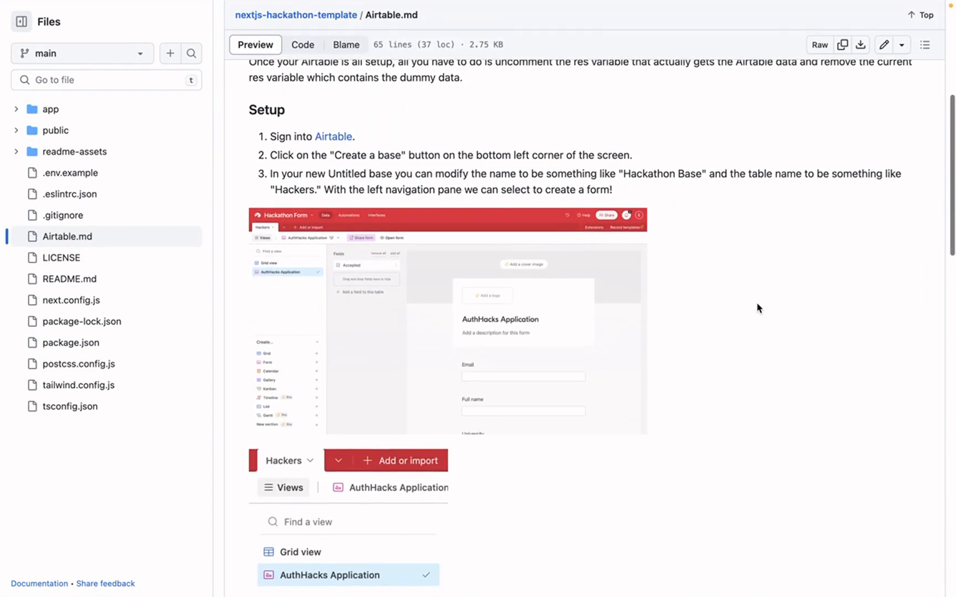
pyautogui.scroll(-3)
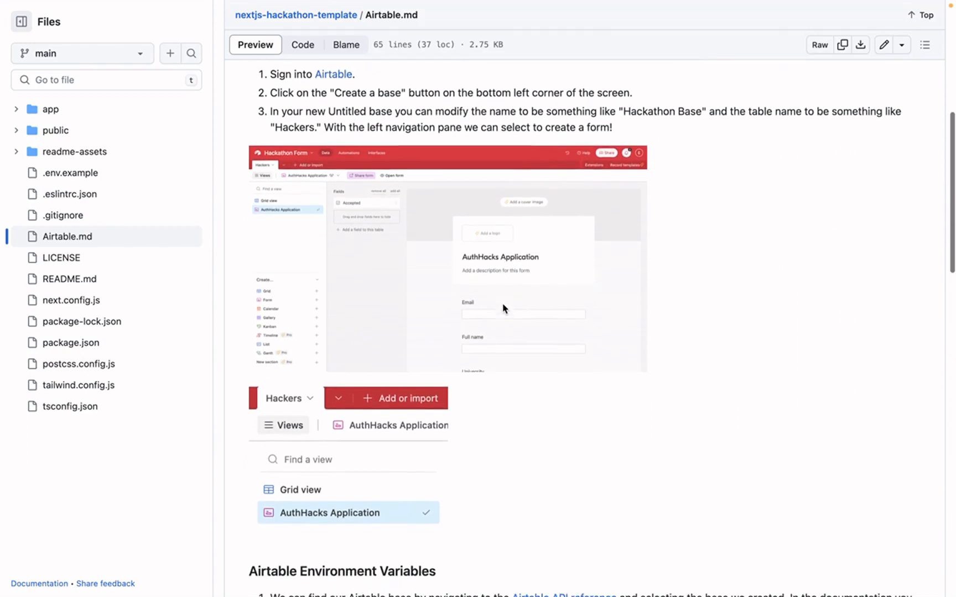
pyautogui.scroll(-3)
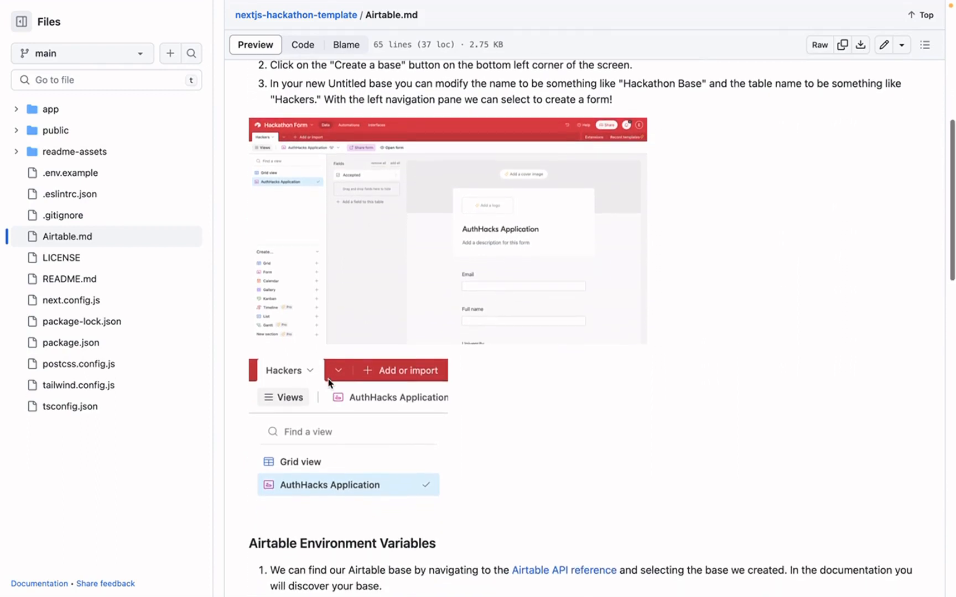
pyautogui.scroll(-3)
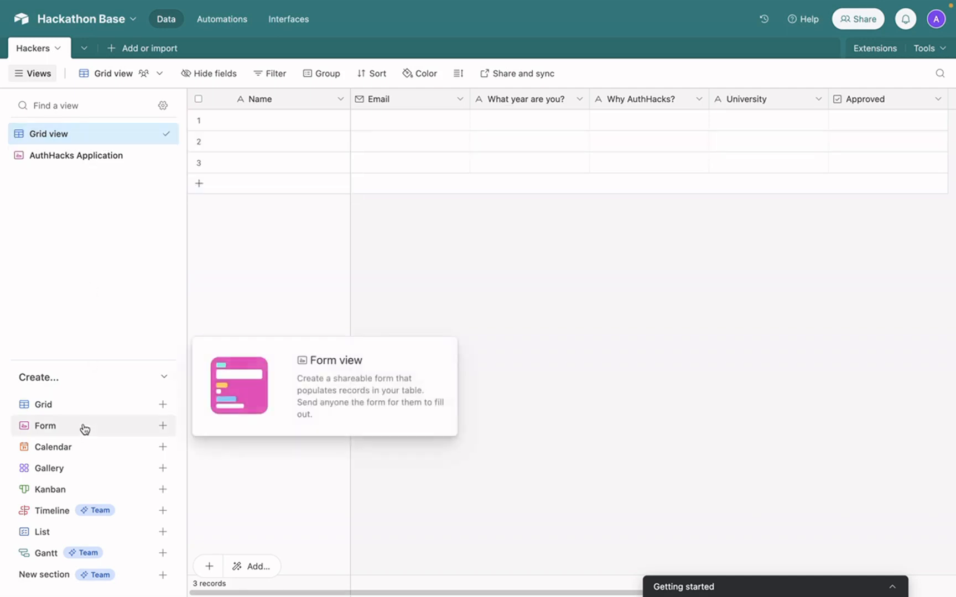
# Browse the AuthHacks Application form view, then return to the Hackers grid of records
pyautogui.click(75, 156)
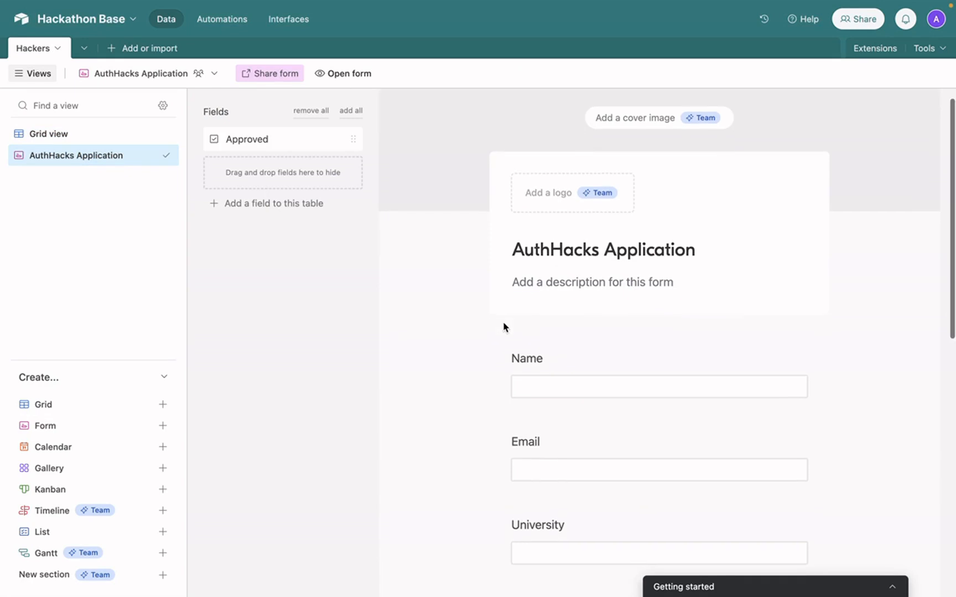
pyautogui.scroll(-3)
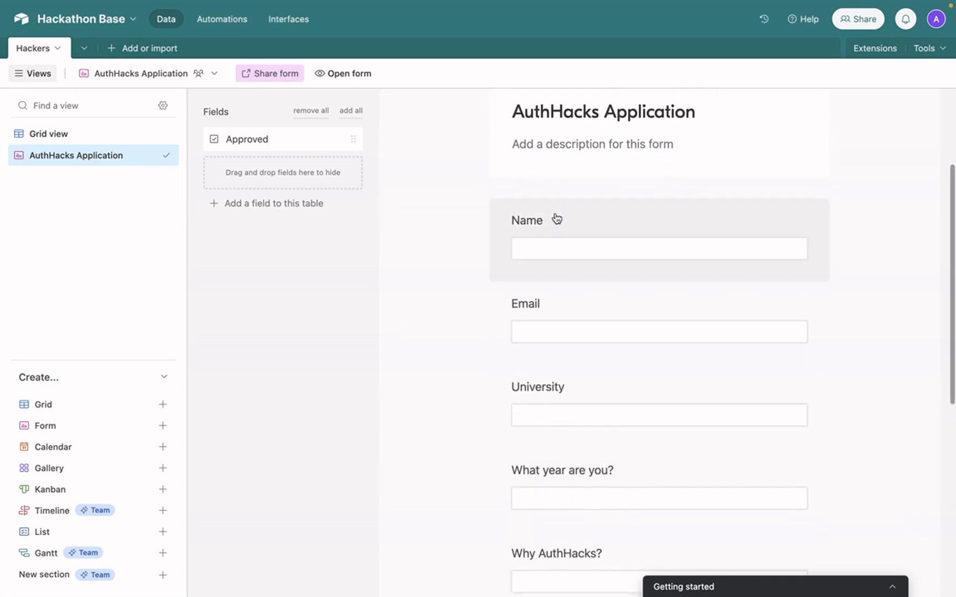
pyautogui.scroll(-3)
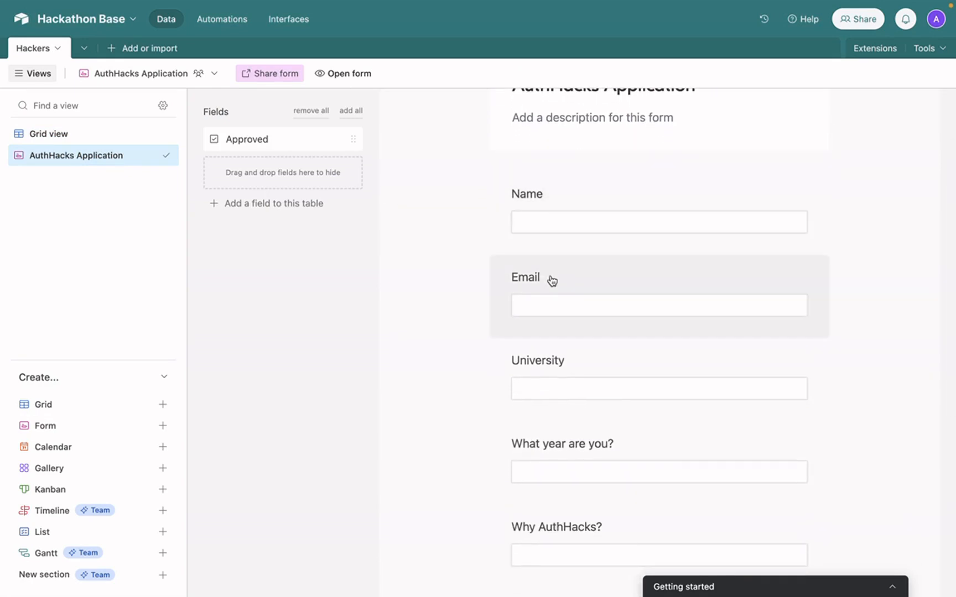
pyautogui.scroll(-3)
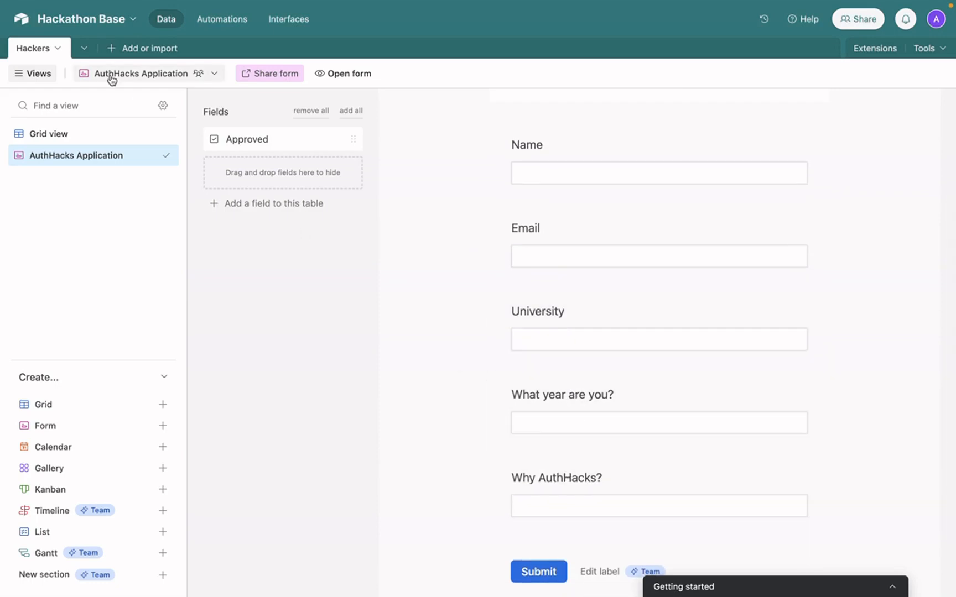
pyautogui.click(49, 134)
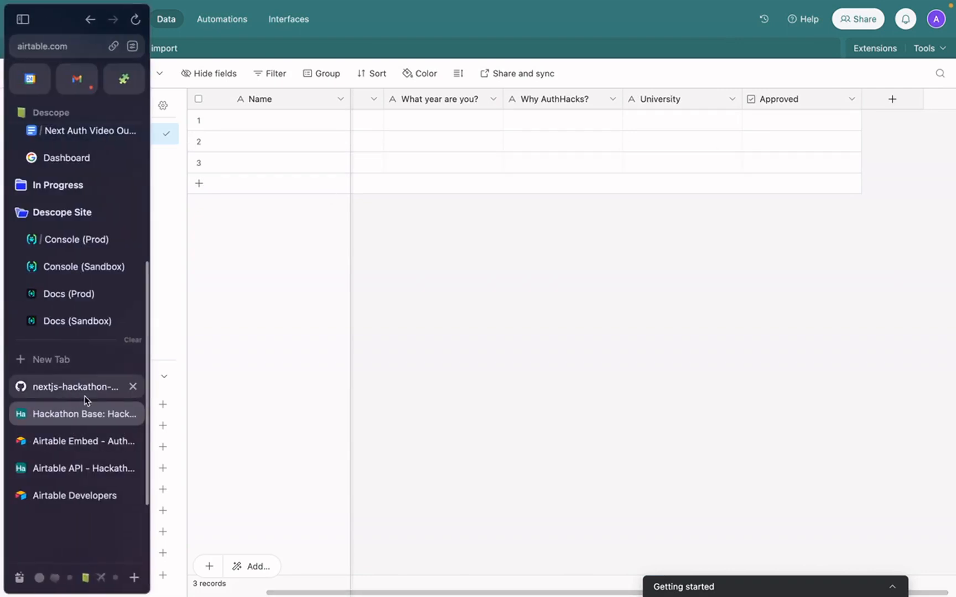
# Read Airtable.md in the template repo down to the form embed code and env variables
pyautogui.click(73, 386)
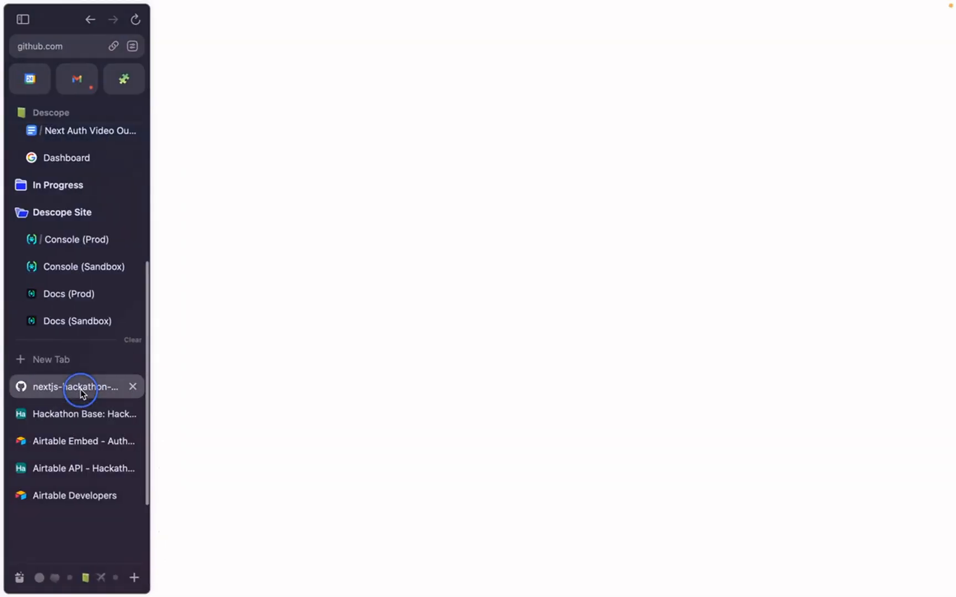
pyautogui.click(75, 387)
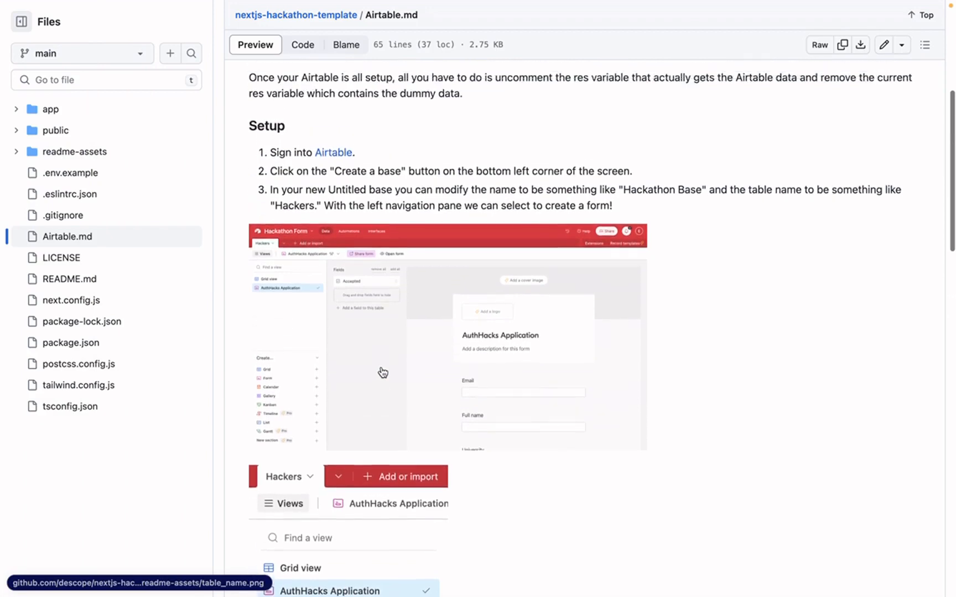
pyautogui.scroll(-3)
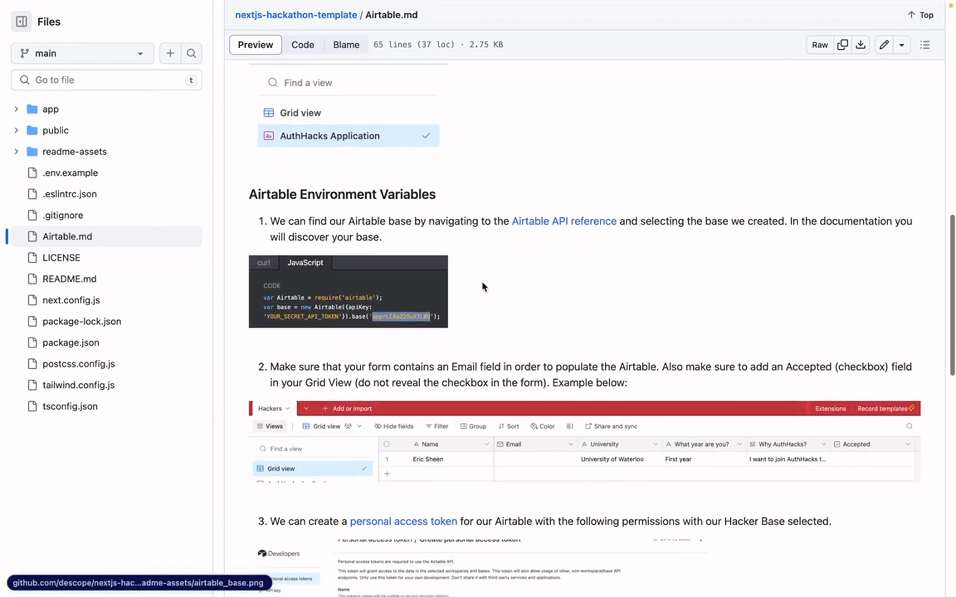
pyautogui.scroll(-3)
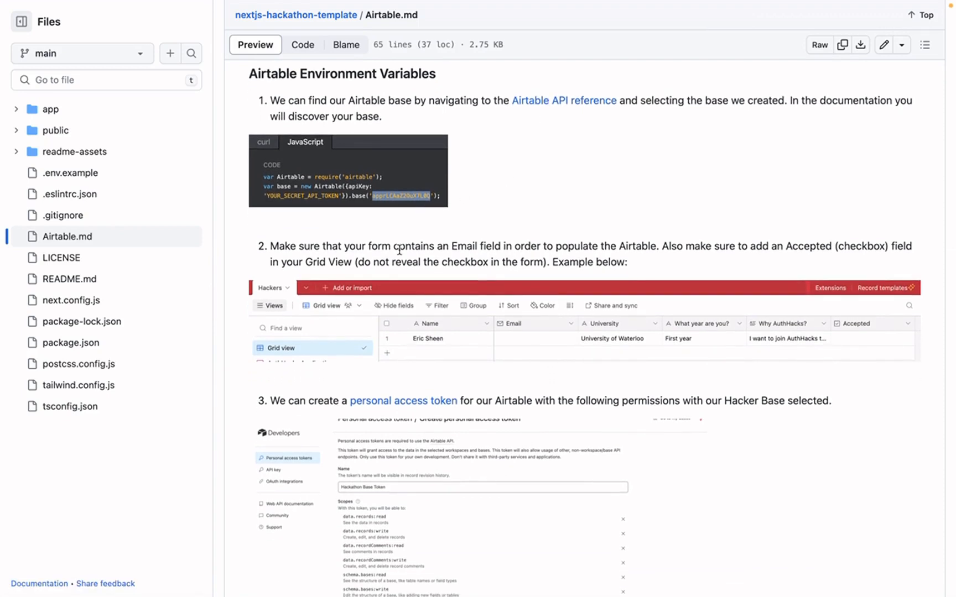
pyautogui.scroll(-3)
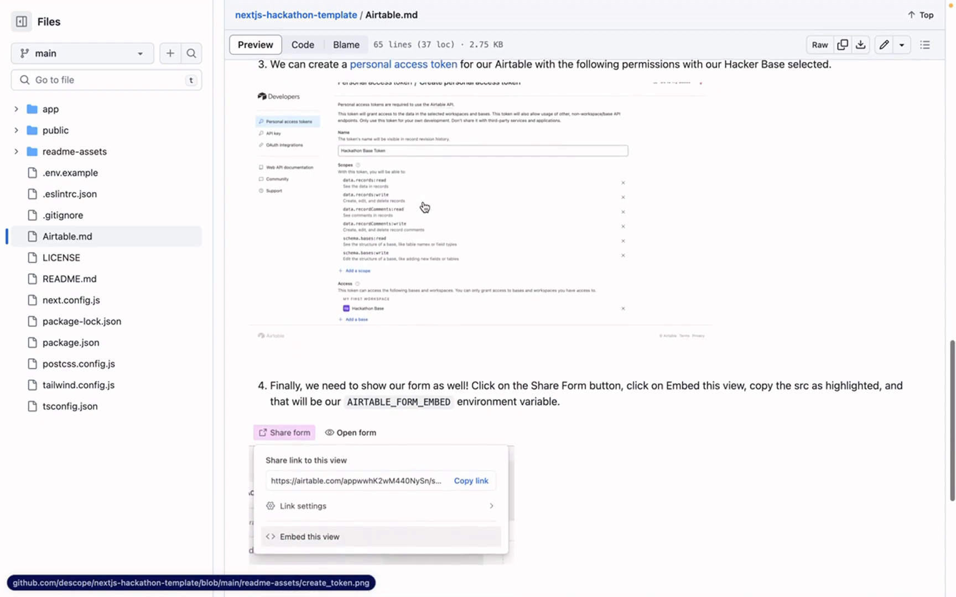
pyautogui.scroll(-3)
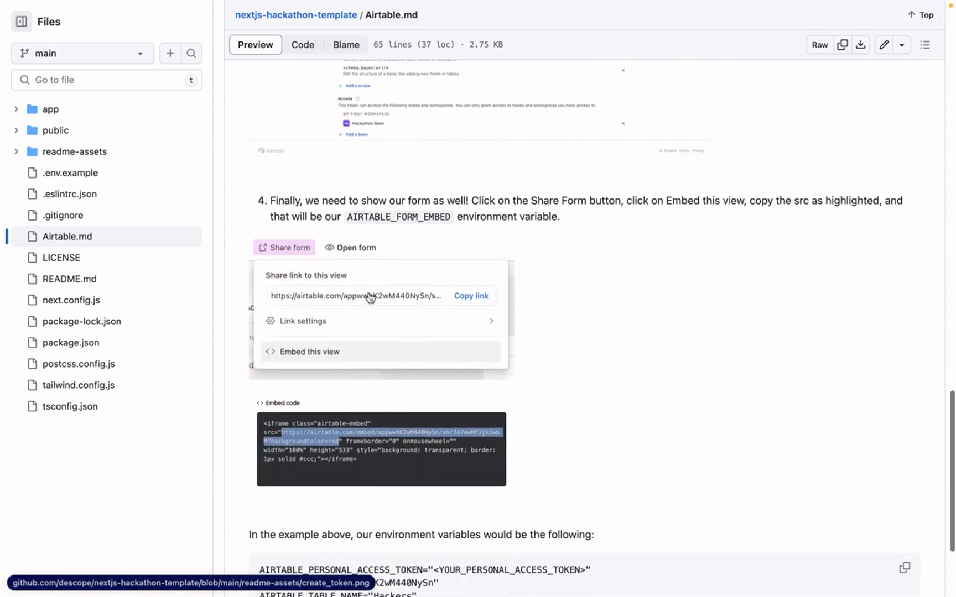
pyautogui.scroll(-3)
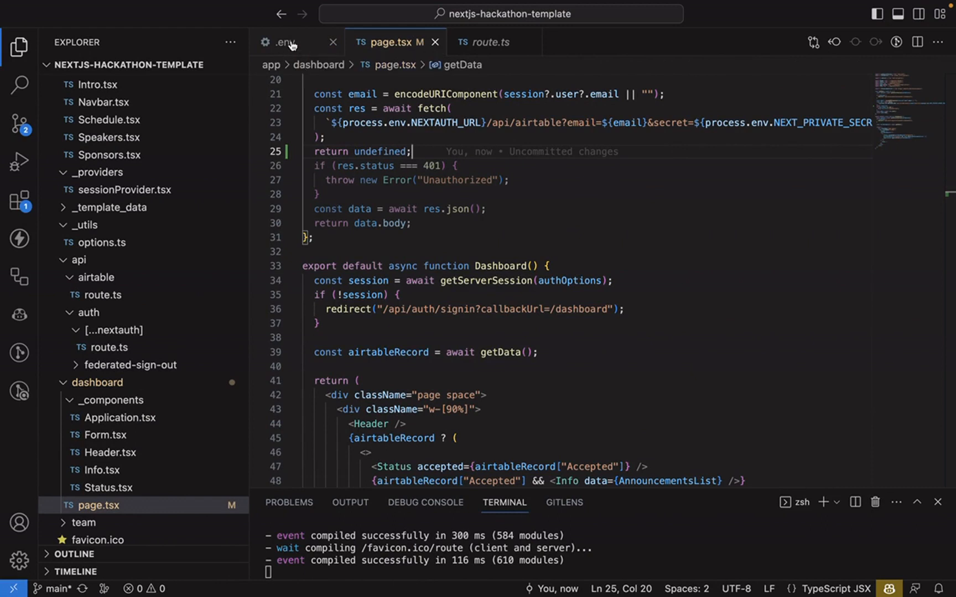
# Show .env.example with its Descope and Airtable environment variables
pyautogui.click(97, 325)
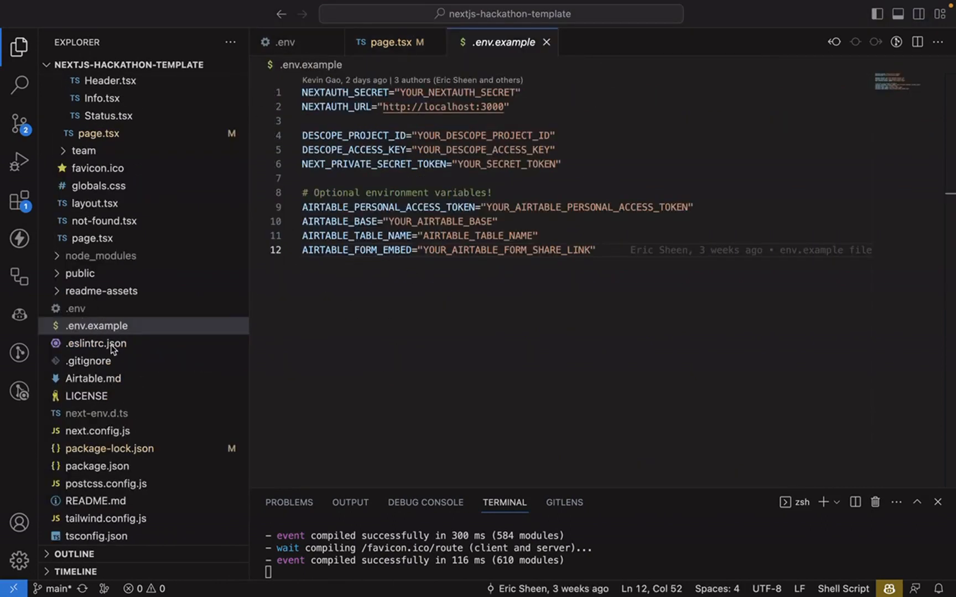
pyautogui.moveTo(194, 345)
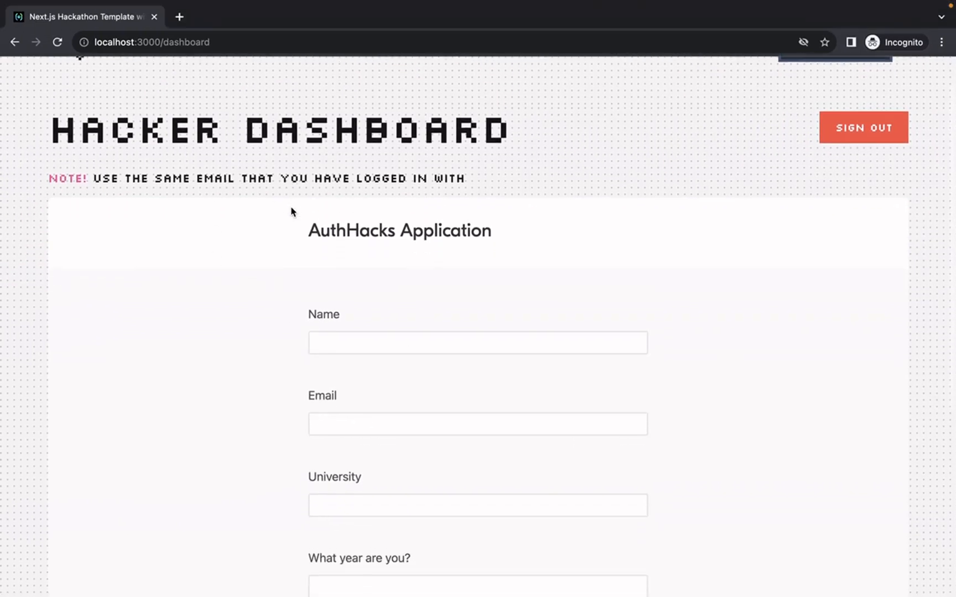
pyautogui.scroll(-3)
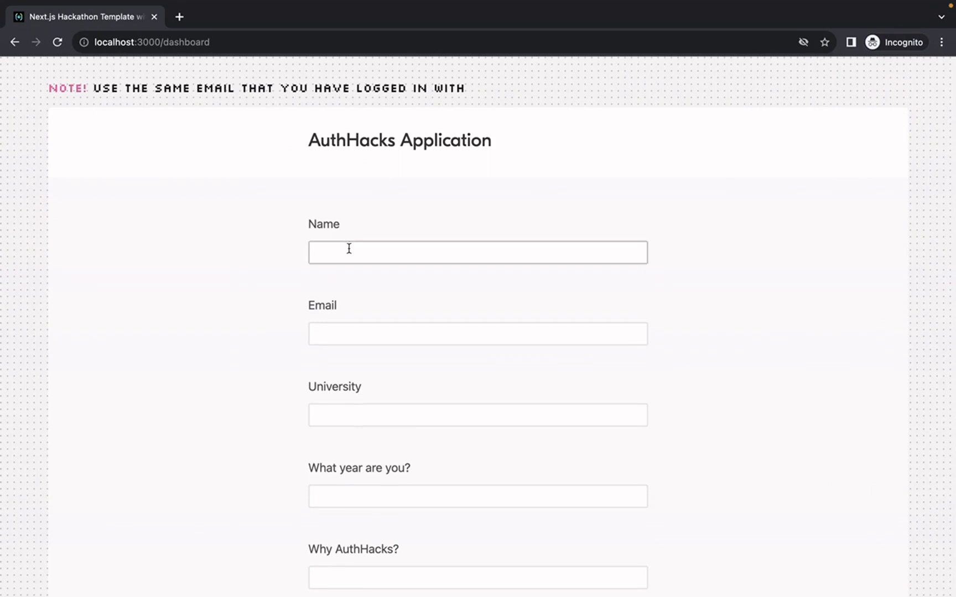
pyautogui.write('Alle')
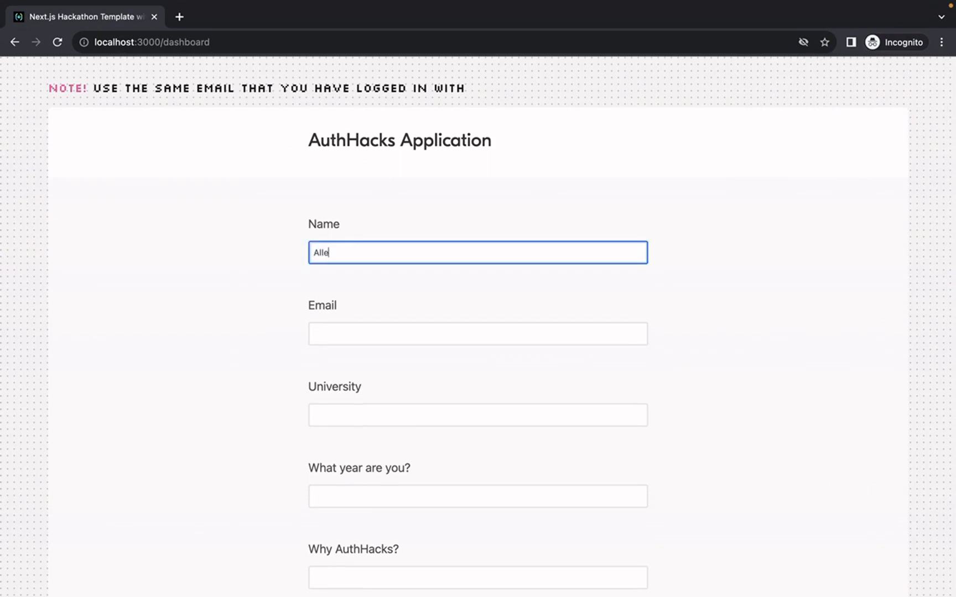
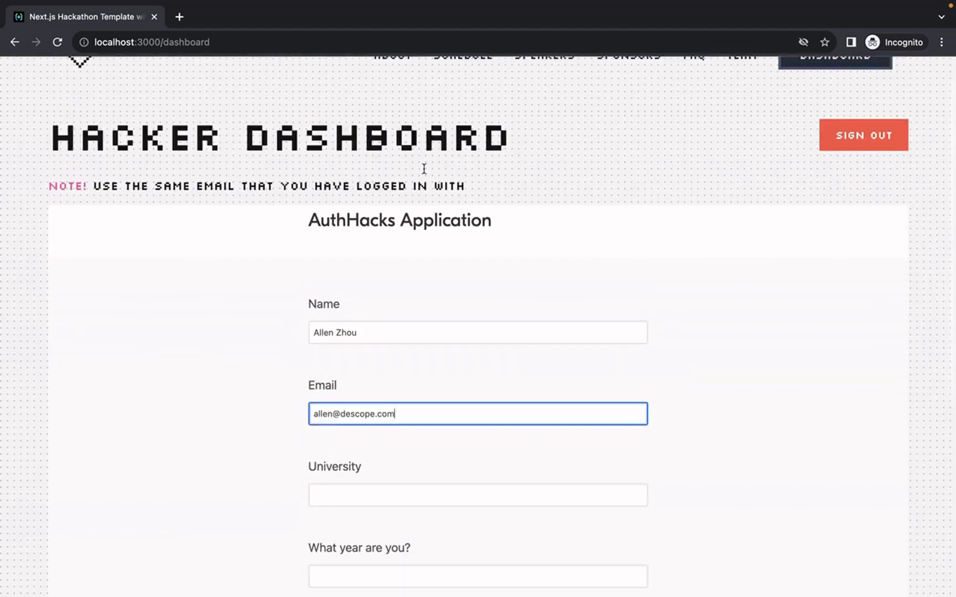
pyautogui.scroll(-3)
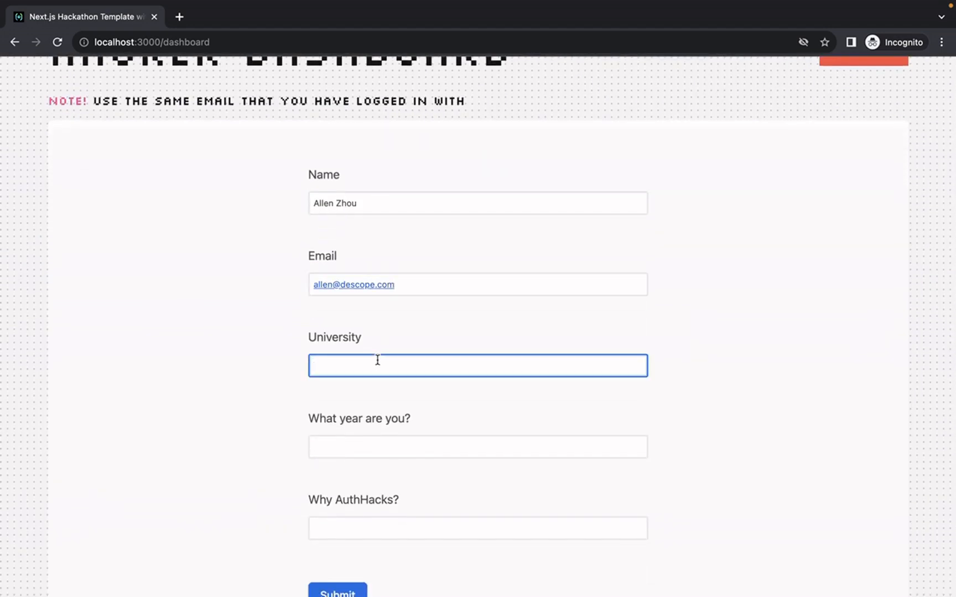
pyautogui.write('Descope Unive')
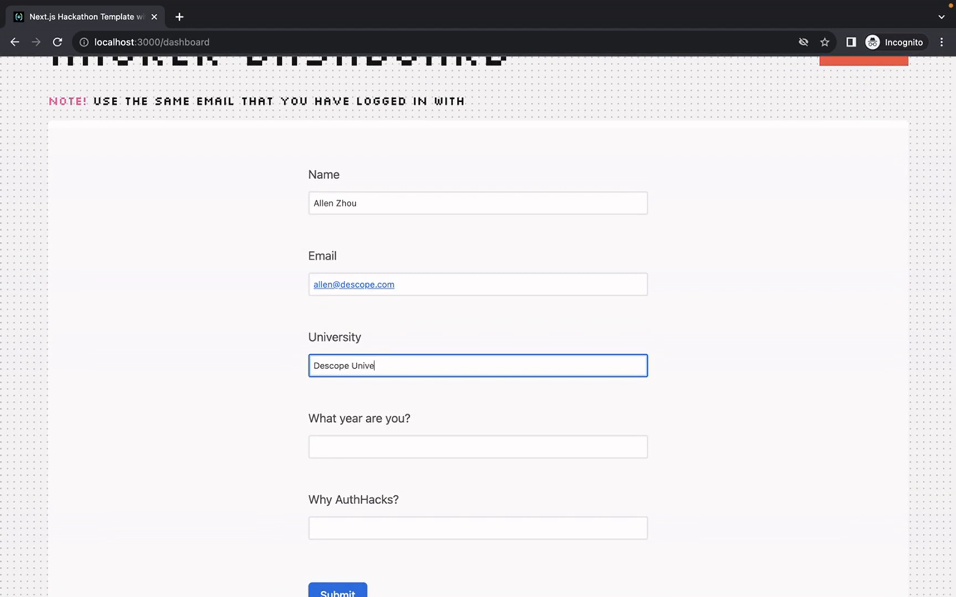
# Answer year 2023 and 'Seems great!' and submit the AuthHacks application
pyautogui.click(477, 446)
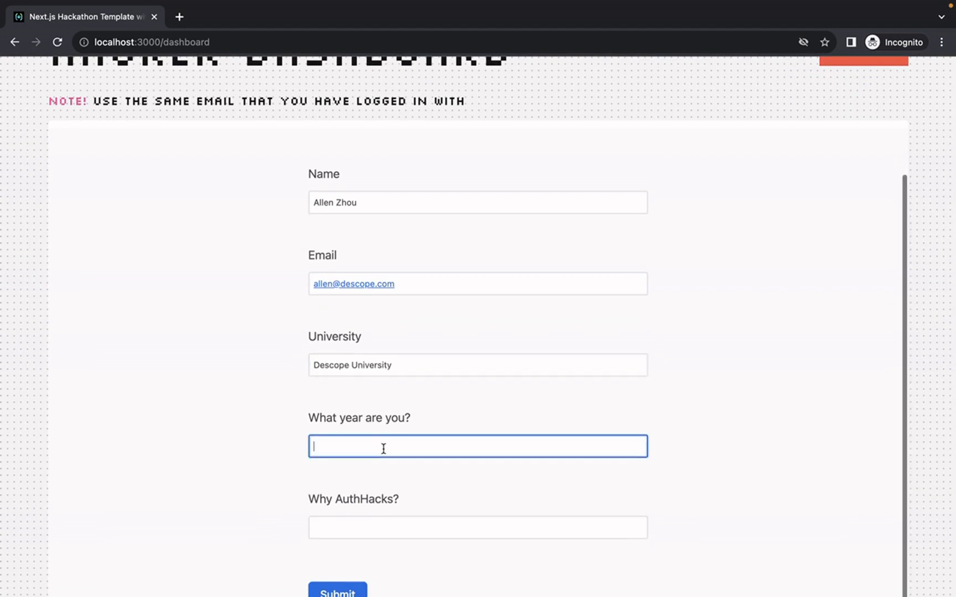
pyautogui.write('2023')
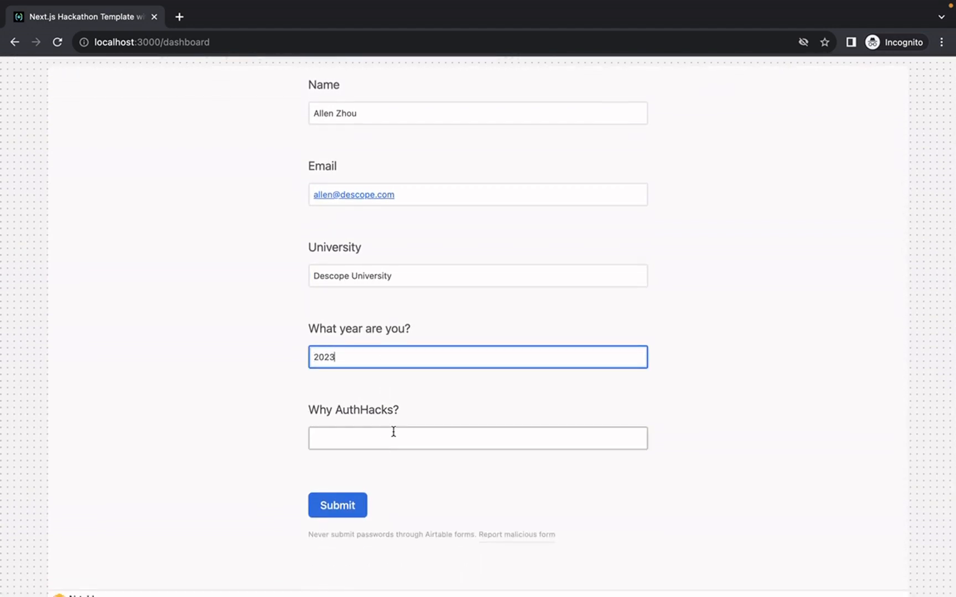
pyautogui.write('Seems')
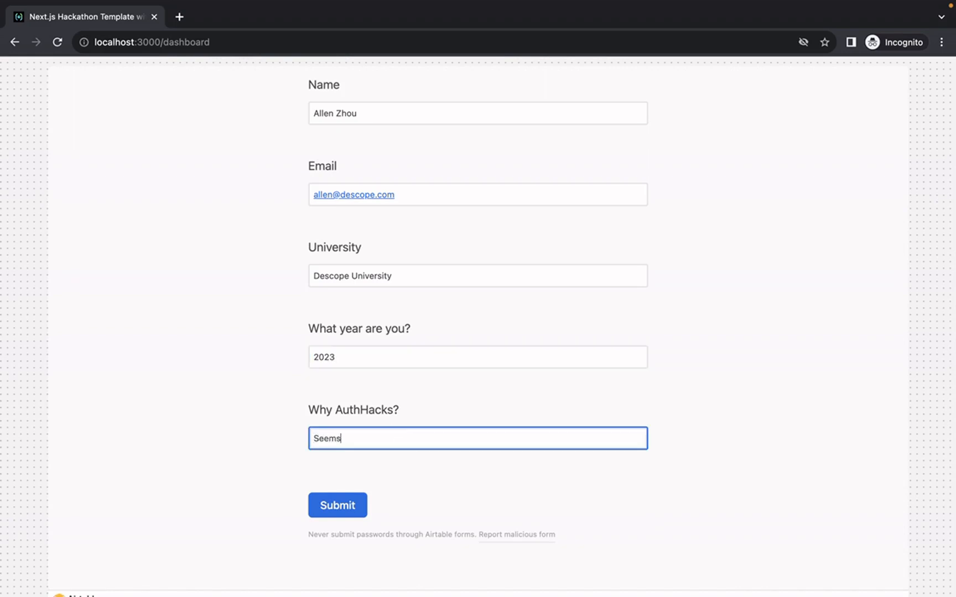
pyautogui.write('great!')
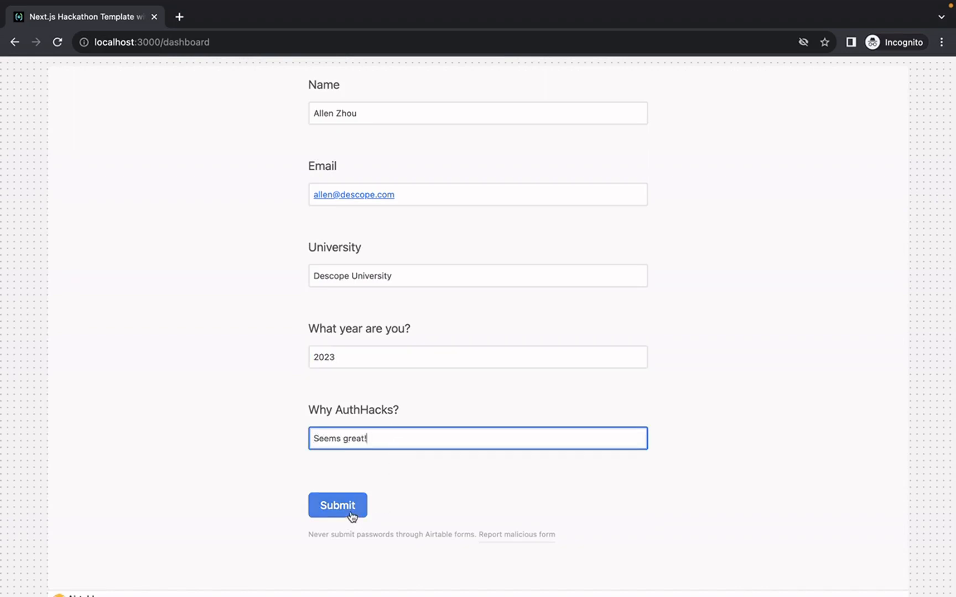
pyautogui.click(338, 504)
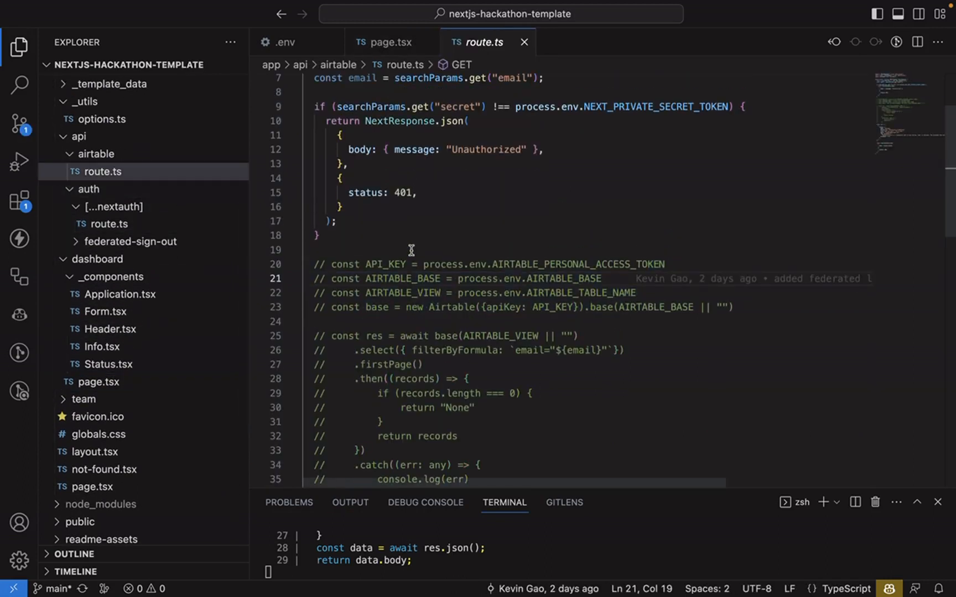
# Uncomment the Airtable lookup in route.ts so it fetches real records instead of dummy res data
pyautogui.scroll(-3)
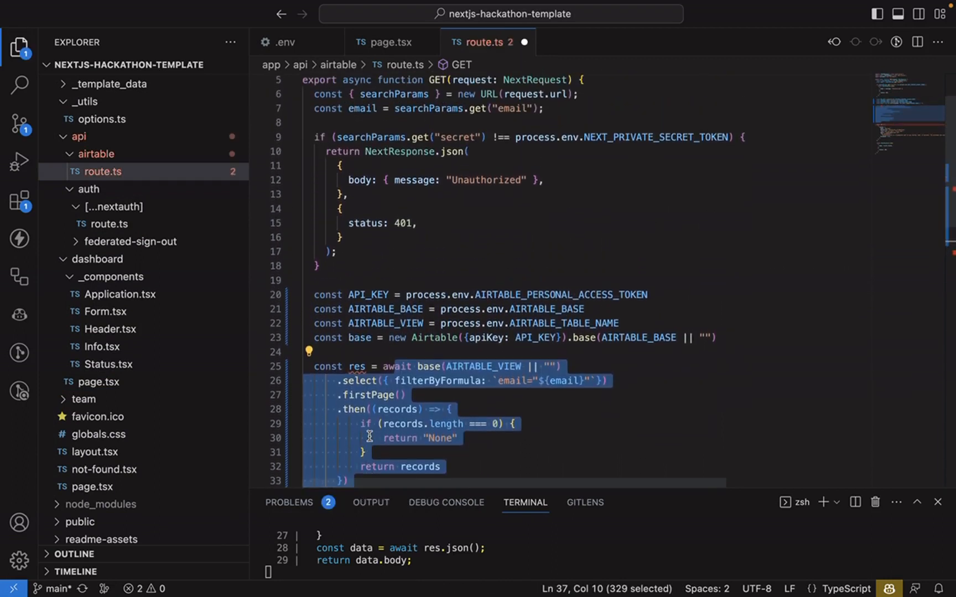
pyautogui.scroll(-3)
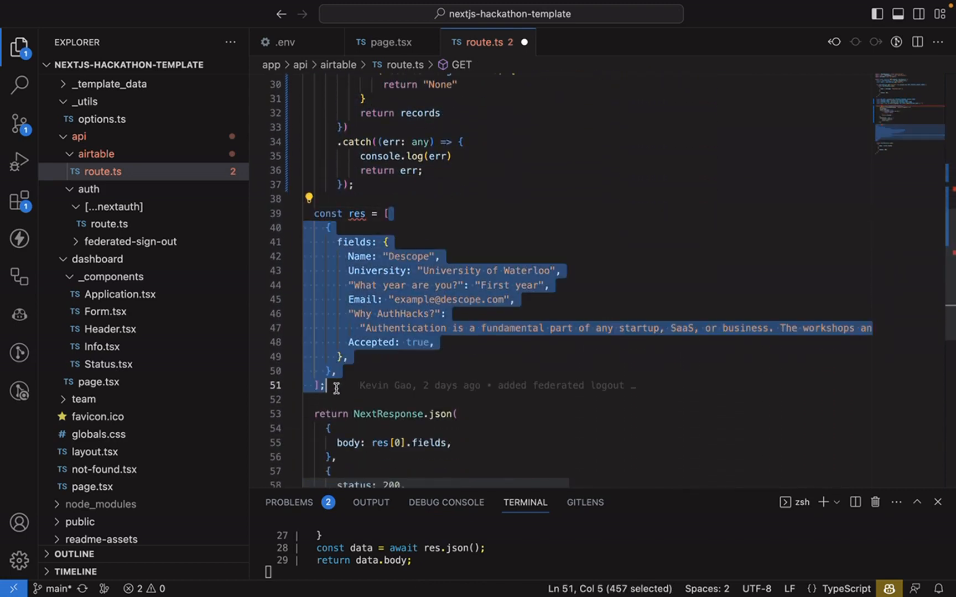
pyautogui.press('cmd+/')
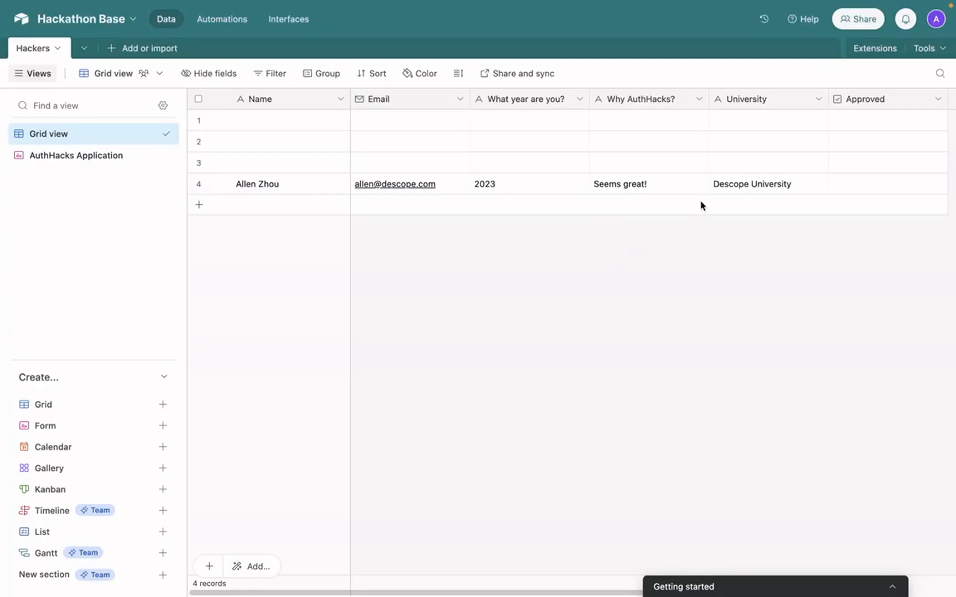
# Rename the Hackers table's Approved checkbox field to Accepted and save it
pyautogui.click(883, 99)
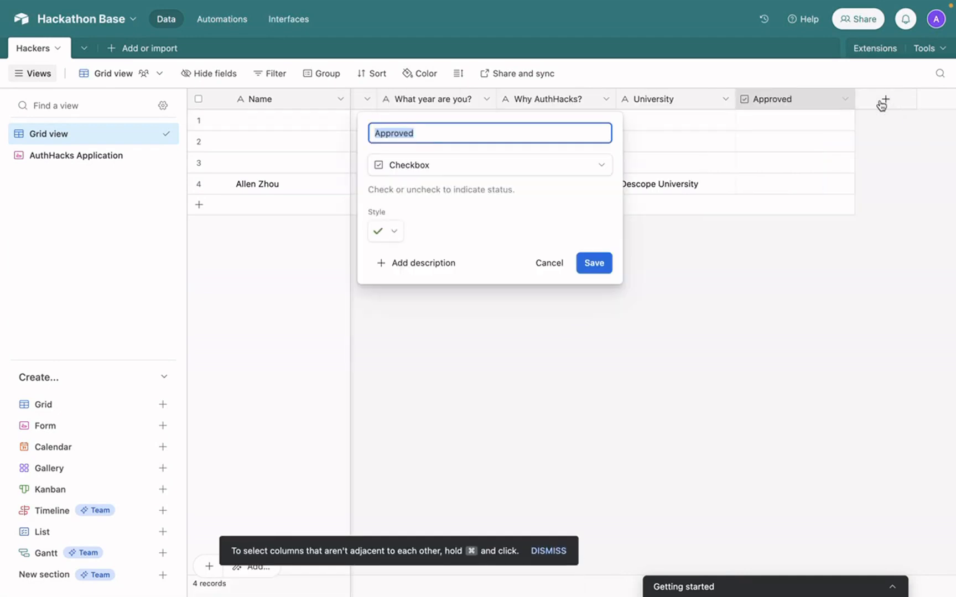
pyautogui.write('Accepted')
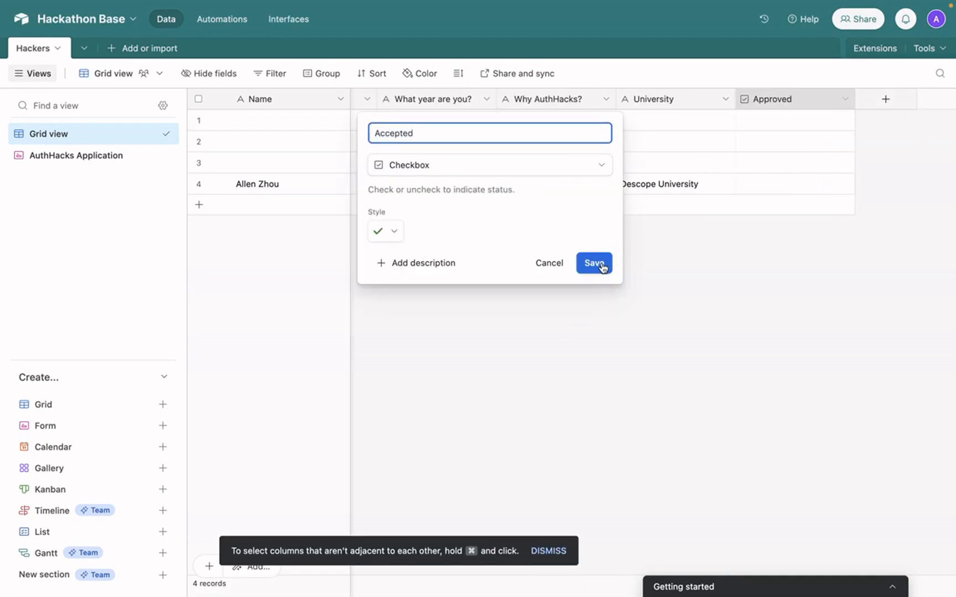
pyautogui.click(593, 262)
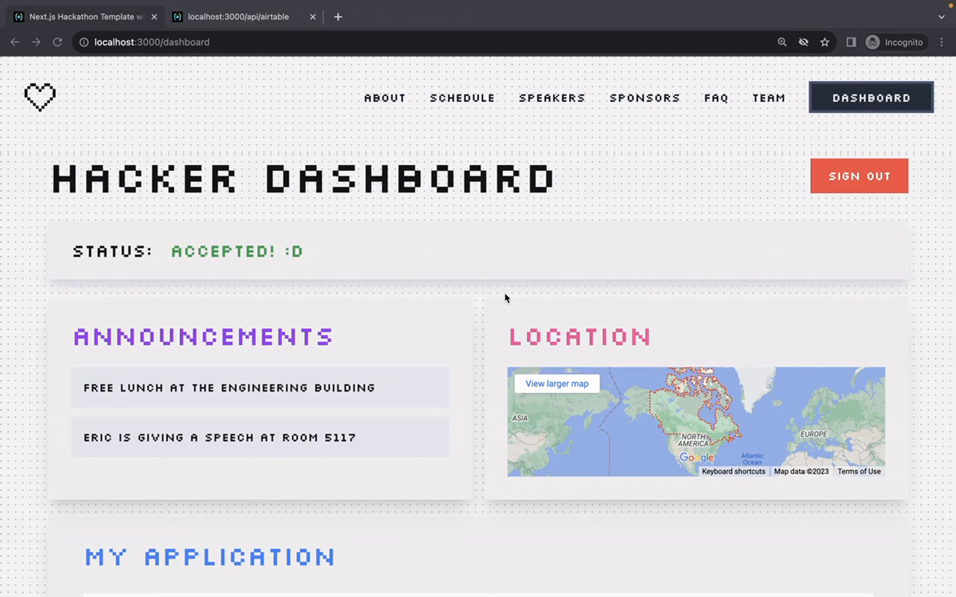
pyautogui.moveTo(744, 260)
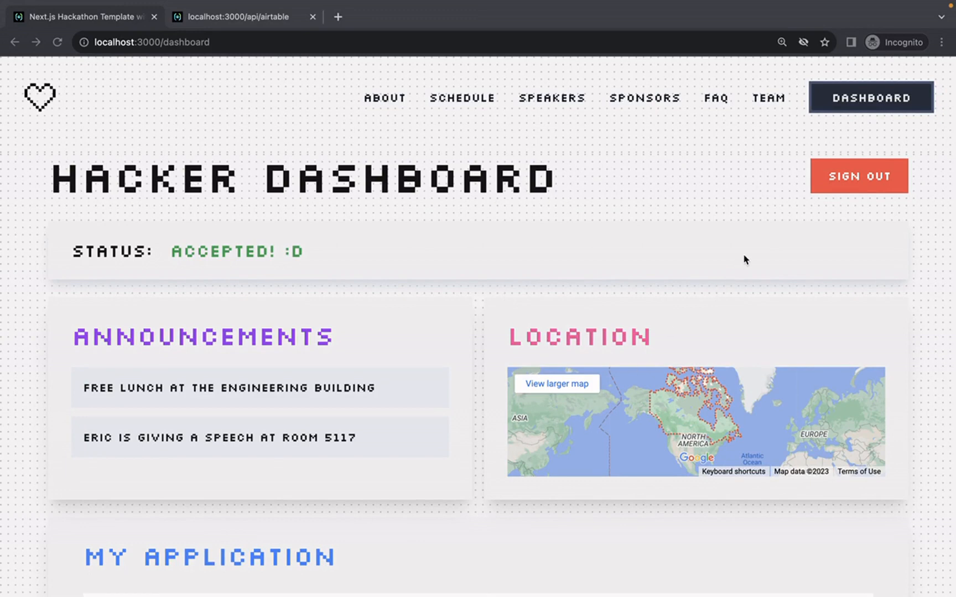
pyautogui.moveTo(941, 303)
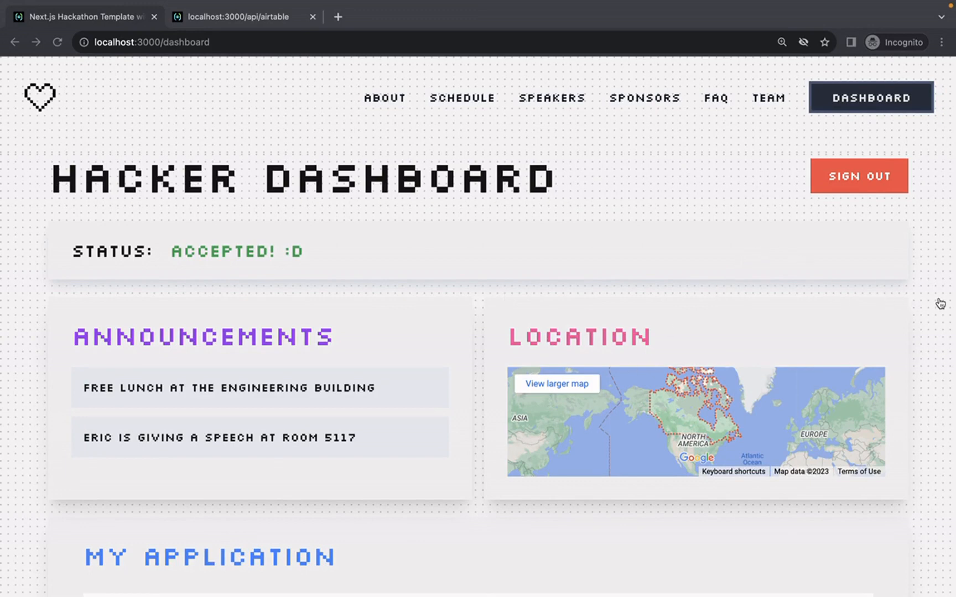